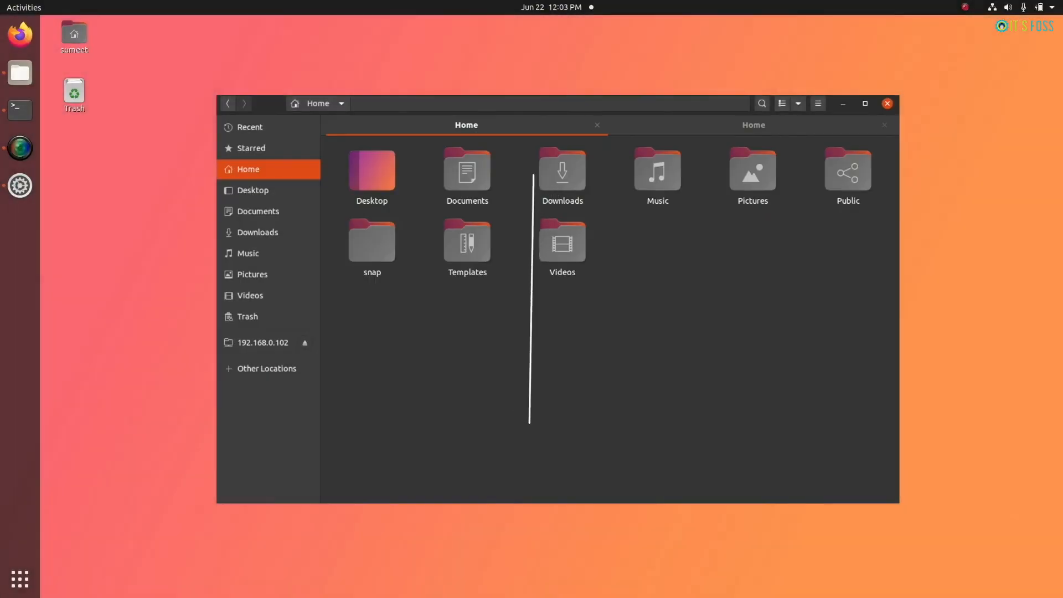
- Show off the finished macOS-style desktop, briefly opening Terminal from the dock and closing it again
left_click(887, 103)
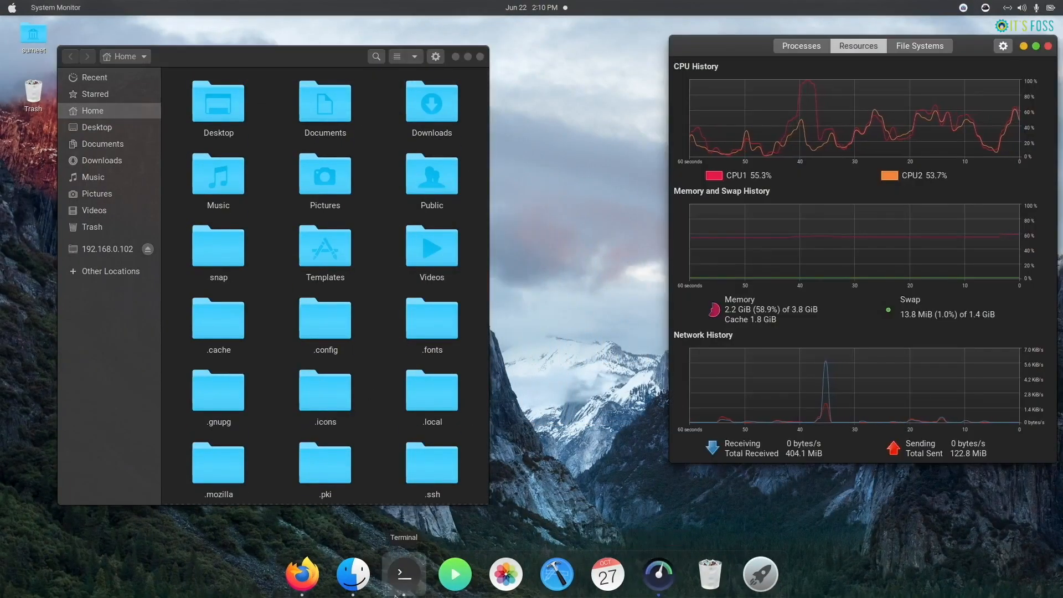
left_click(404, 574)
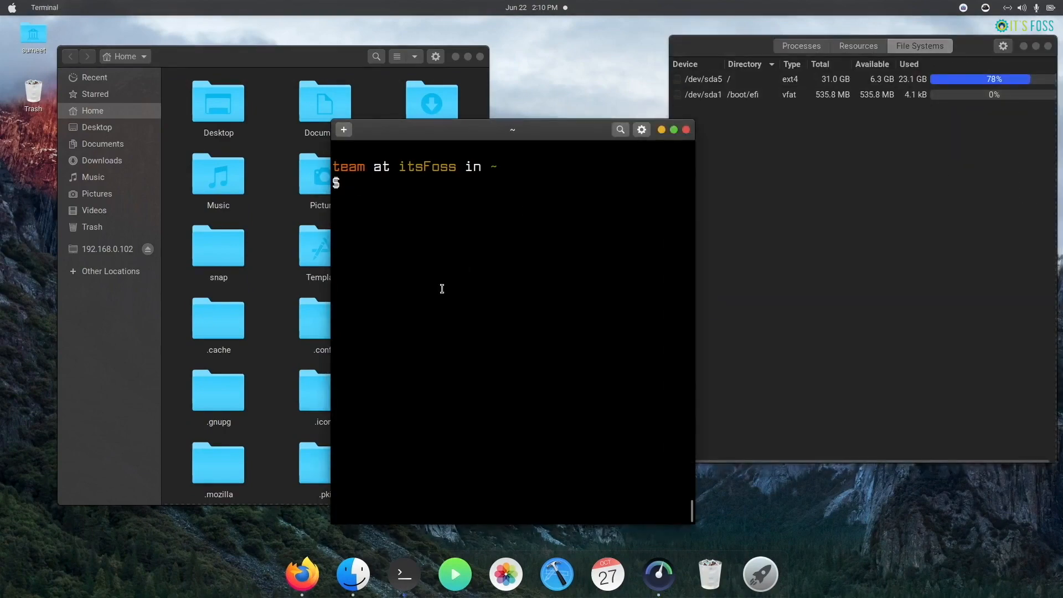
left_click(685, 129)
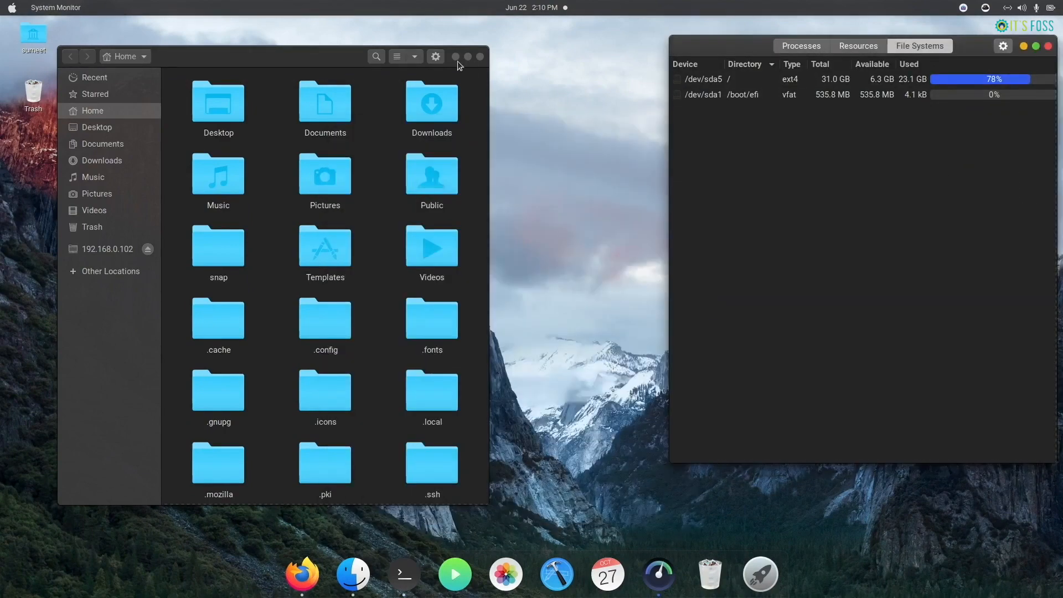
- Launch Firefox from the dock, landing on the DuckDuckGo home page
left_click(480, 56)
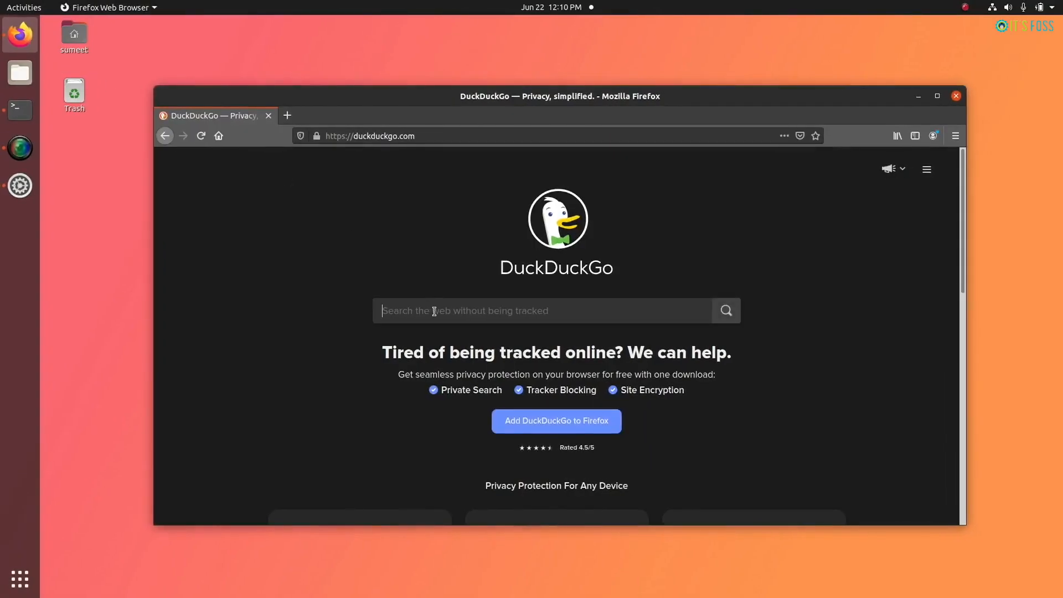
- Search DuckDuckGo for 'gnome ex' and reach the User Themes page on extensions.gnome.org
type("gnome extension")
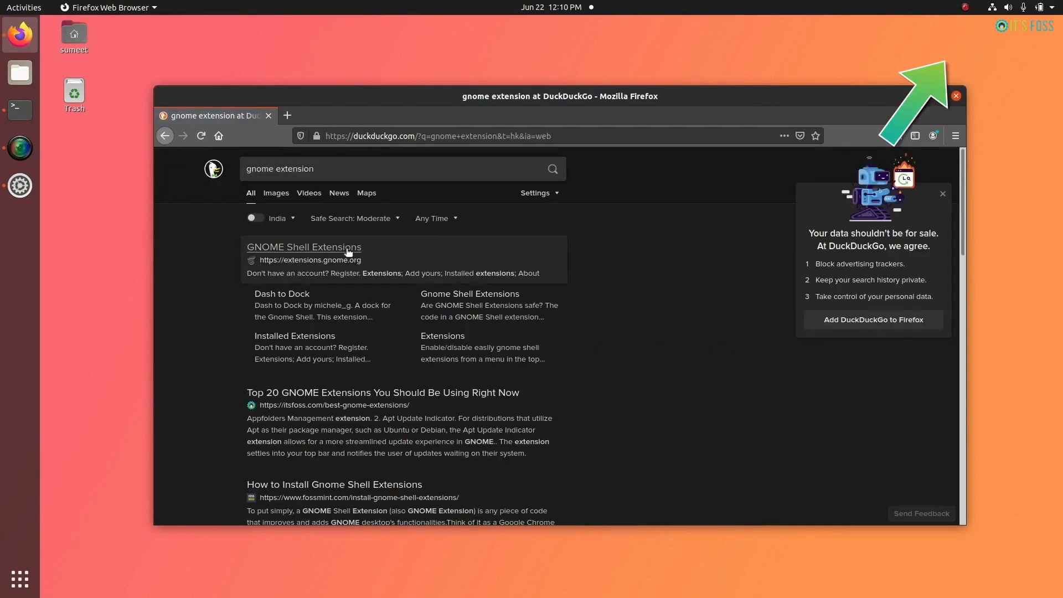
left_click(304, 247)
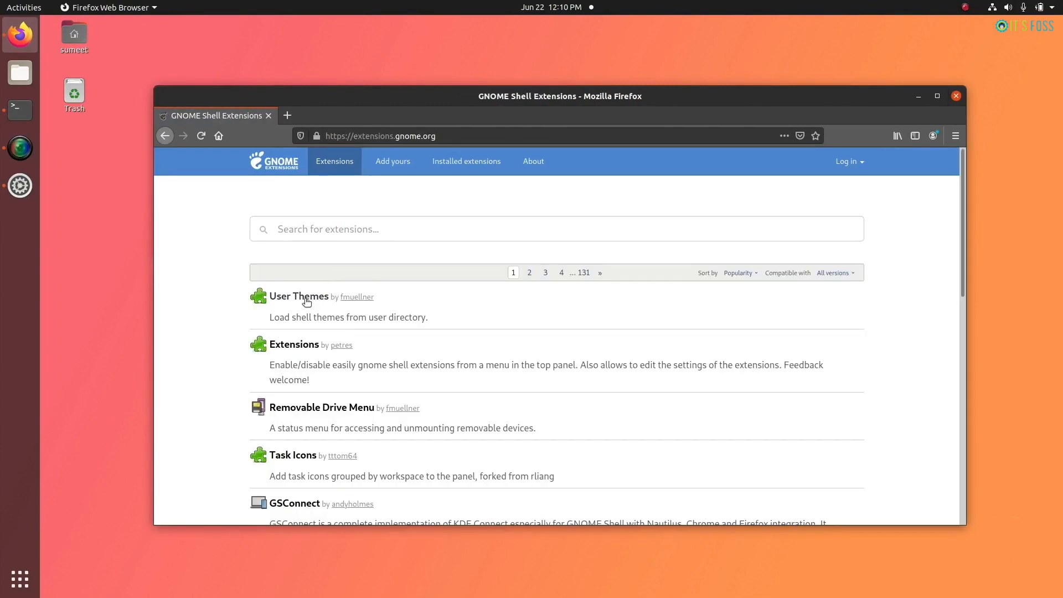
left_click(298, 296)
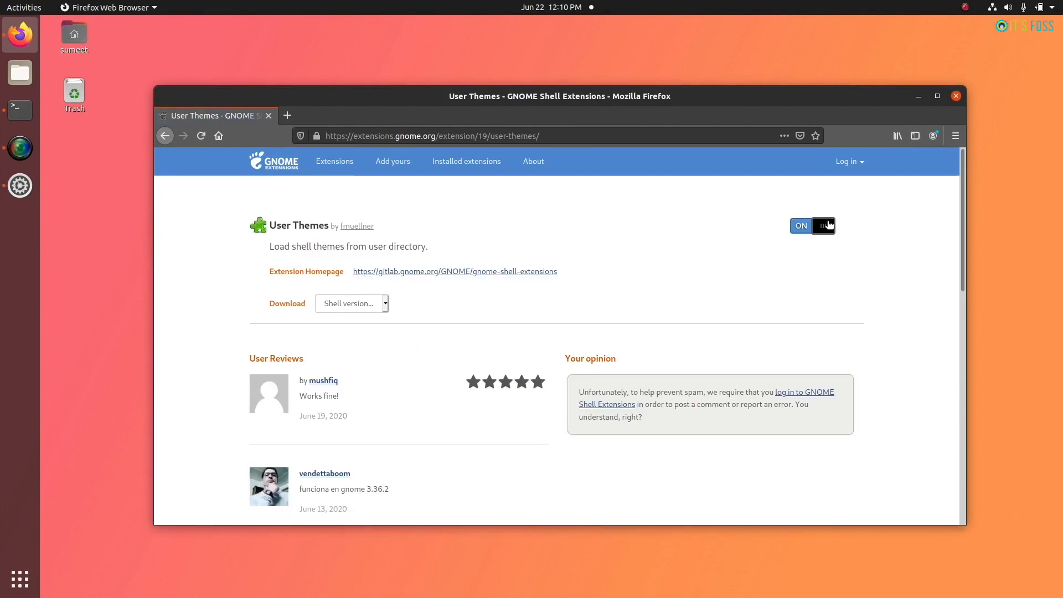
mouse_move(622, 338)
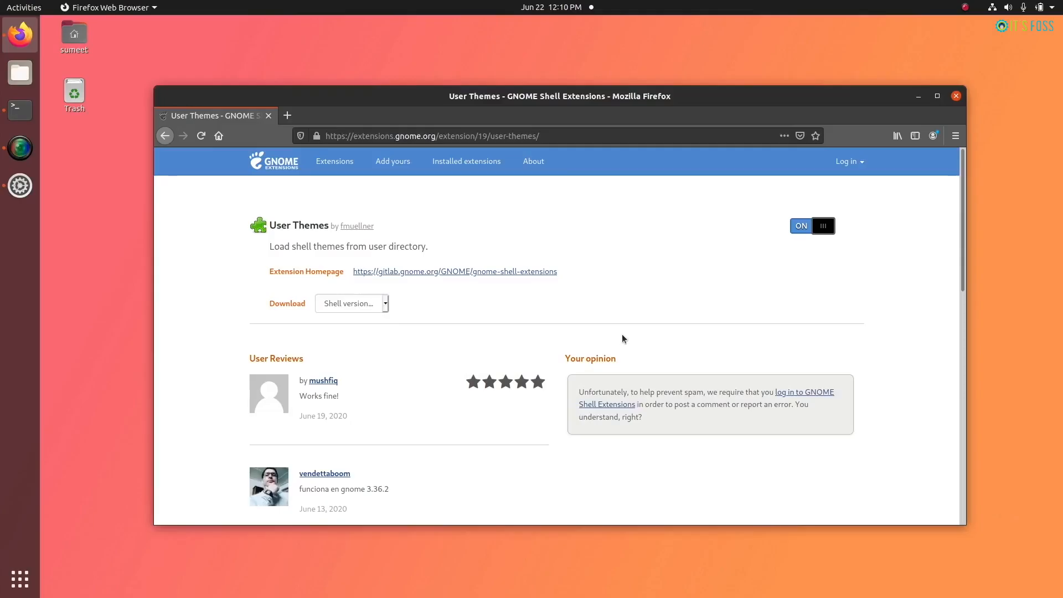
- Run 'sudo apt install gnome-tweak-tool' in Terminal and authorise it with the password
left_click(20, 109)
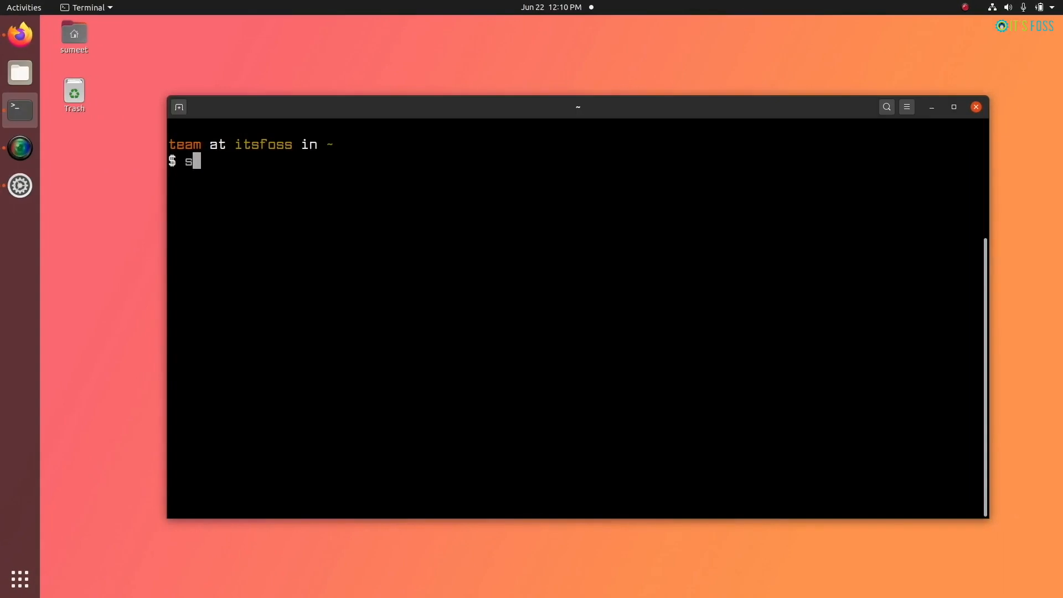
type("udo apt install")
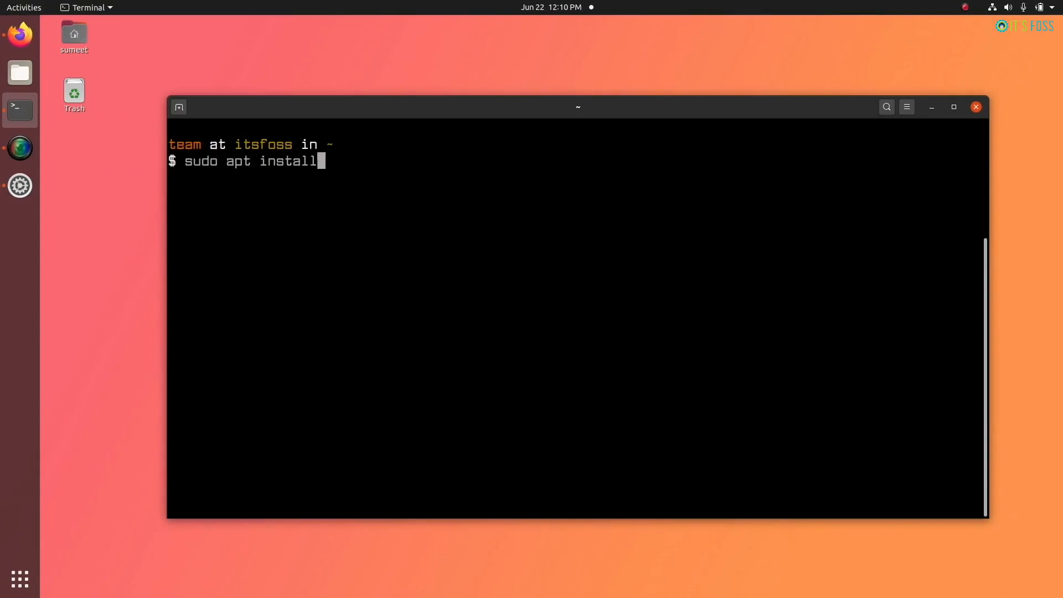
type("gnome-tweak-t")
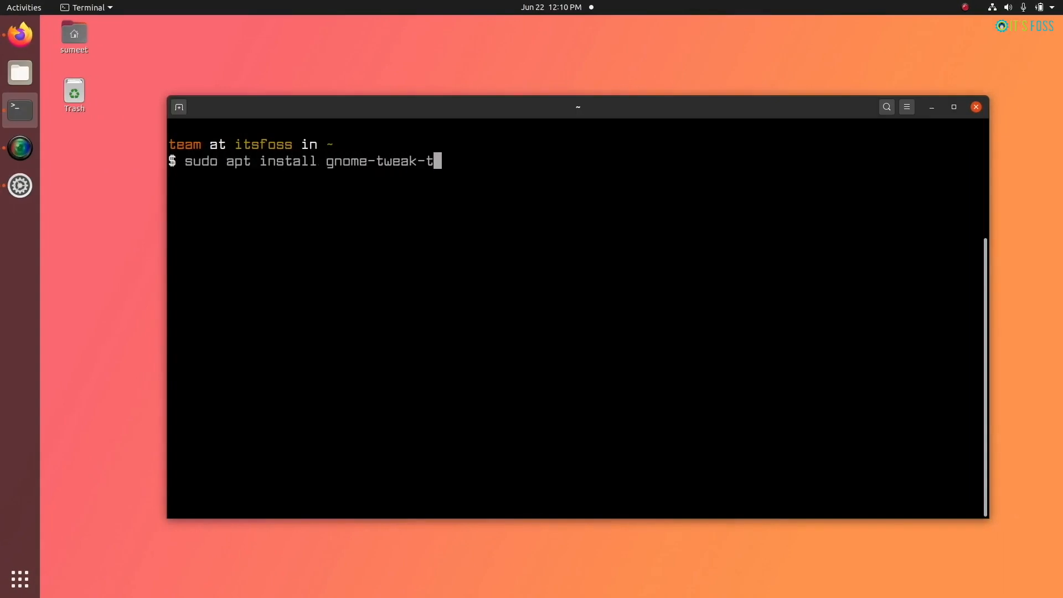
key("Return")
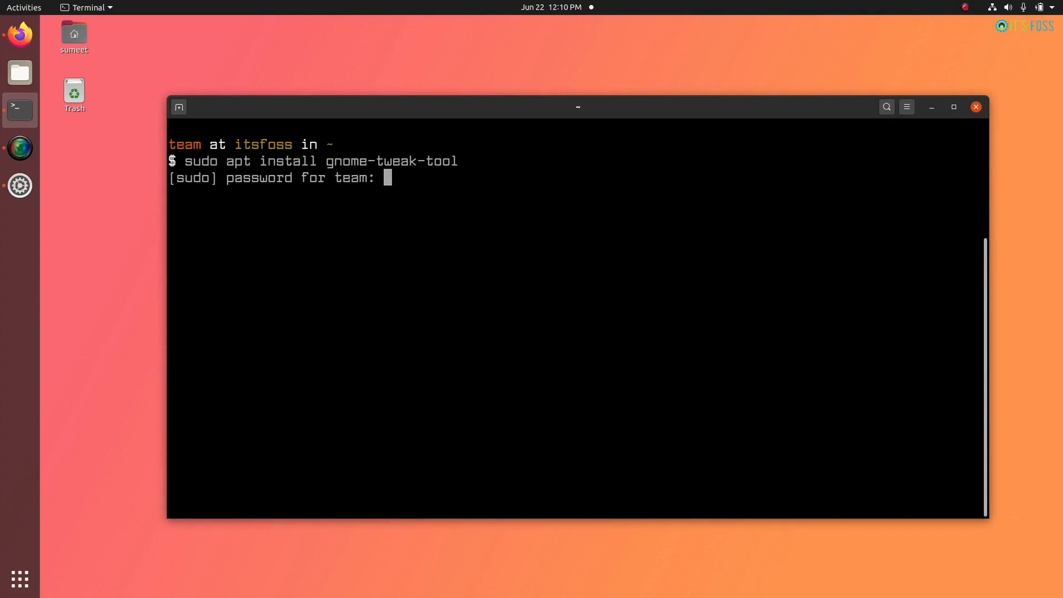
key("Return")
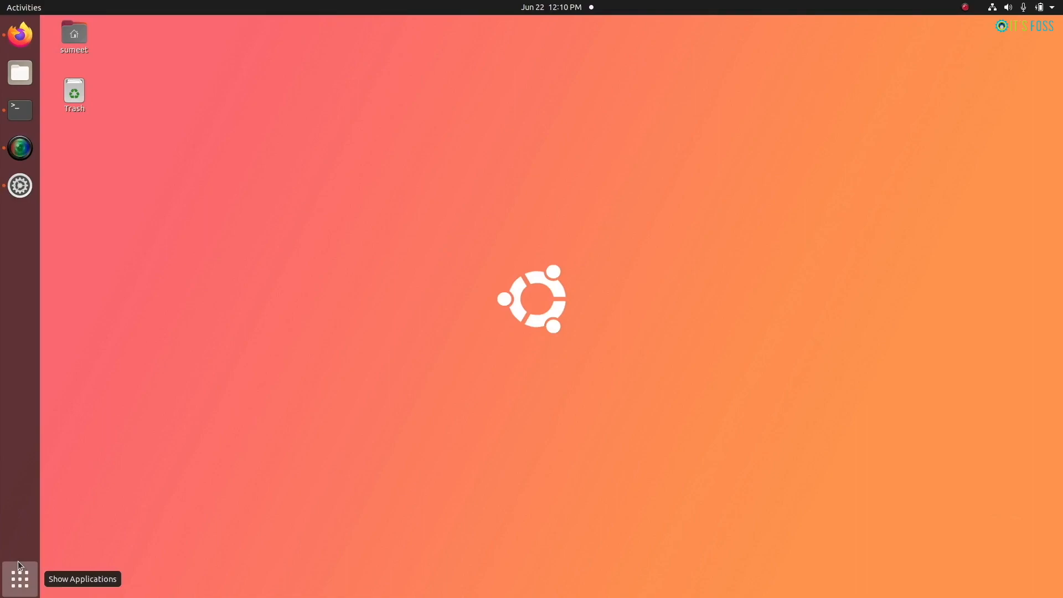
- Start a new 'tweak' search in Firefox for the next theme step
type("tweak")
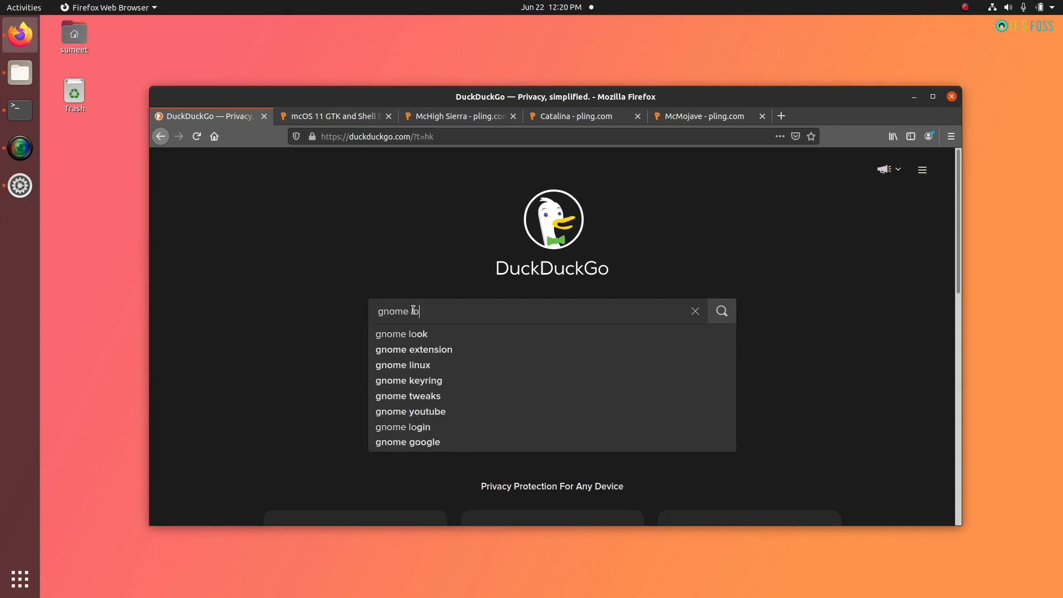
- Reach Gnome-look.org from the search and list its GTK3 Themes category
left_click(401, 333)
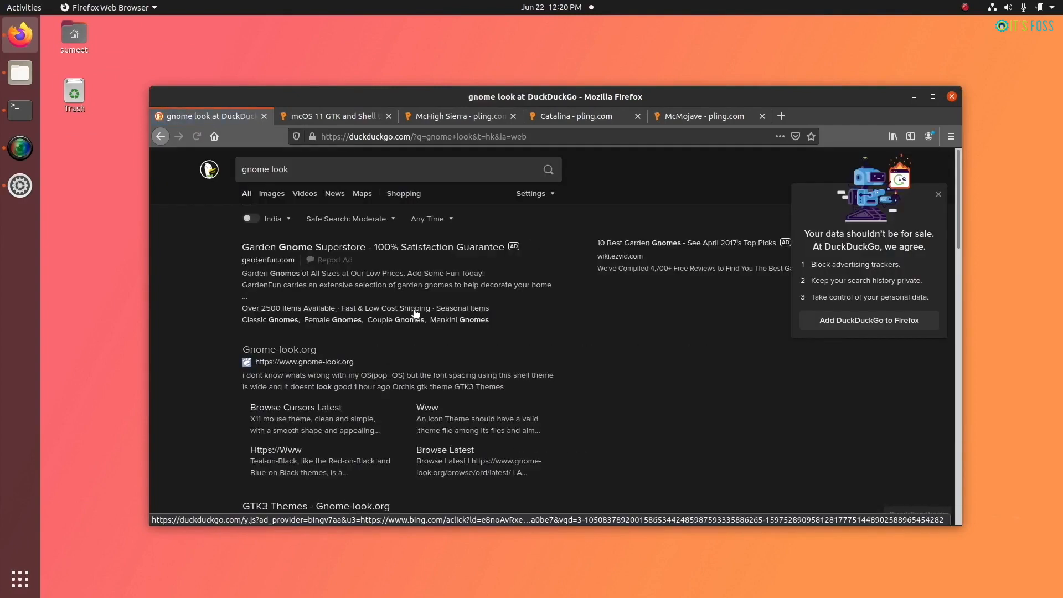
left_click(279, 349)
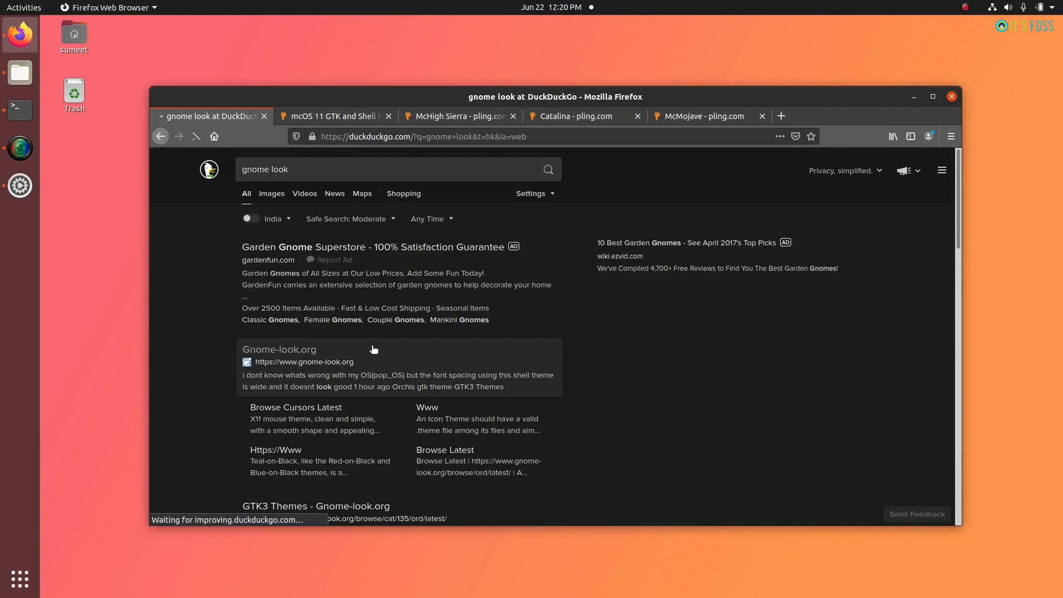
left_click(278, 349)
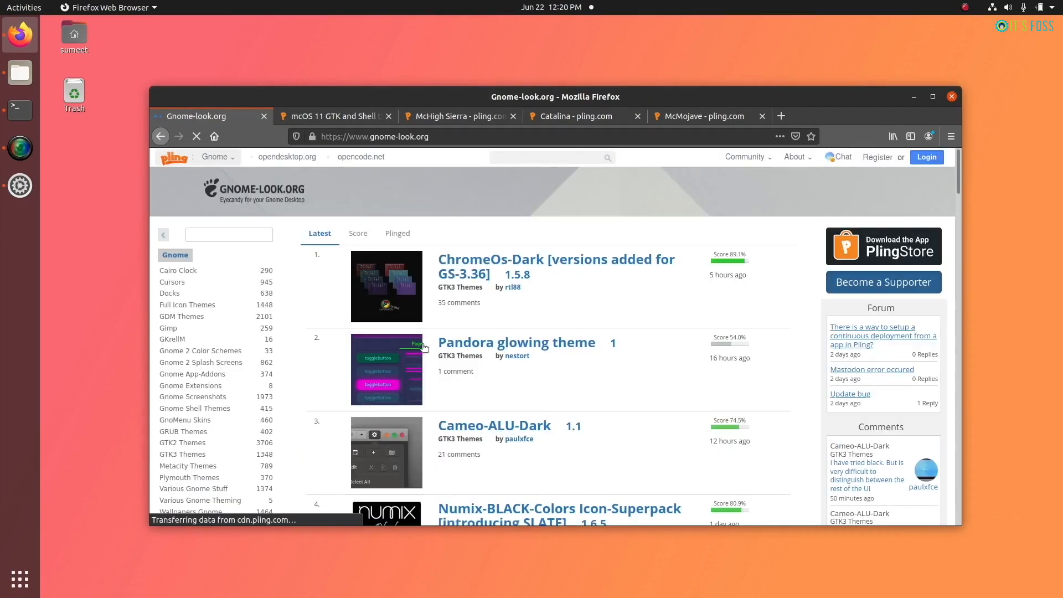
left_click(183, 454)
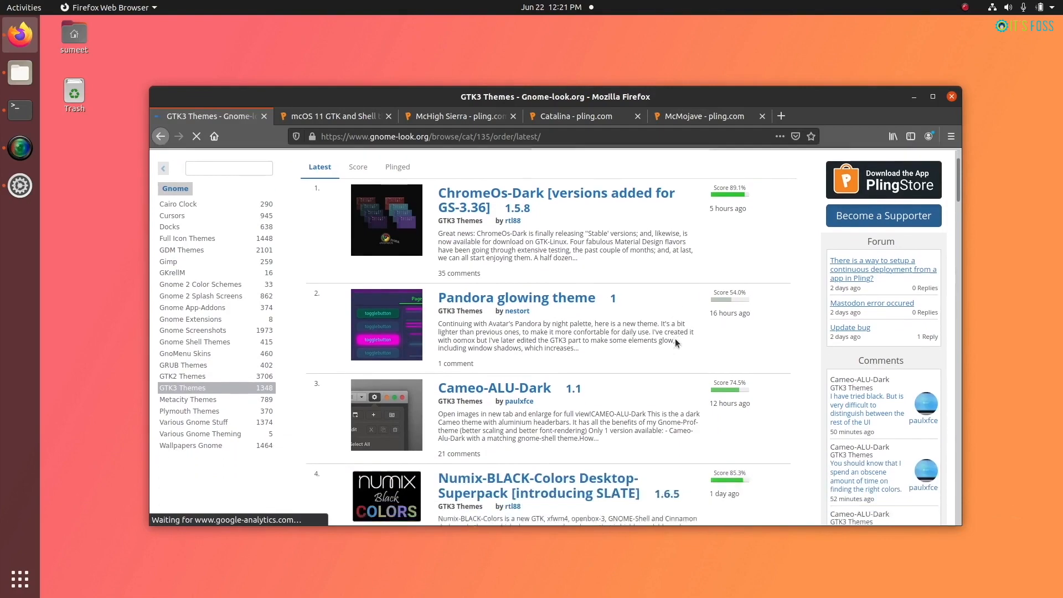
scroll("down", 3)
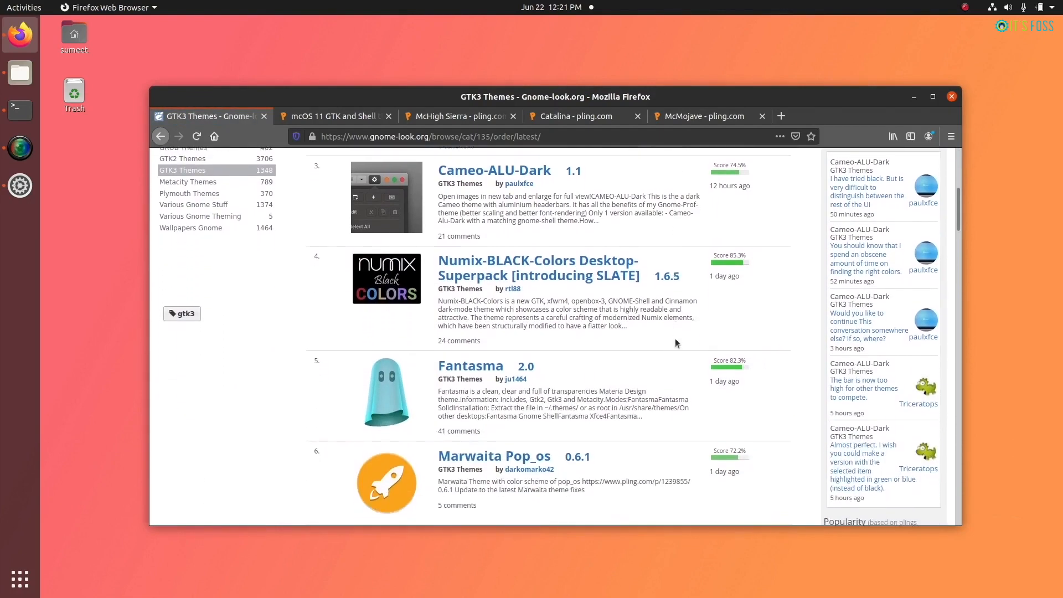
scroll("down", 3)
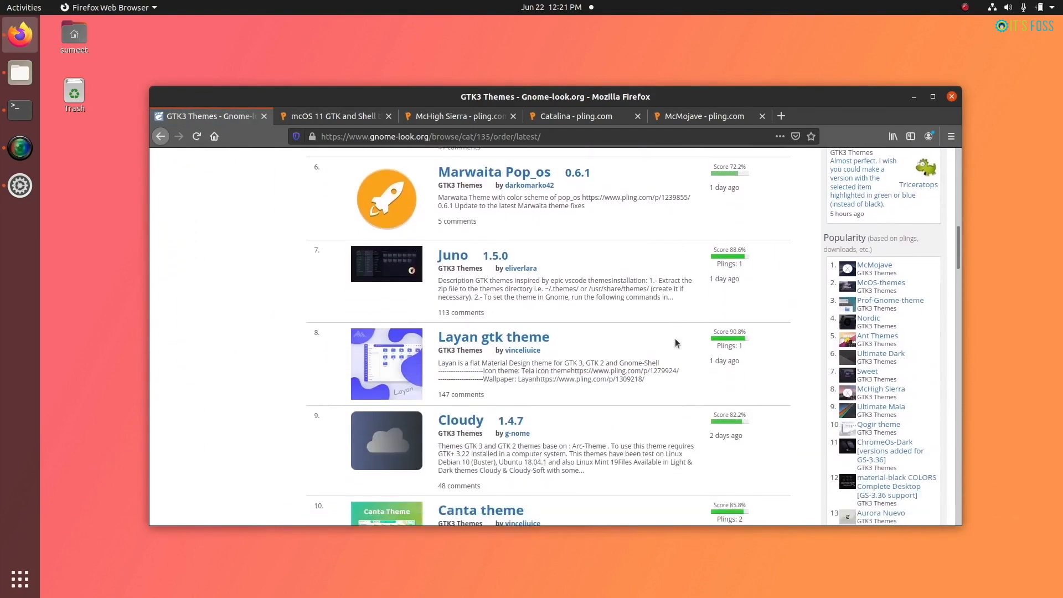
- Look through the mcOS 11, McHigh Sierra, Catalina and McMojave theme pages in turn
left_click(335, 115)
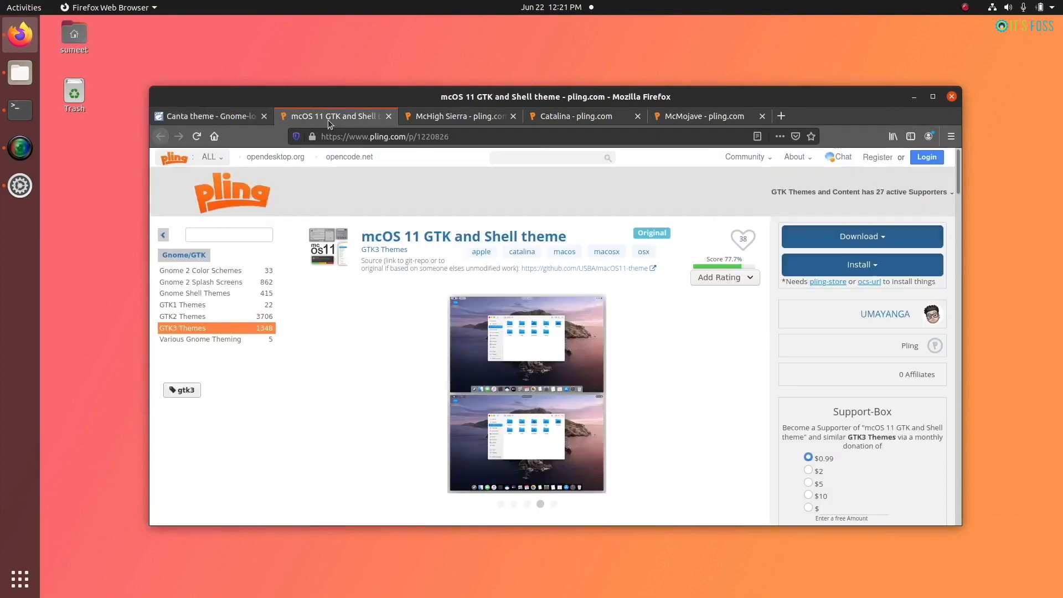
left_click(454, 116)
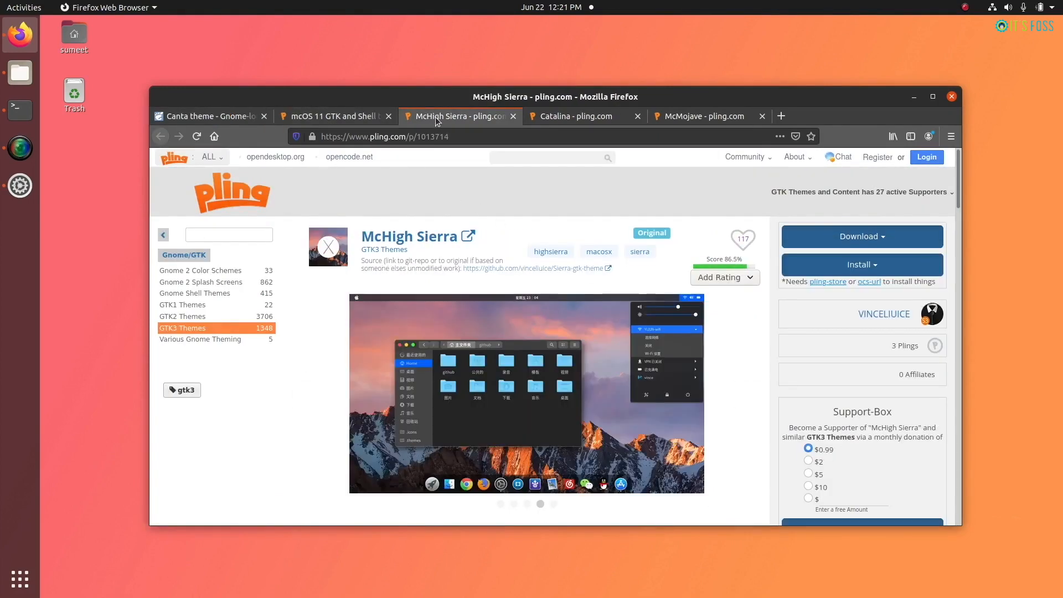
left_click(585, 116)
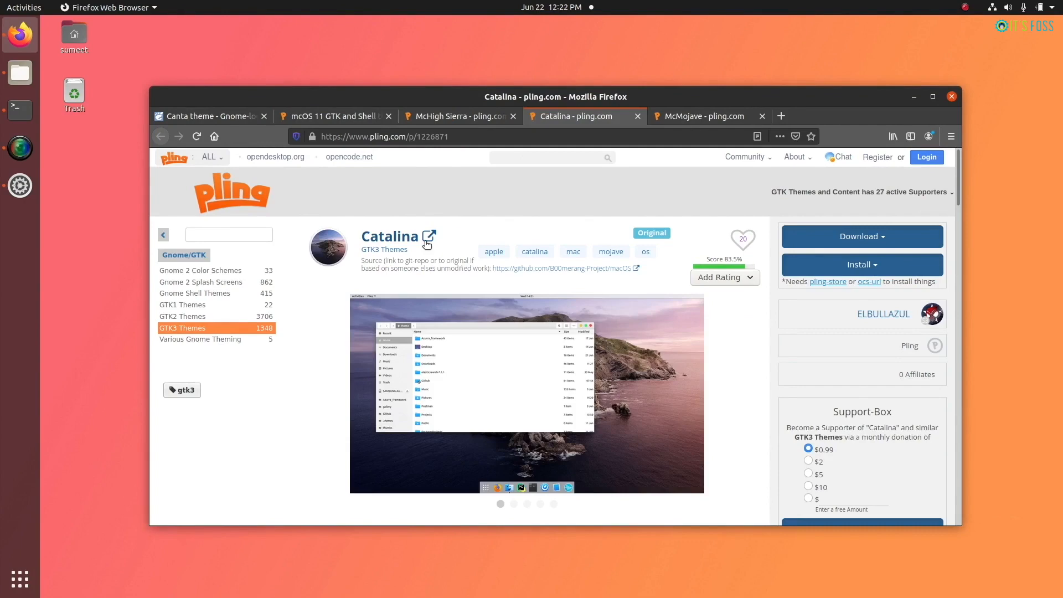
left_click(707, 115)
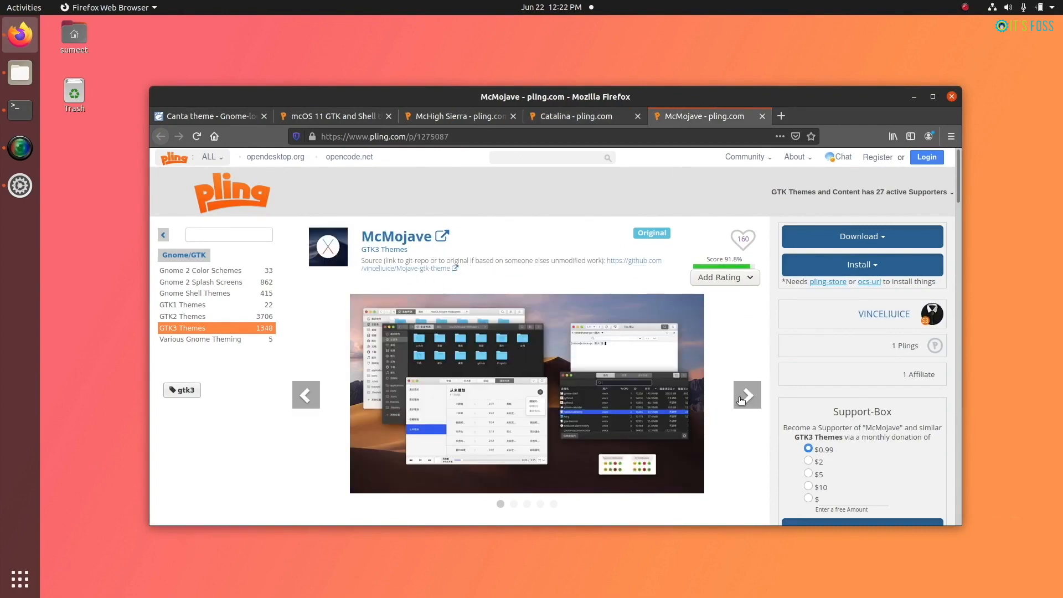
- Page through the McMojave screenshot gallery on Pling
left_click(746, 395)
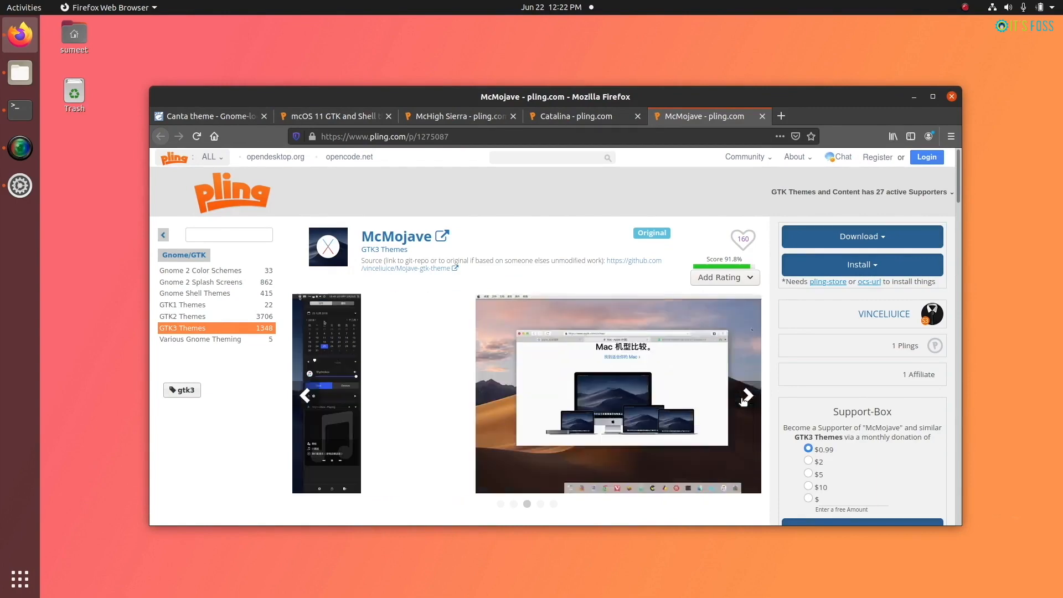
left_click(746, 395)
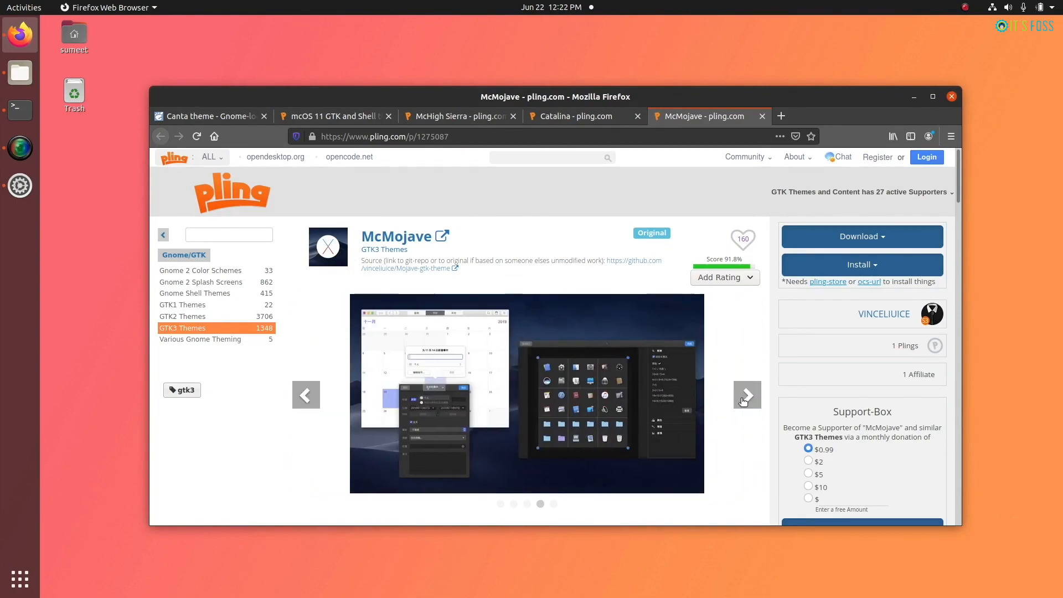
left_click(746, 394)
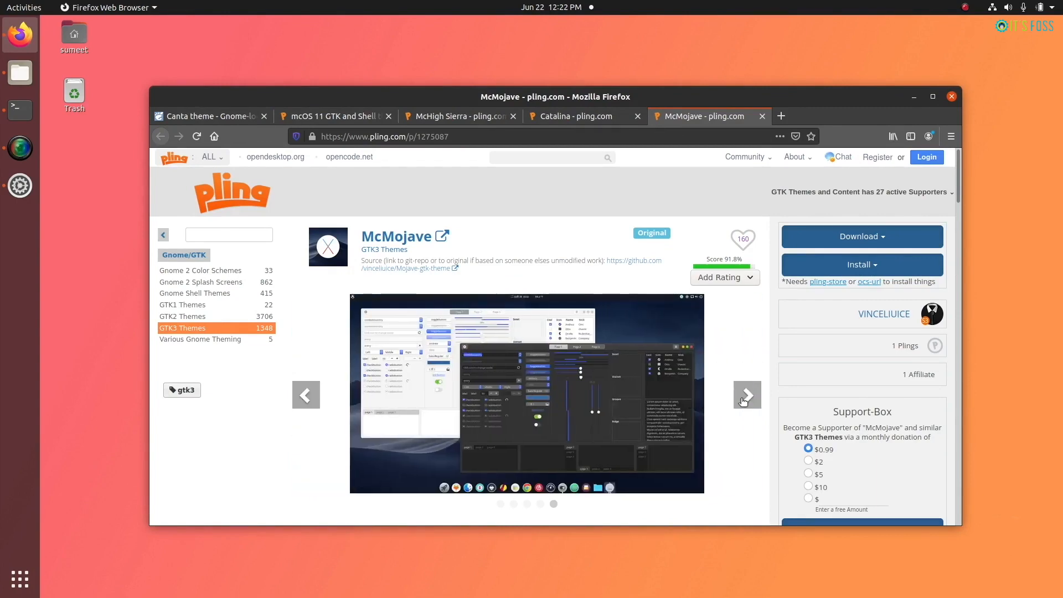
left_click(746, 395)
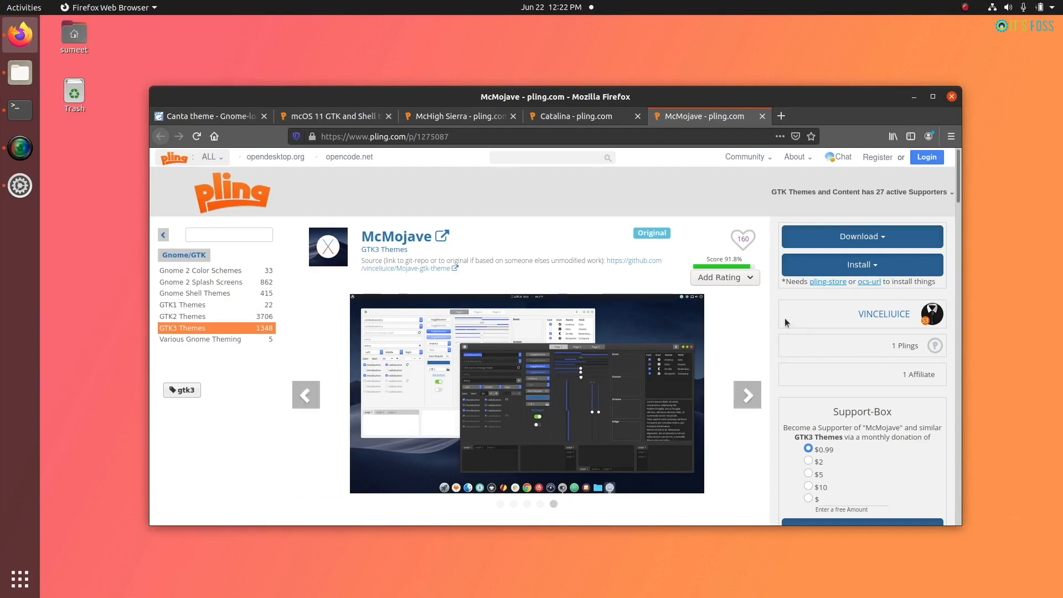
- Download the Mojave-dark.tar.xz archive from the McMojave page and save it to disk
left_click(861, 236)
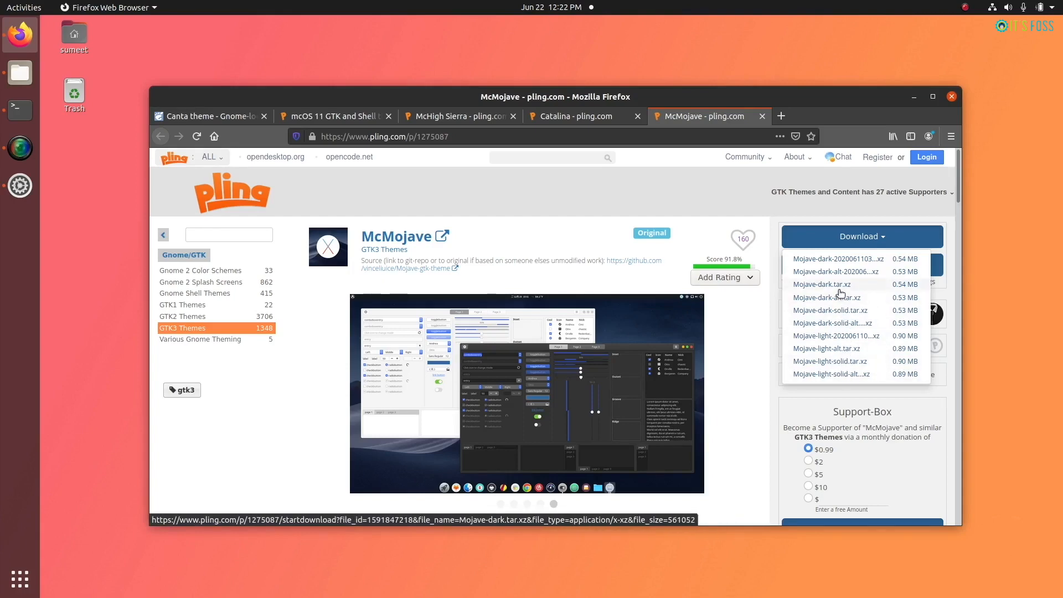
left_click(822, 284)
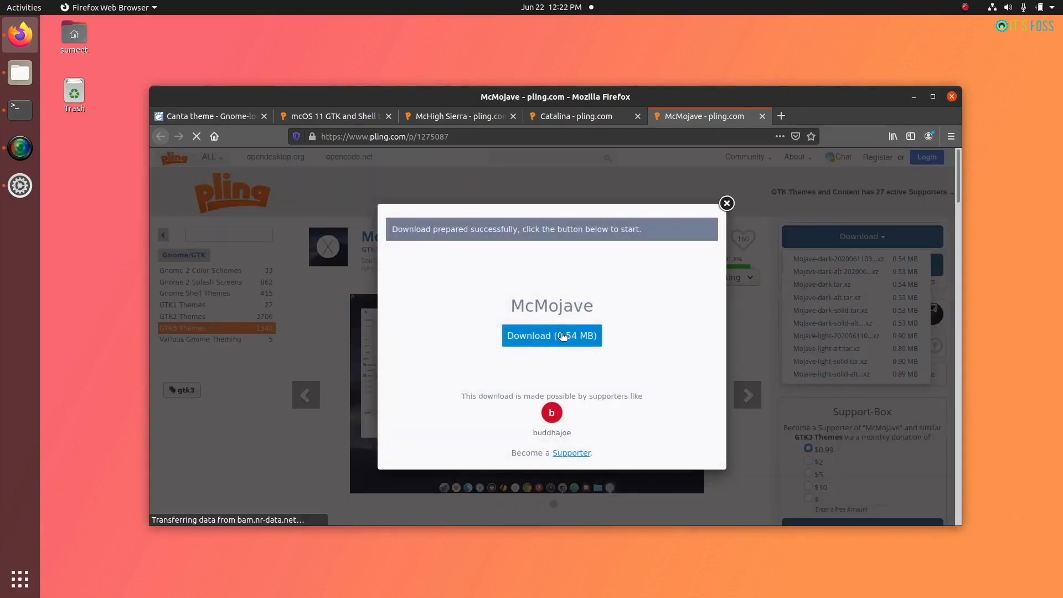
left_click(551, 334)
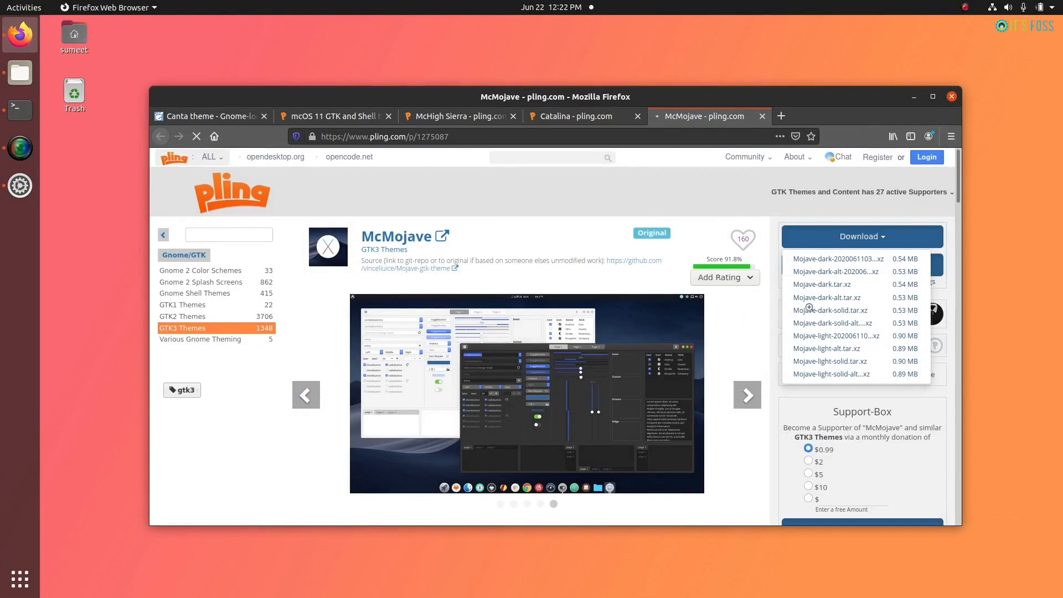
left_click(822, 284)
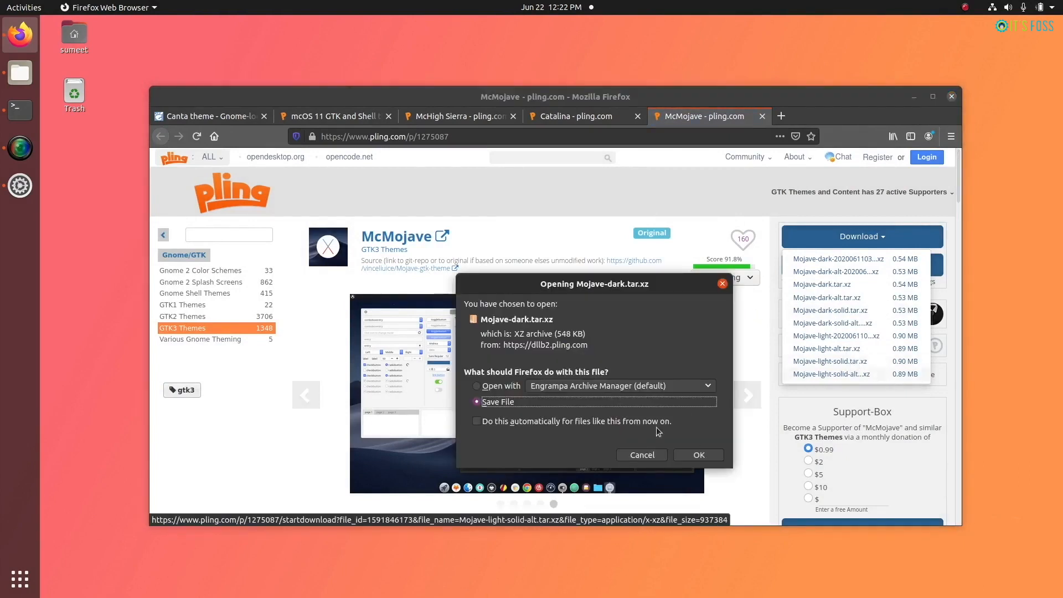
left_click(697, 454)
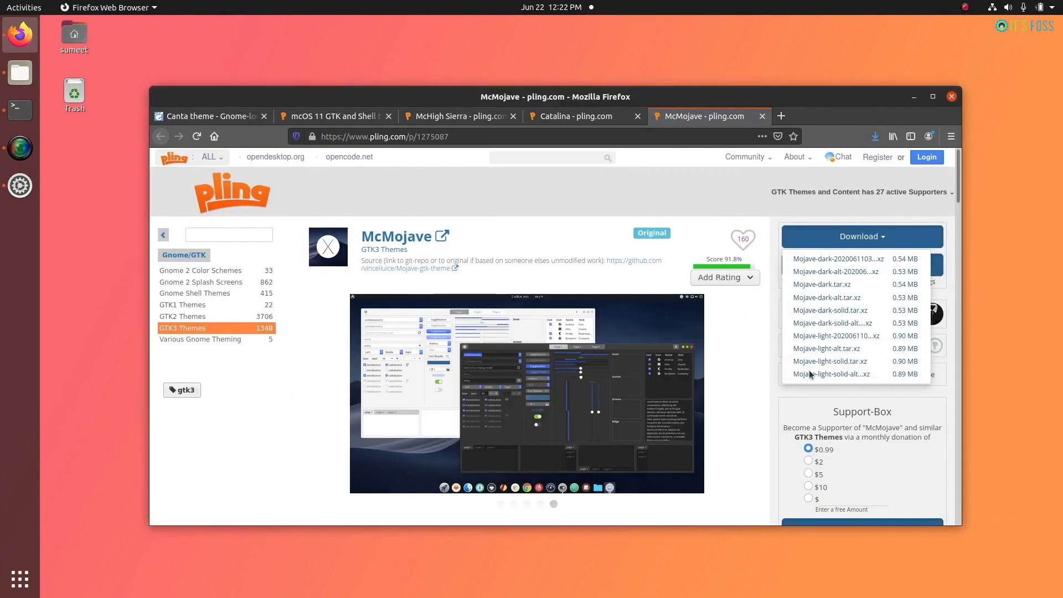
mouse_move(830, 361)
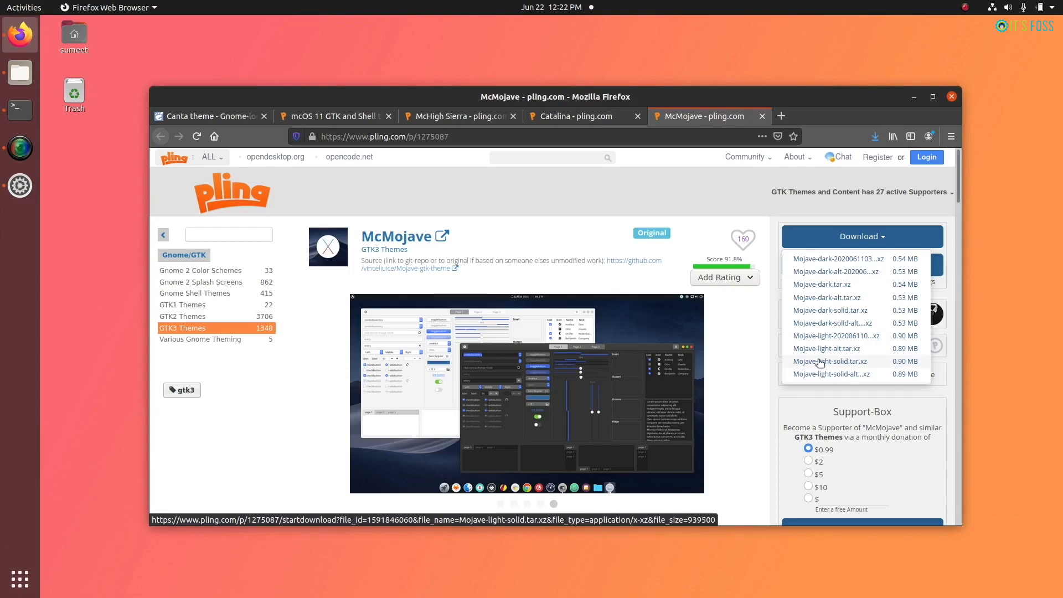
- Download and save the Mojave-light-solid.tar.xz archive as well
left_click(830, 360)
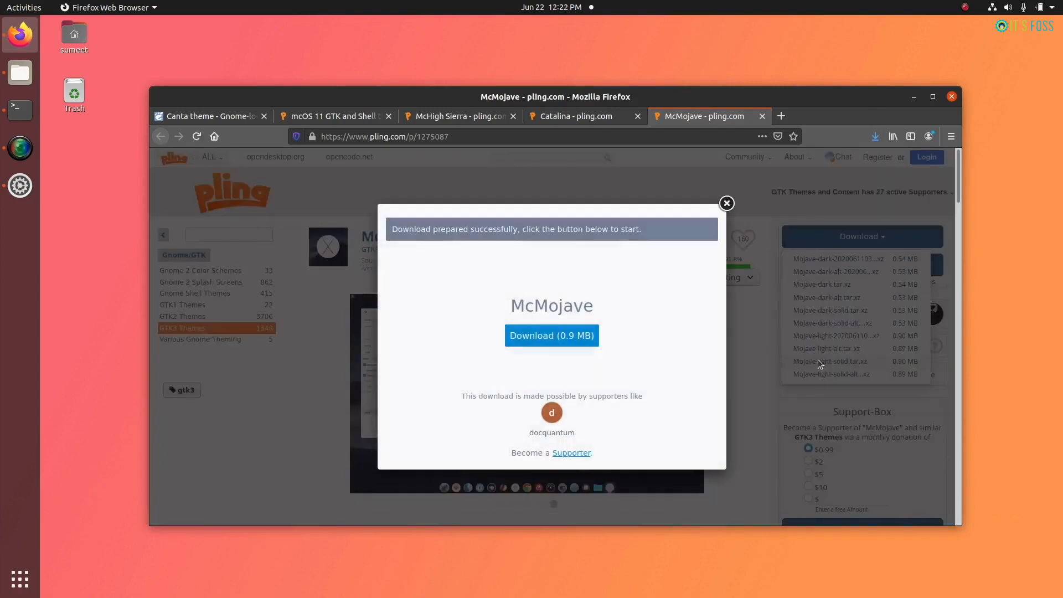
left_click(551, 335)
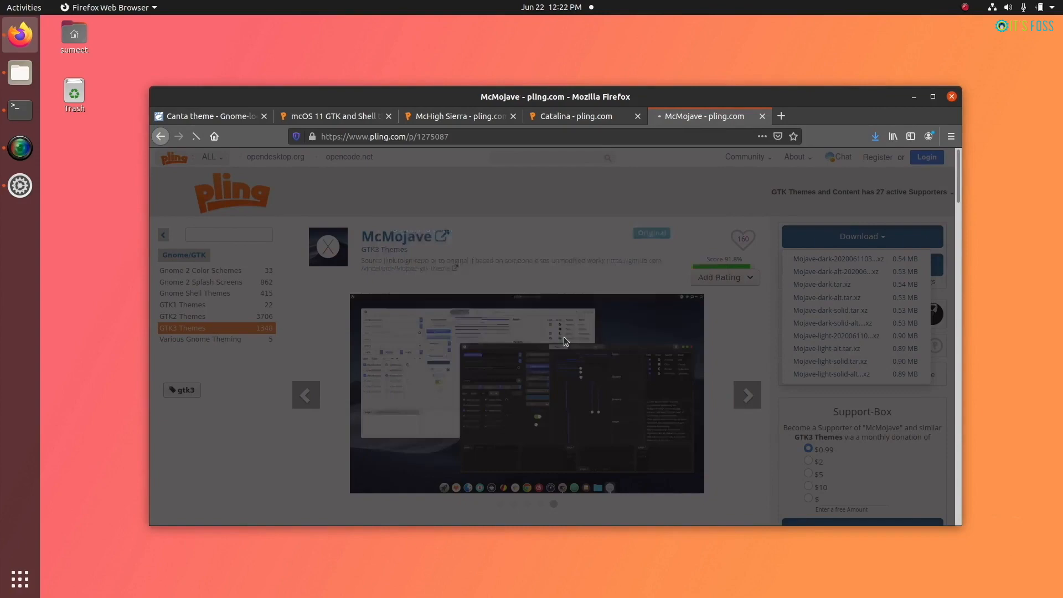
left_click(831, 361)
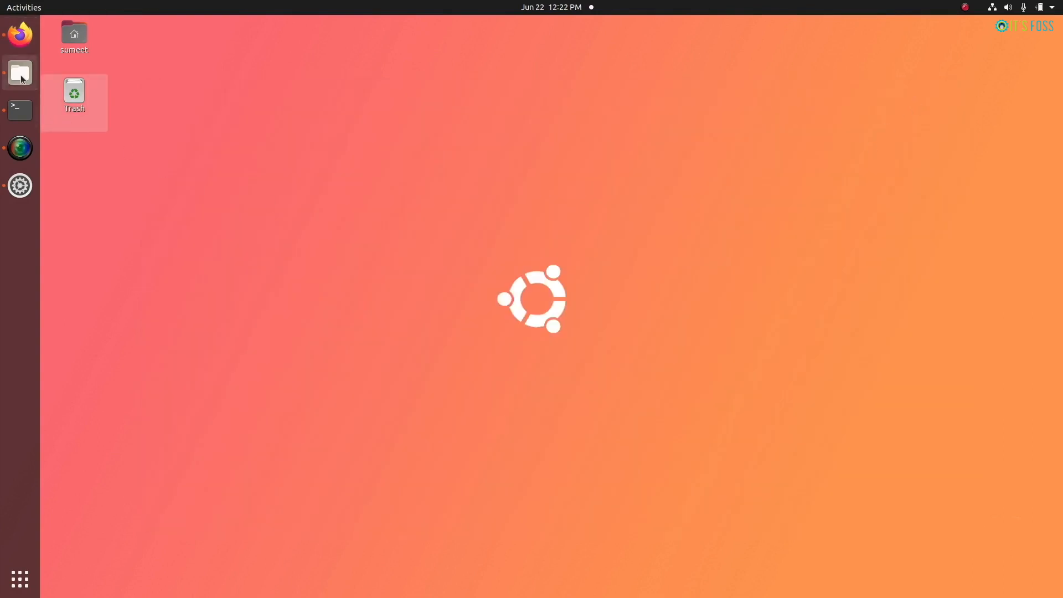
- Move the Mojave-dark and Mojave-light-solid folders from Downloads into Home's hidden .themes folder, then close Files
left_click(20, 72)
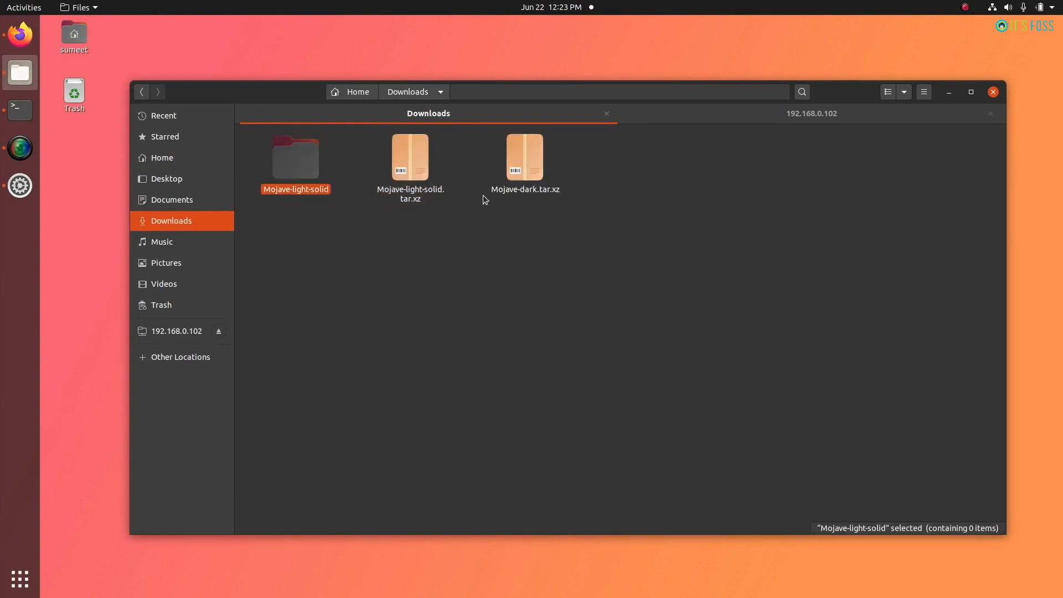
double_click(295, 157)
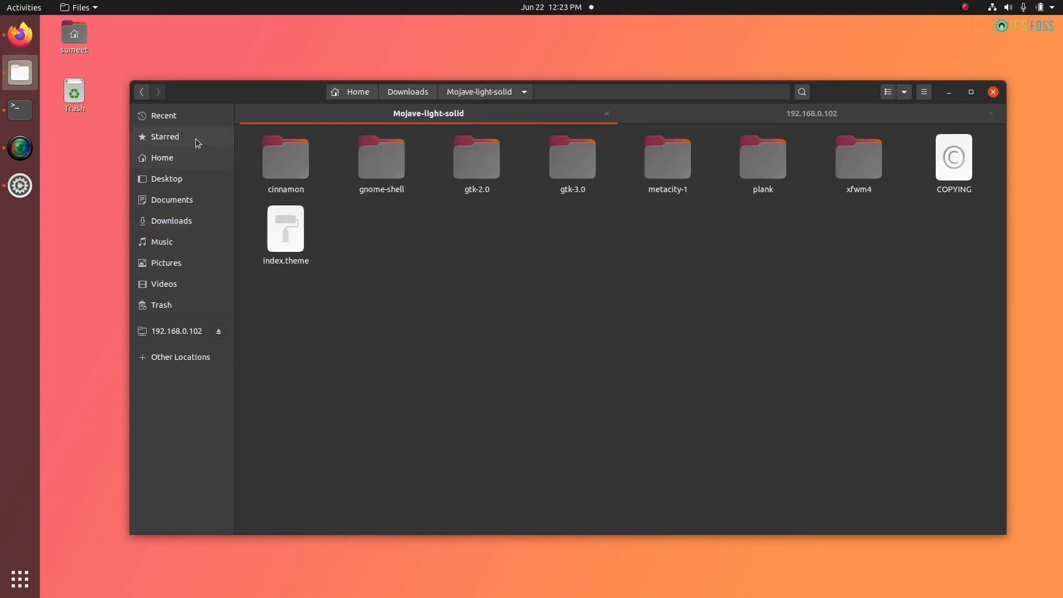
right_click(396, 159)
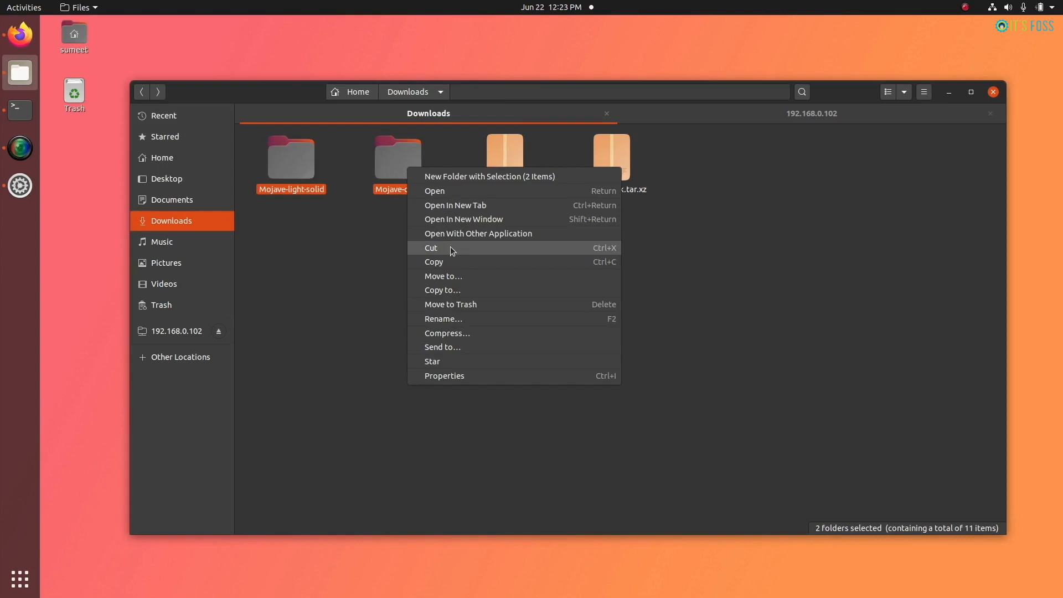
left_click(162, 158)
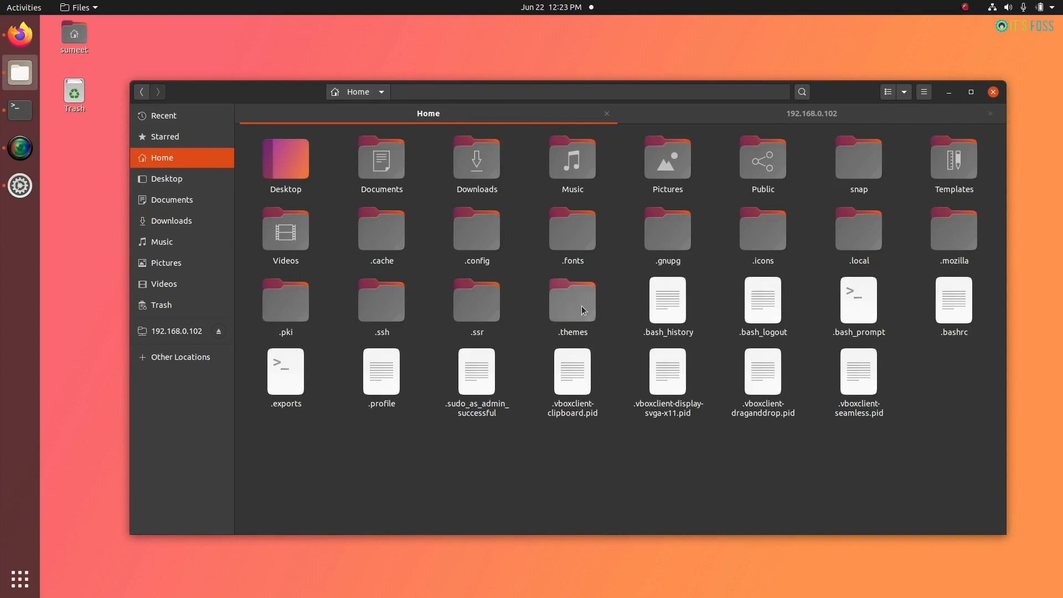
double_click(571, 303)
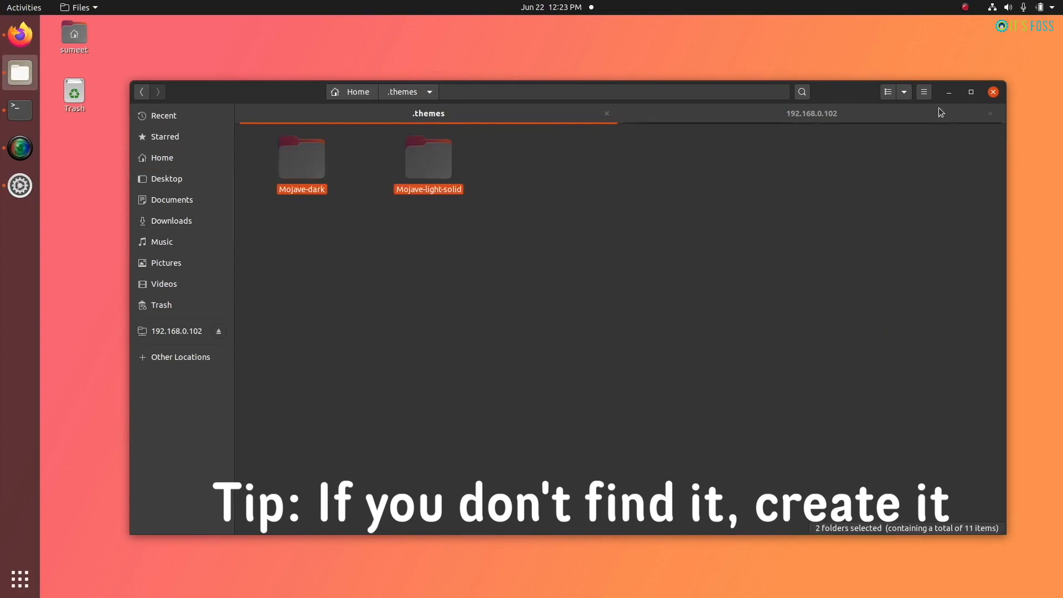
left_click(993, 91)
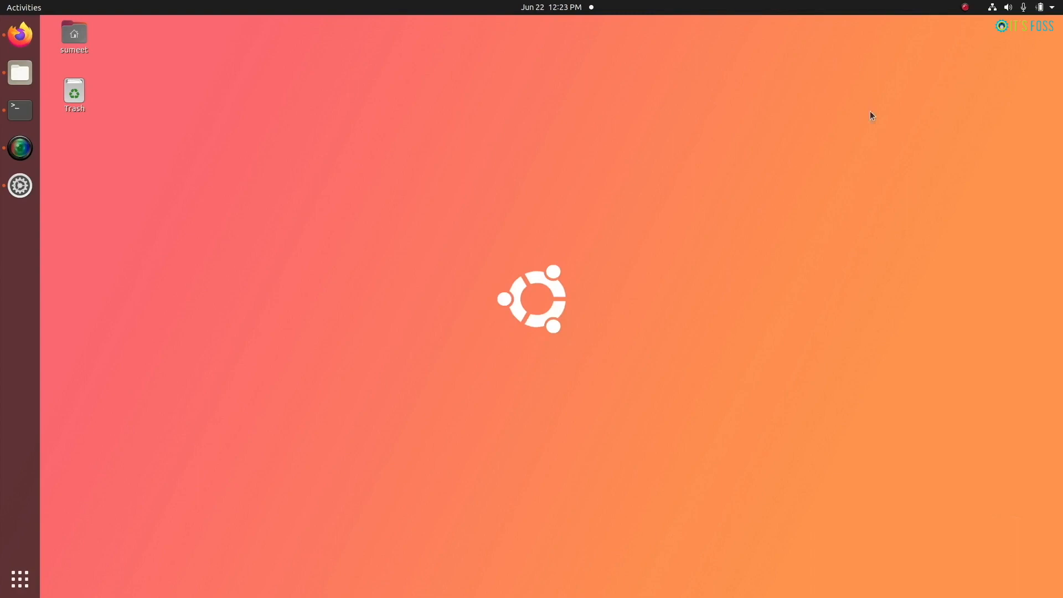
mouse_move(99, 512)
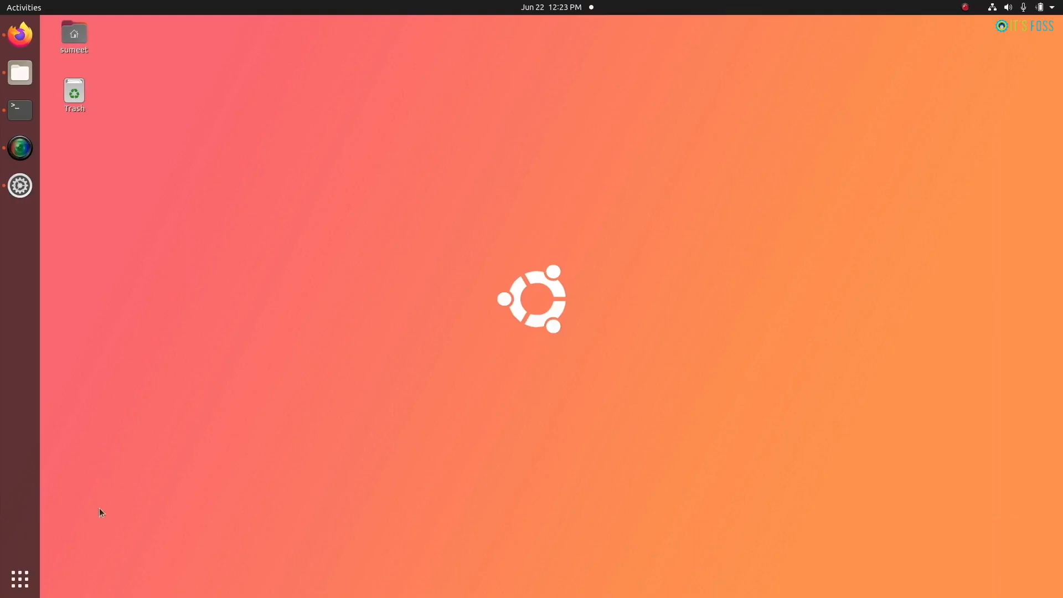
- Launch GNOME Tweaks from Activities and apply Mojave-dark as the Shell theme
type("t")
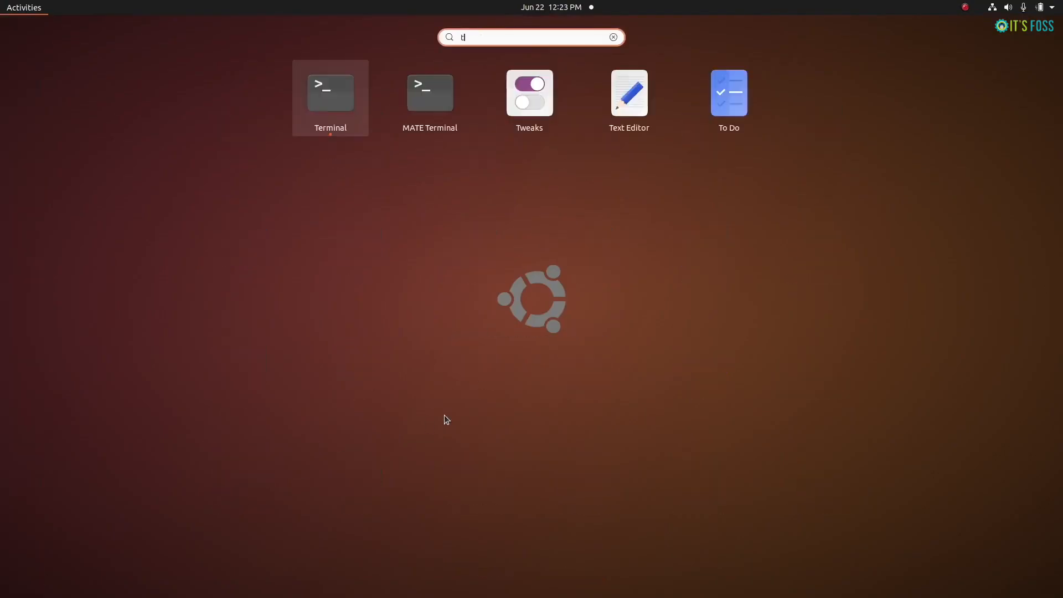
left_click(528, 93)
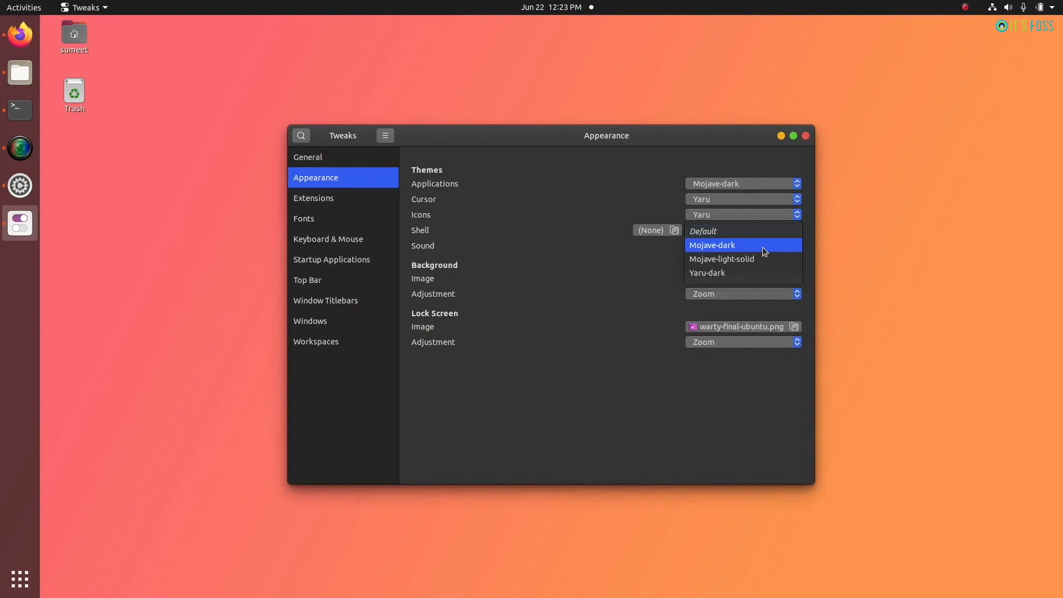
left_click(712, 245)
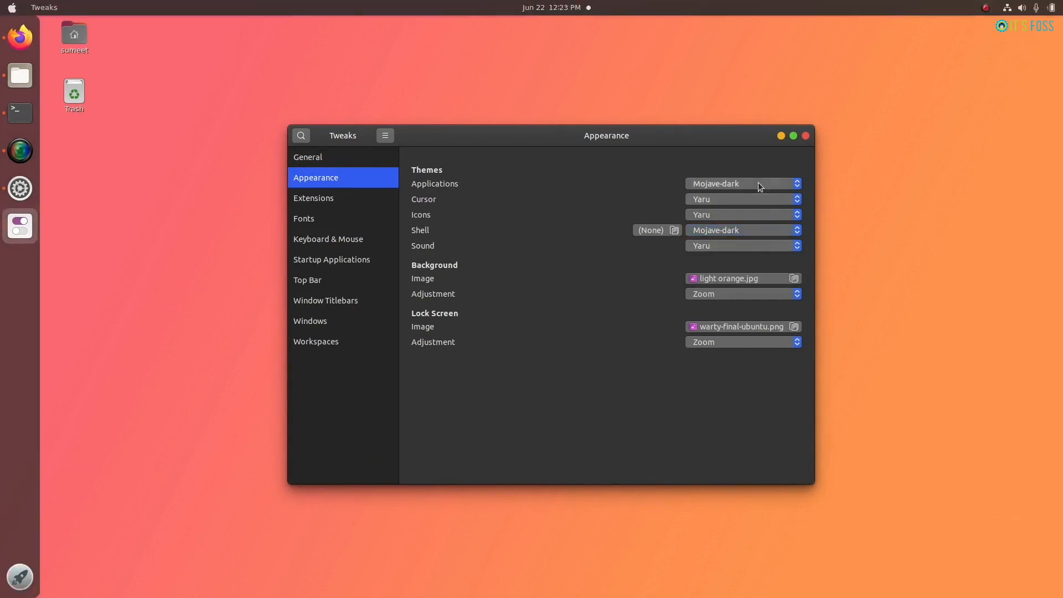
- Try Mojave-light-solid, revert to Mojave-dark and close Tweaks
left_click(741, 184)
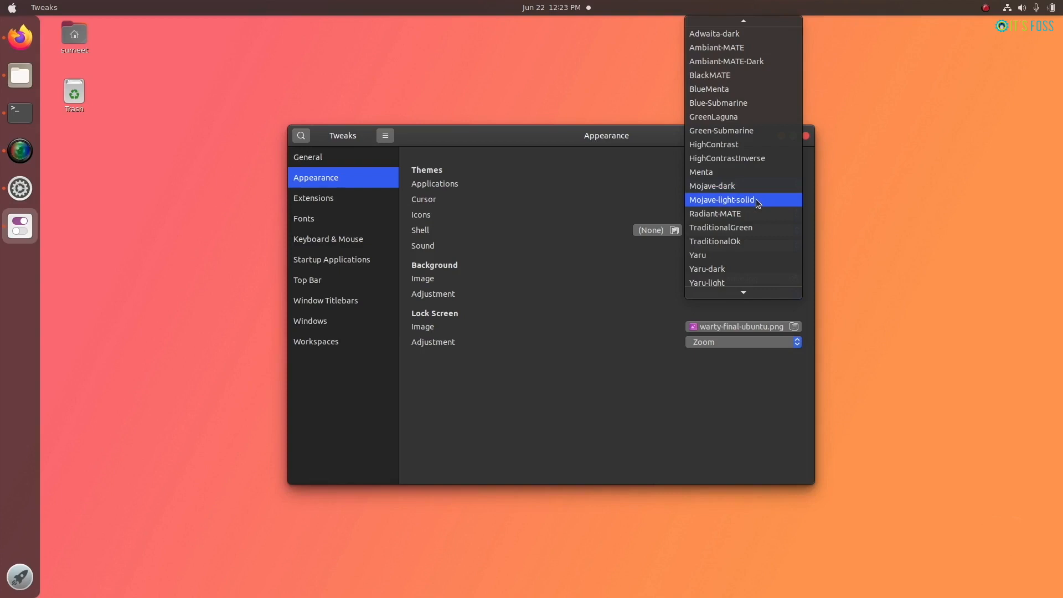
left_click(721, 199)
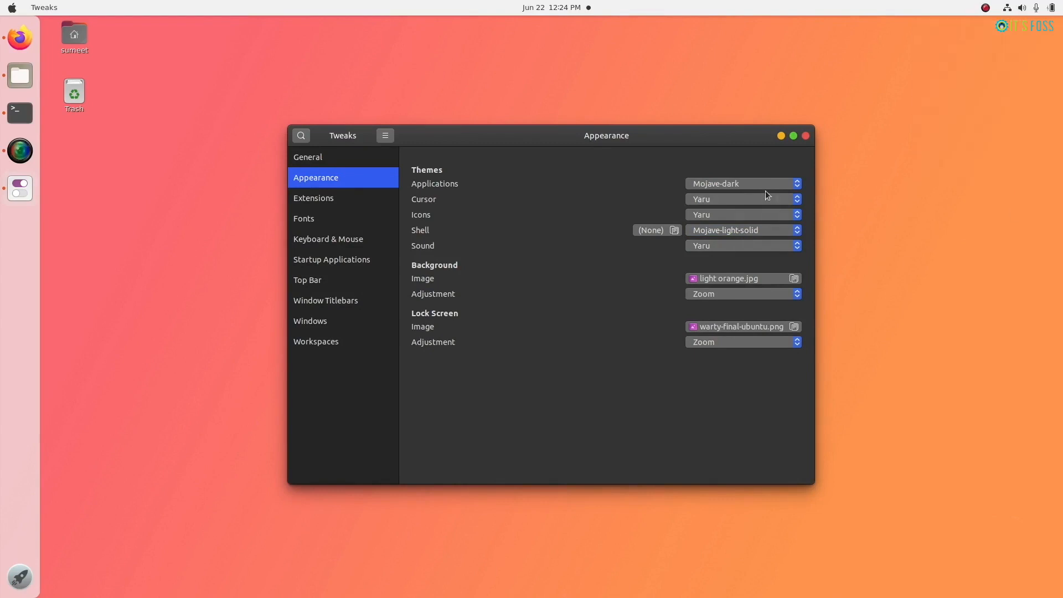
left_click(742, 229)
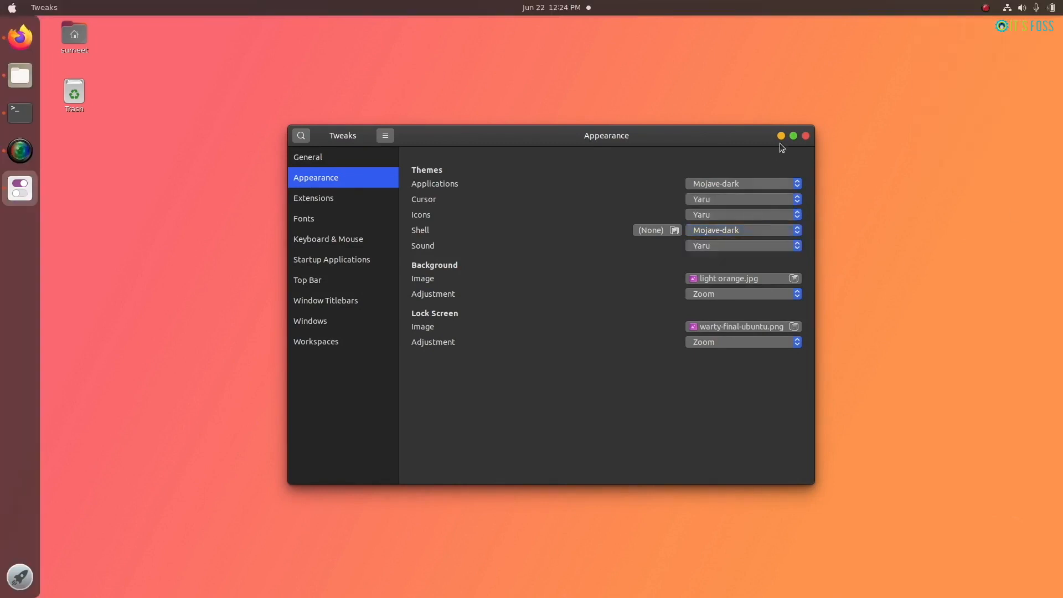
left_click(20, 36)
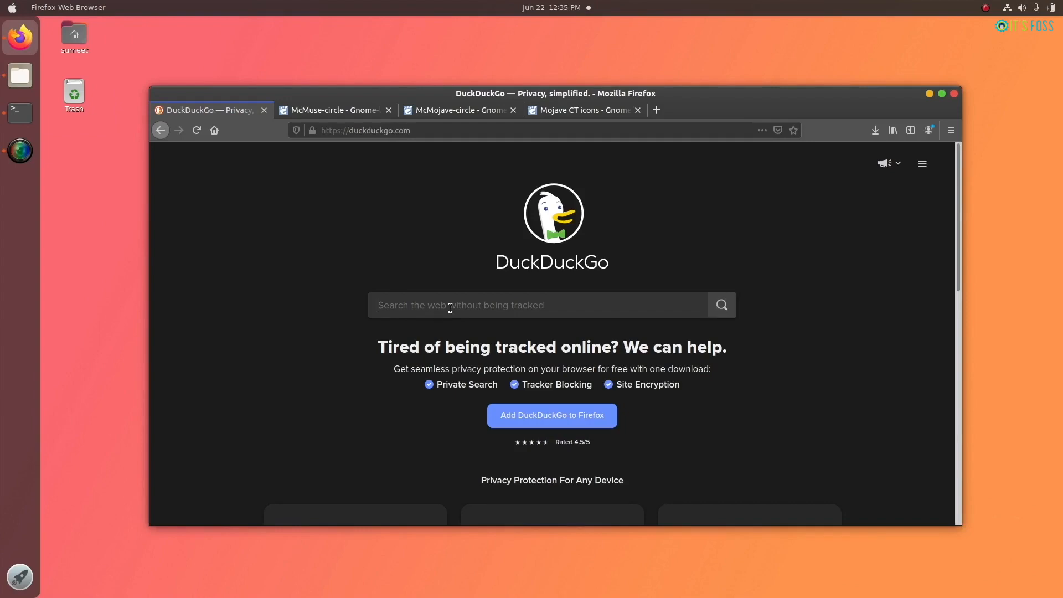
- Search 'gnome look' and browse gnome-look.org's Full Icon Themes category
type("gnome look")
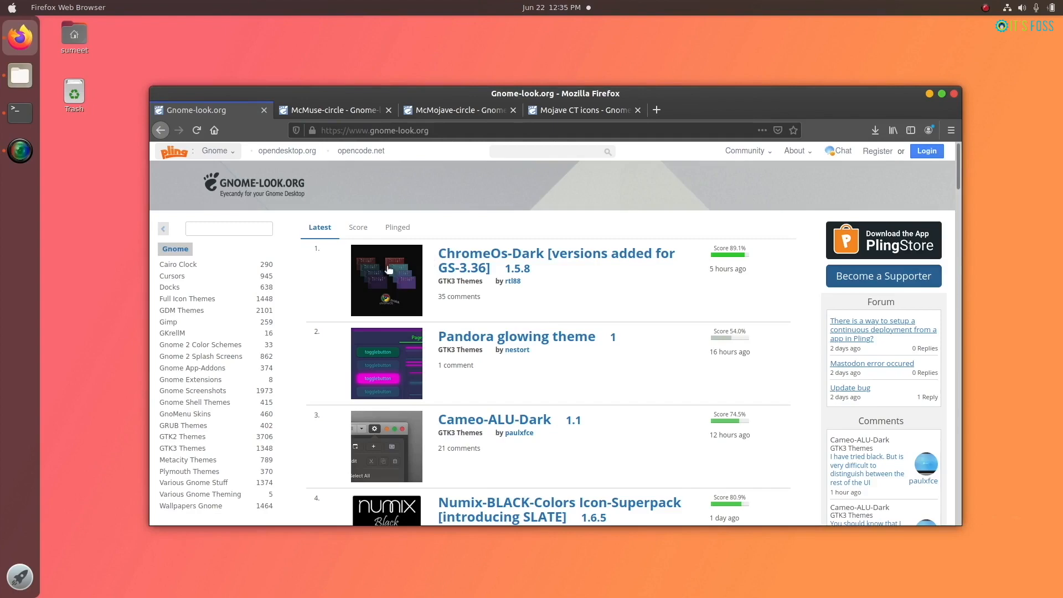
left_click(187, 299)
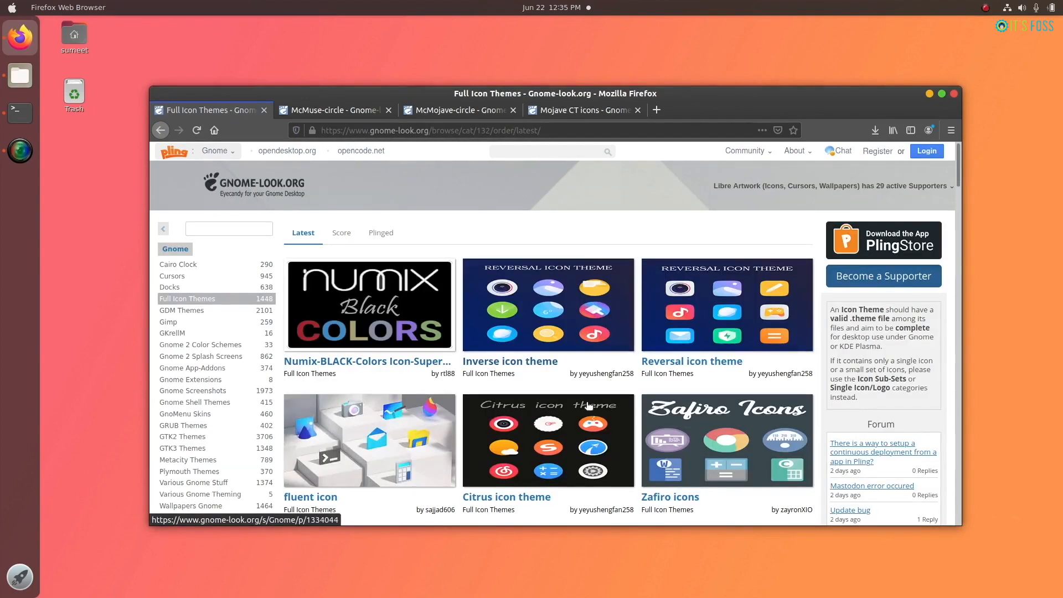
scroll("down", 3)
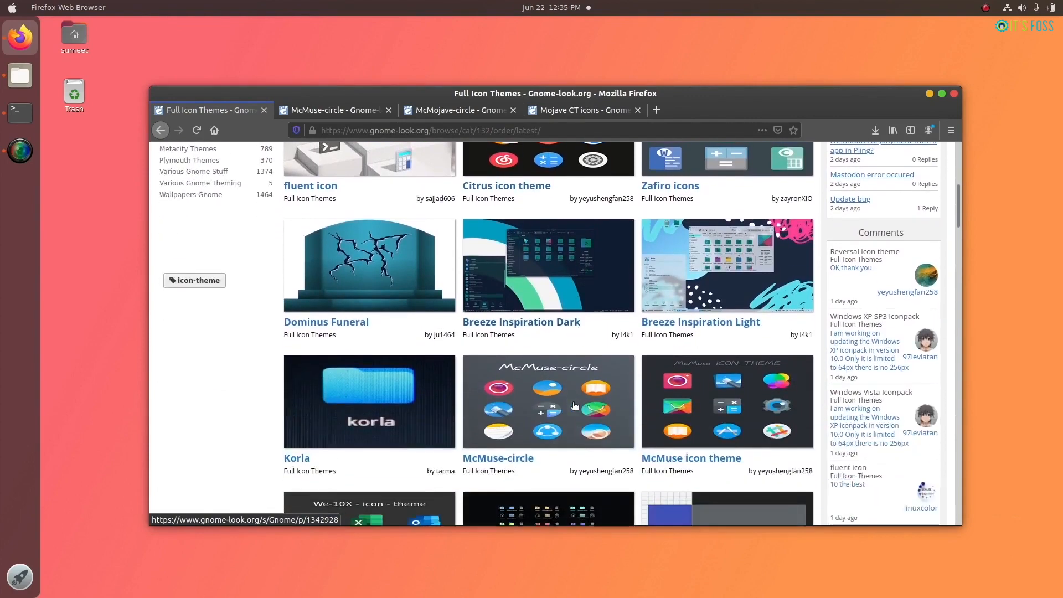
scroll("down", 3)
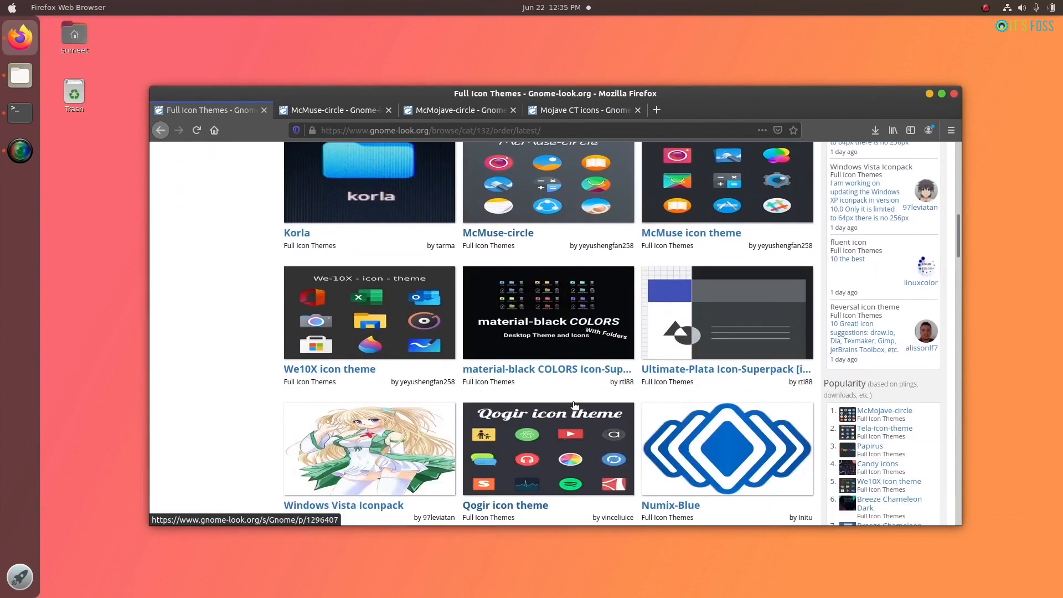
scroll("down", 3)
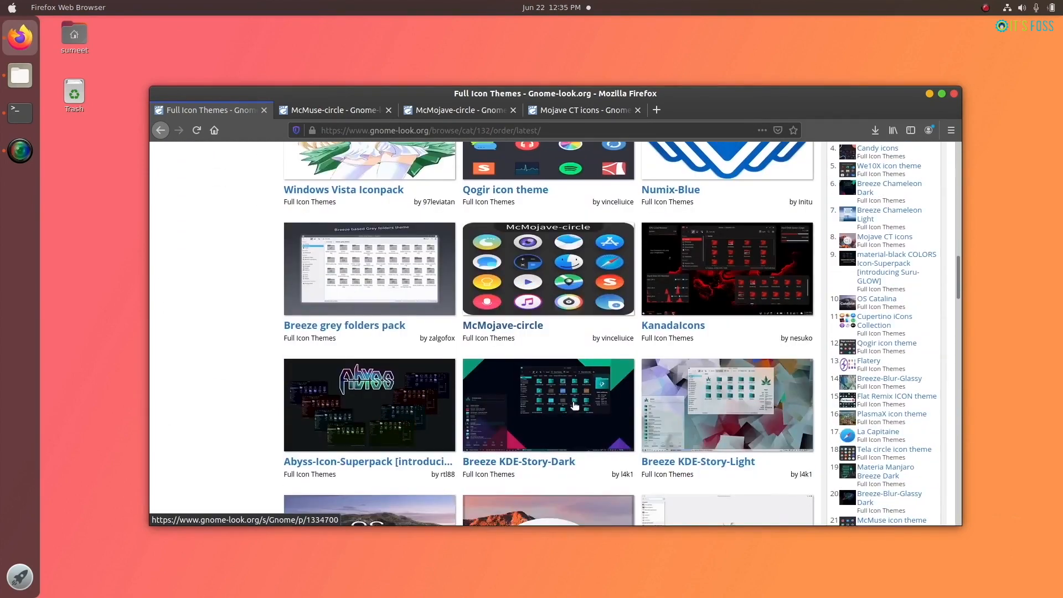
- View the McMojave-circle and Mojave CT icon pages and download McMuse-circle.tar.xz
left_click(461, 109)
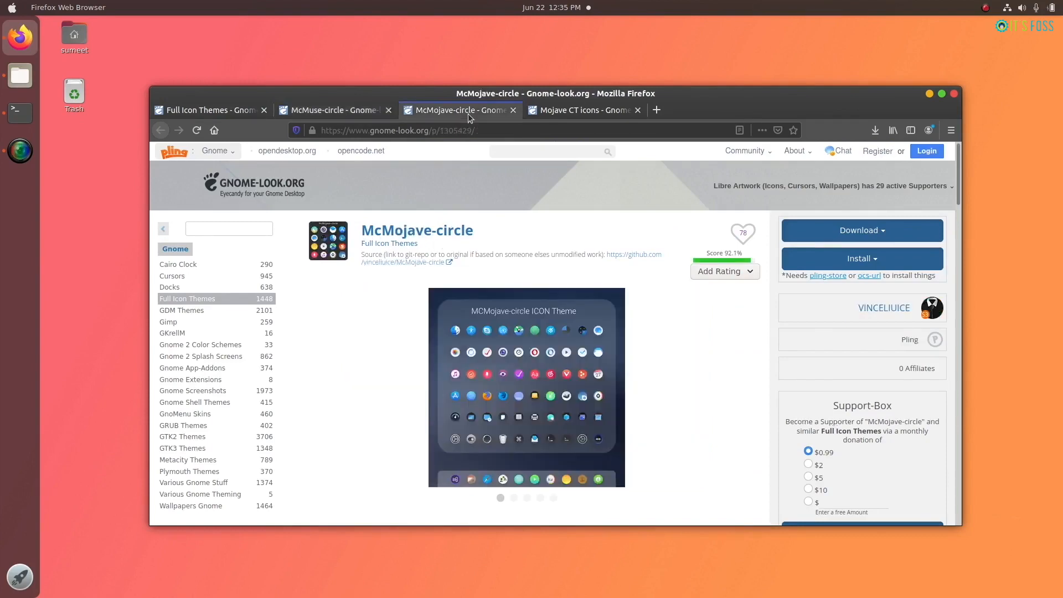
left_click(583, 109)
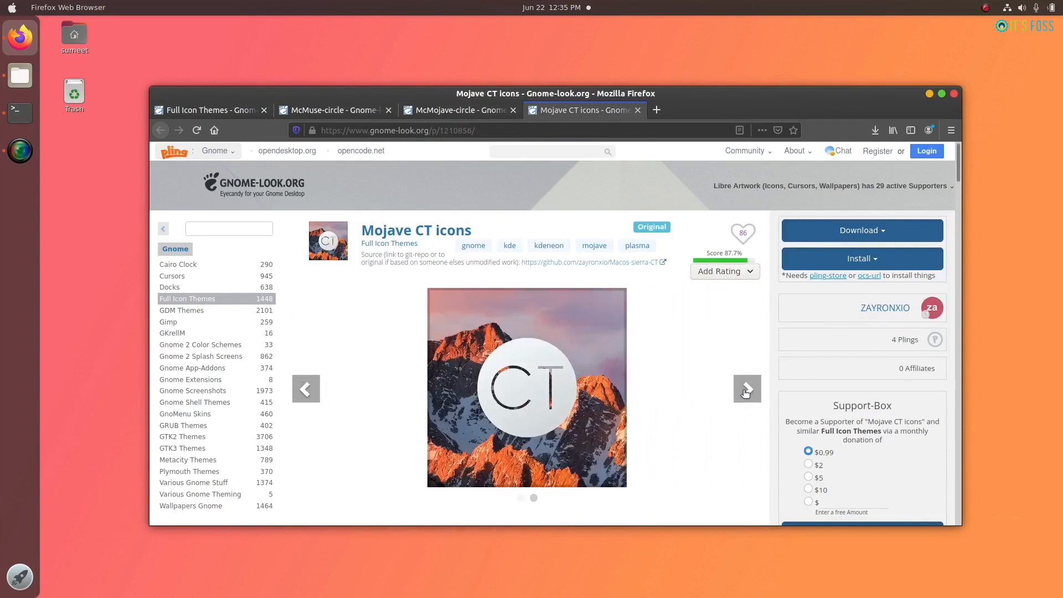
left_click(746, 389)
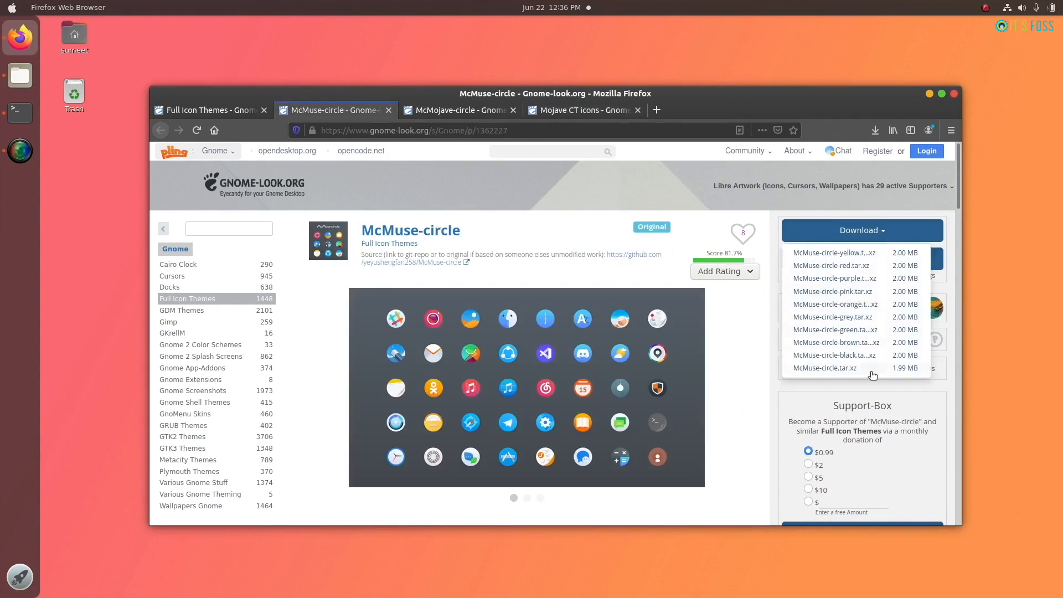
left_click(825, 368)
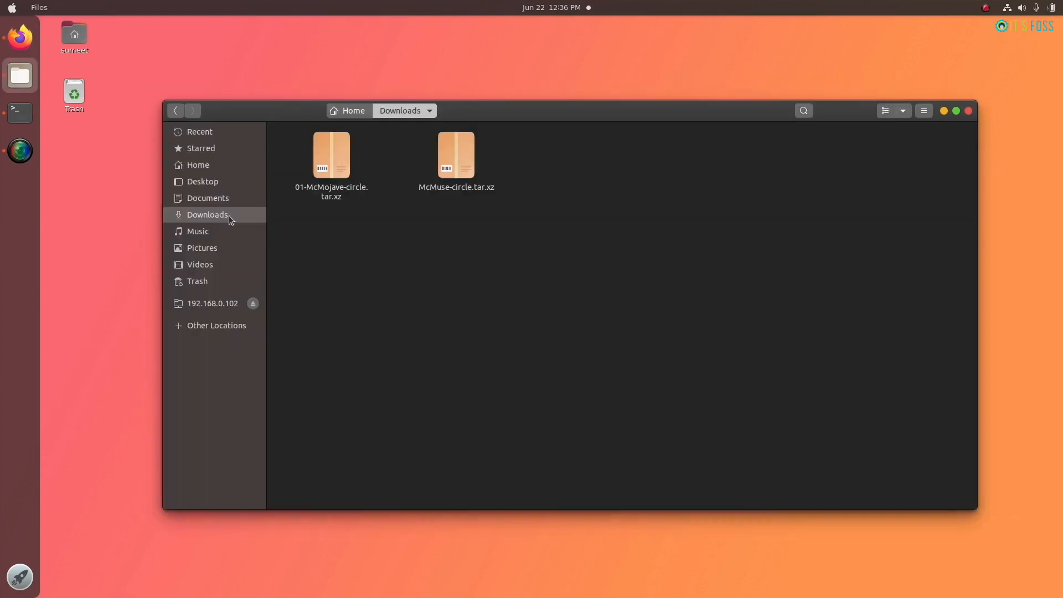
- Extract the McMuse-circle and McMojave-circle archives in Downloads and copy their icon folders toward ~/.icons
right_click(549, 155)
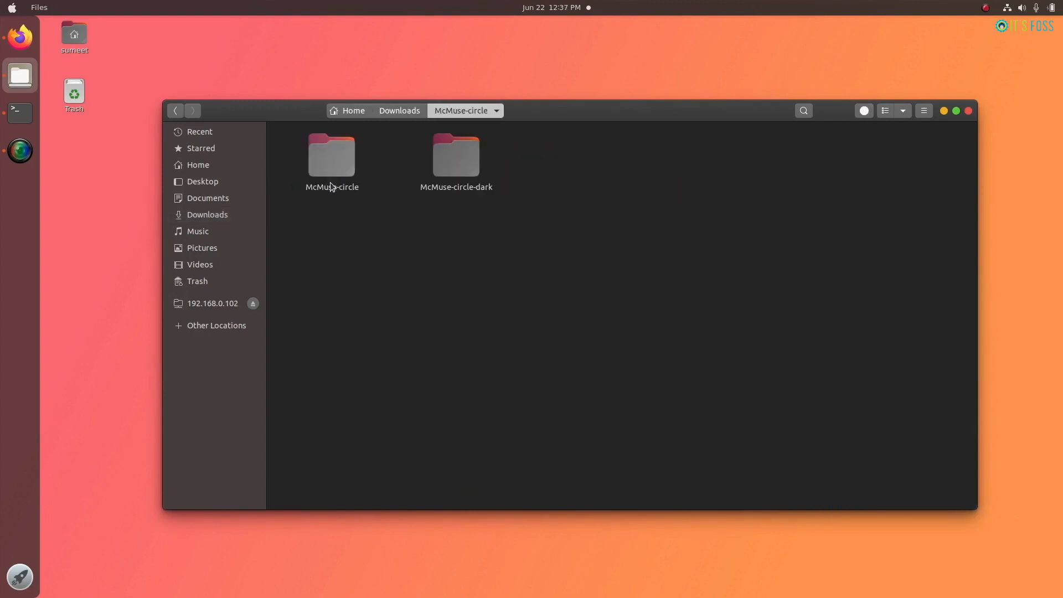
right_click(455, 156)
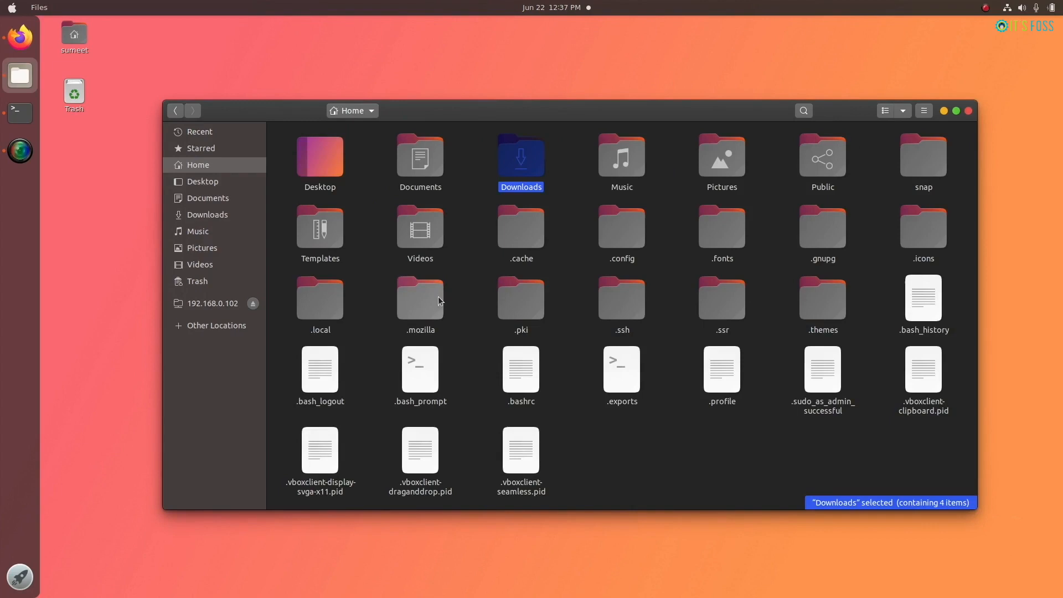
mouse_move(610, 278)
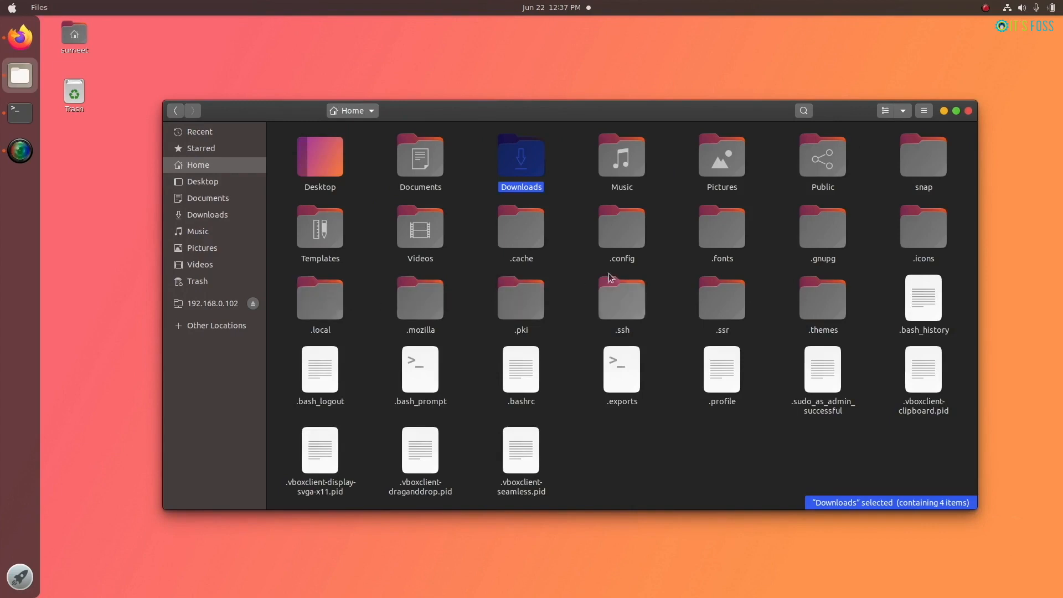
mouse_move(636, 244)
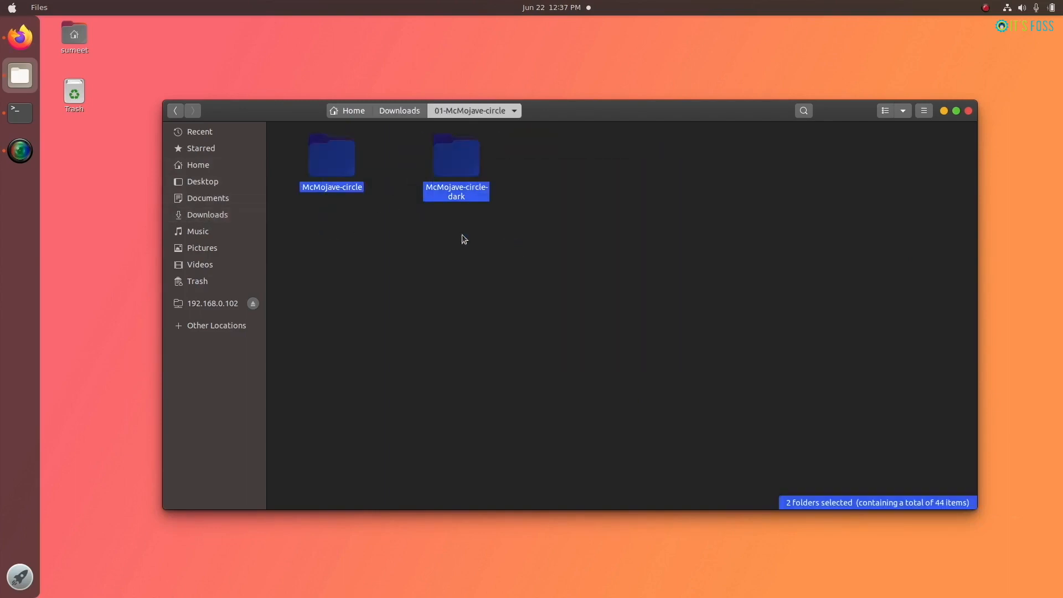
right_click(597, 247)
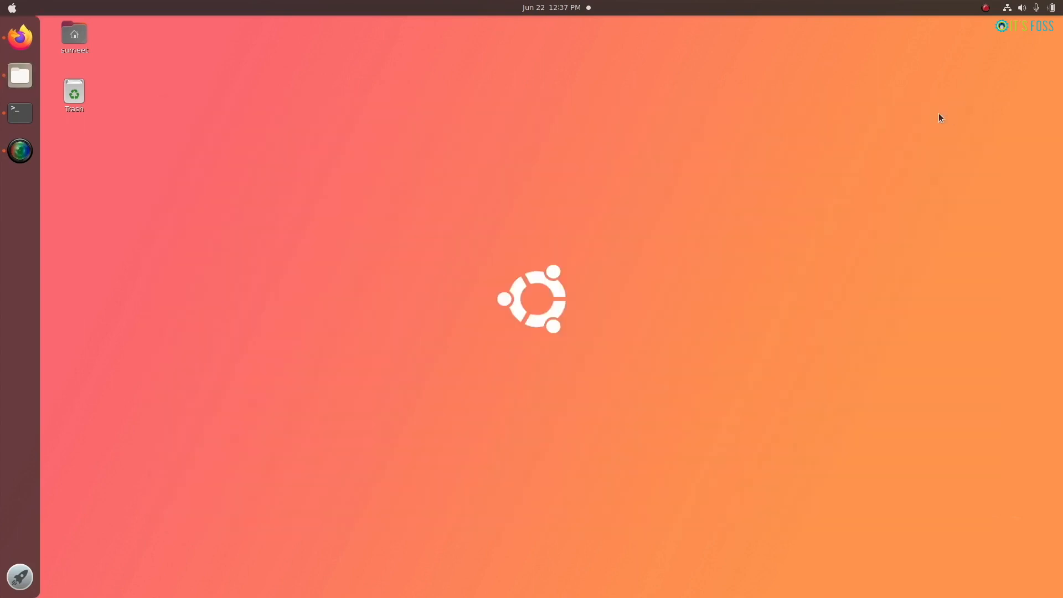
- Launch Tweaks from the Activities search and set the Icons theme to McMuse-circle
type("tw")
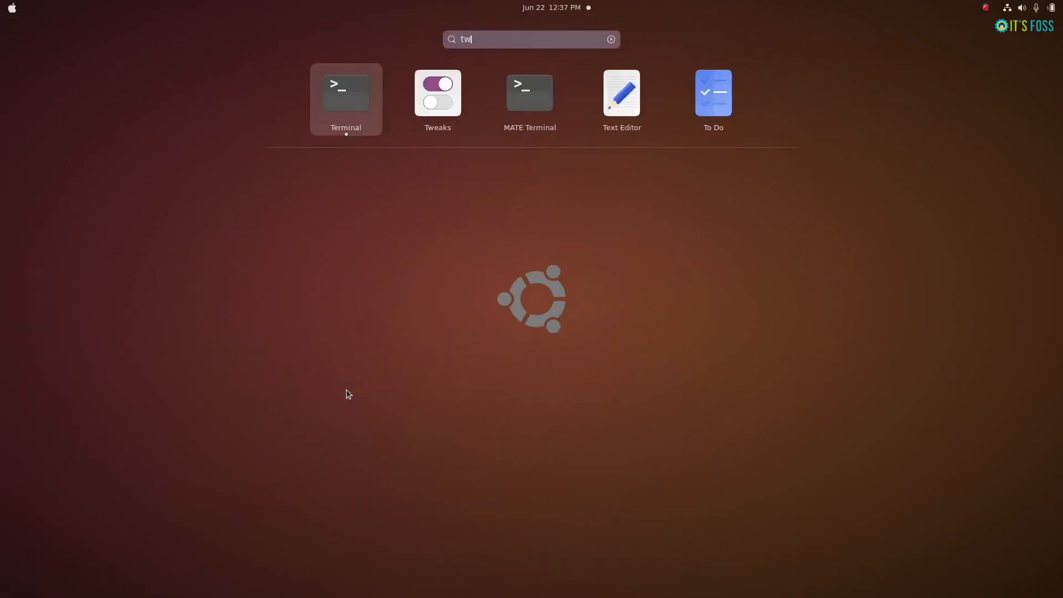
left_click(437, 93)
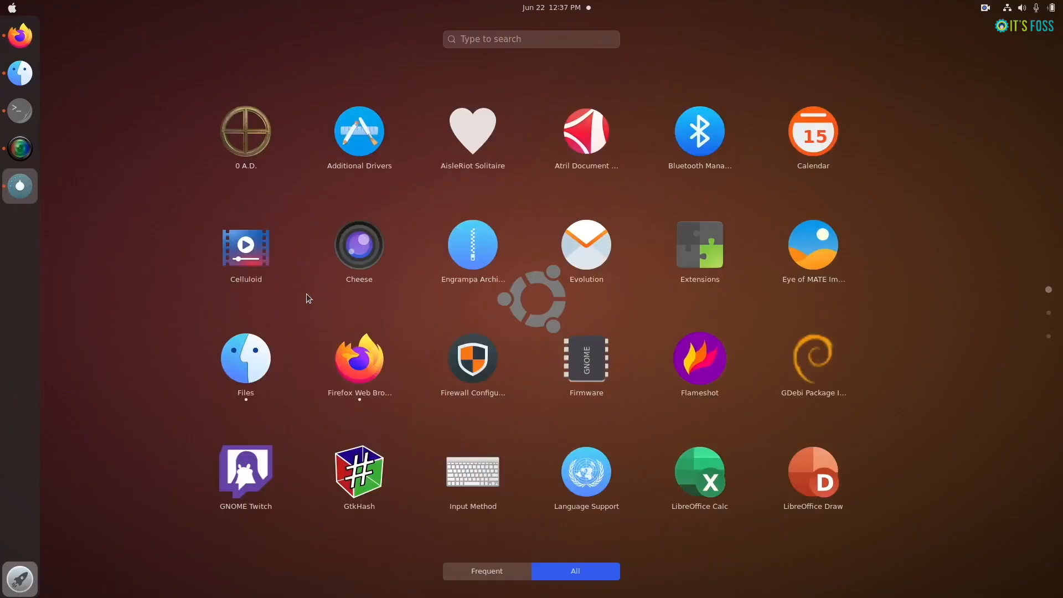
scroll("down", 3)
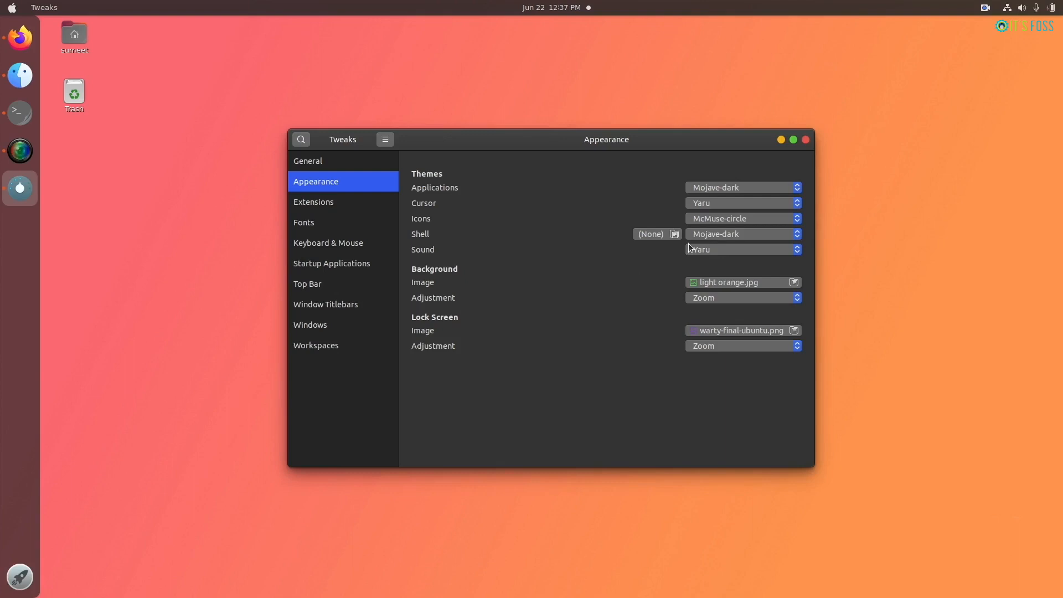
left_click(742, 218)
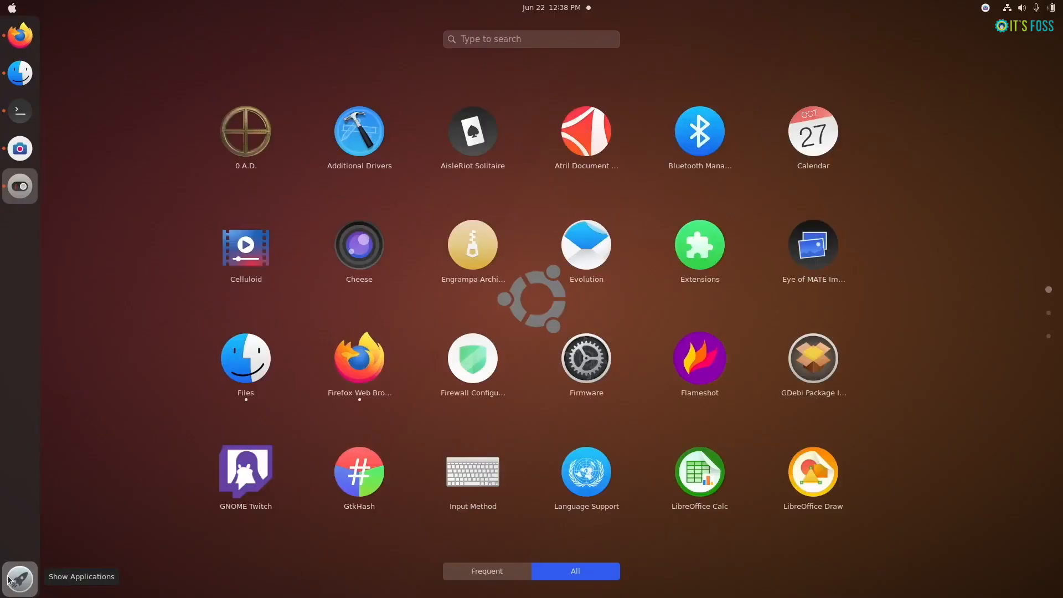
scroll("down", 3)
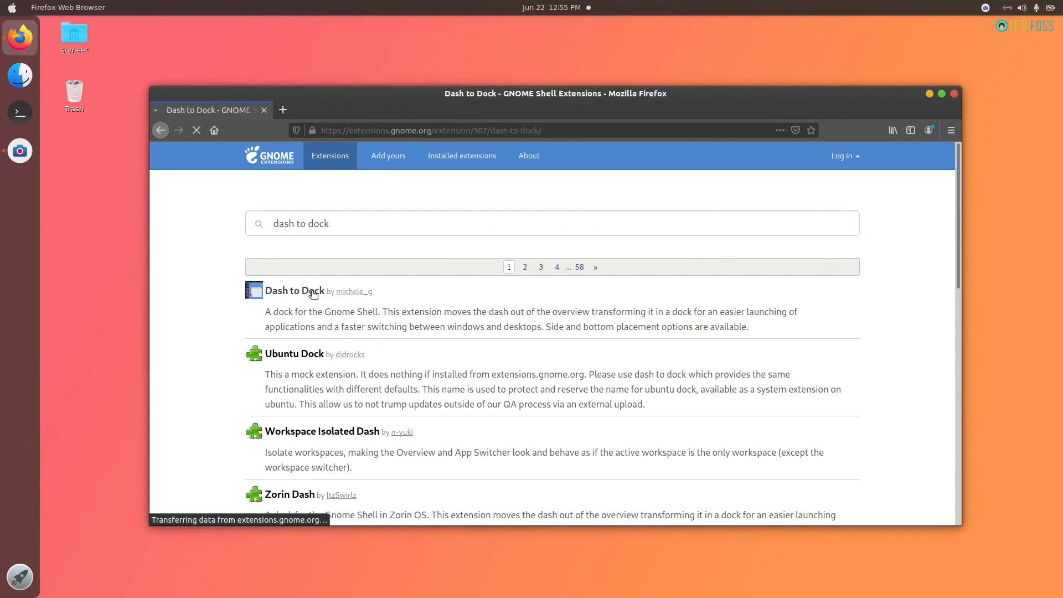
- Install and enable Dash to Dock from extensions.gnome.org, then use the system status menu
left_click(294, 290)
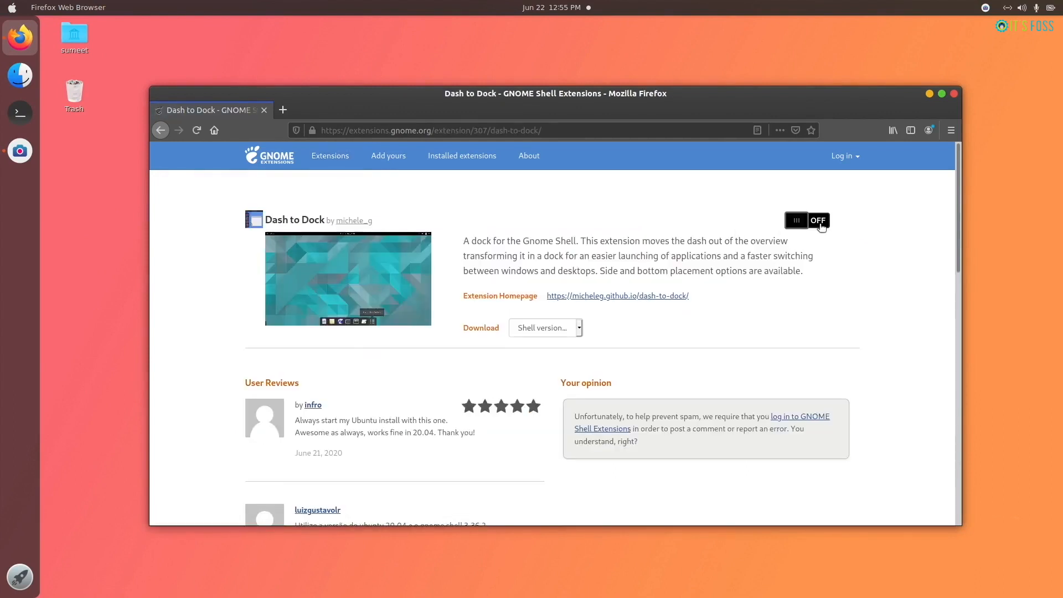
left_click(806, 221)
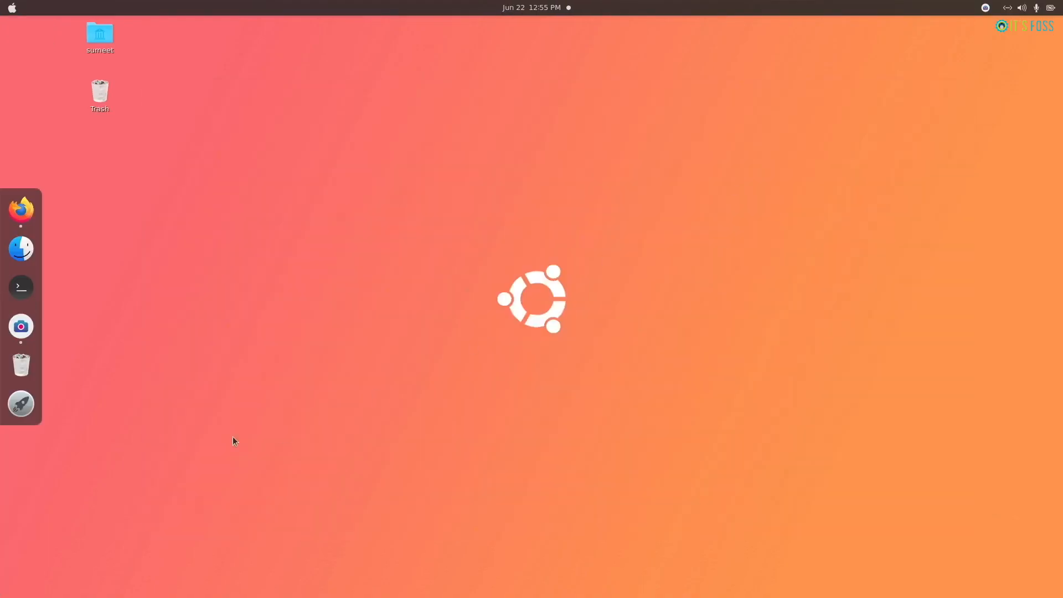
left_click(1026, 7)
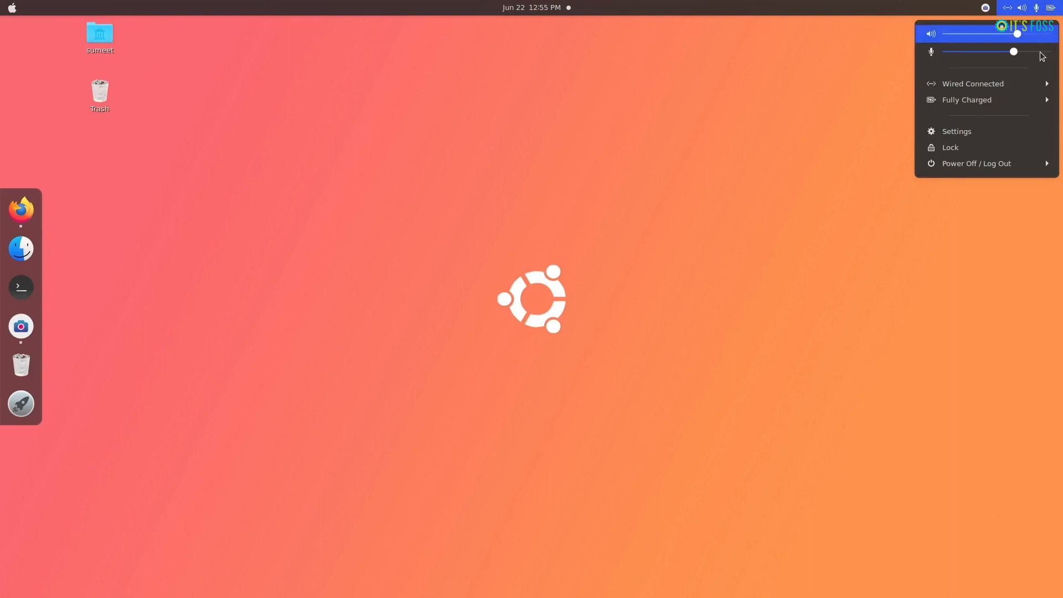
left_click(976, 163)
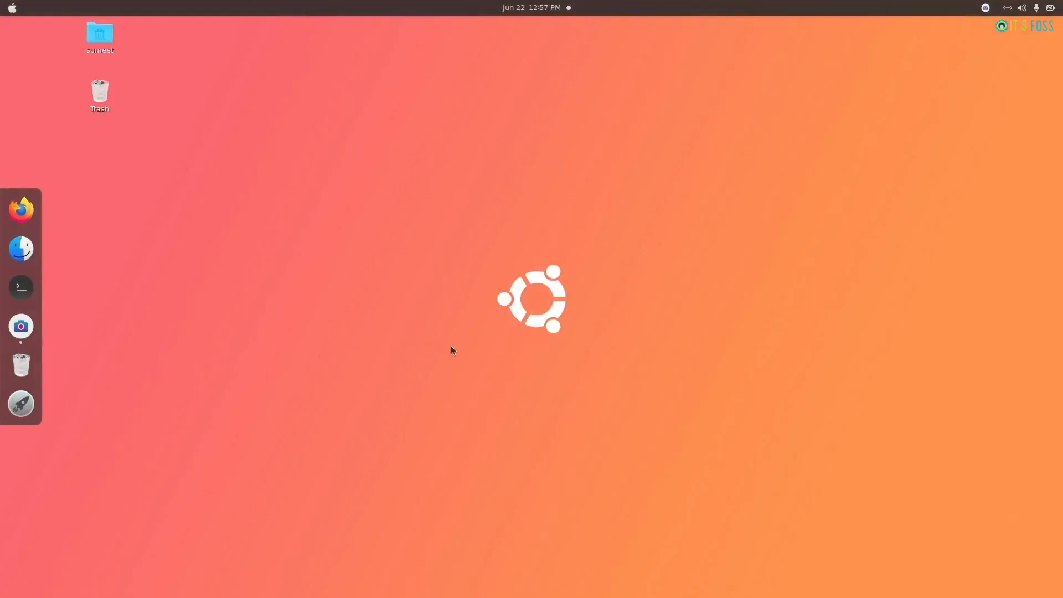
mouse_move(22, 208)
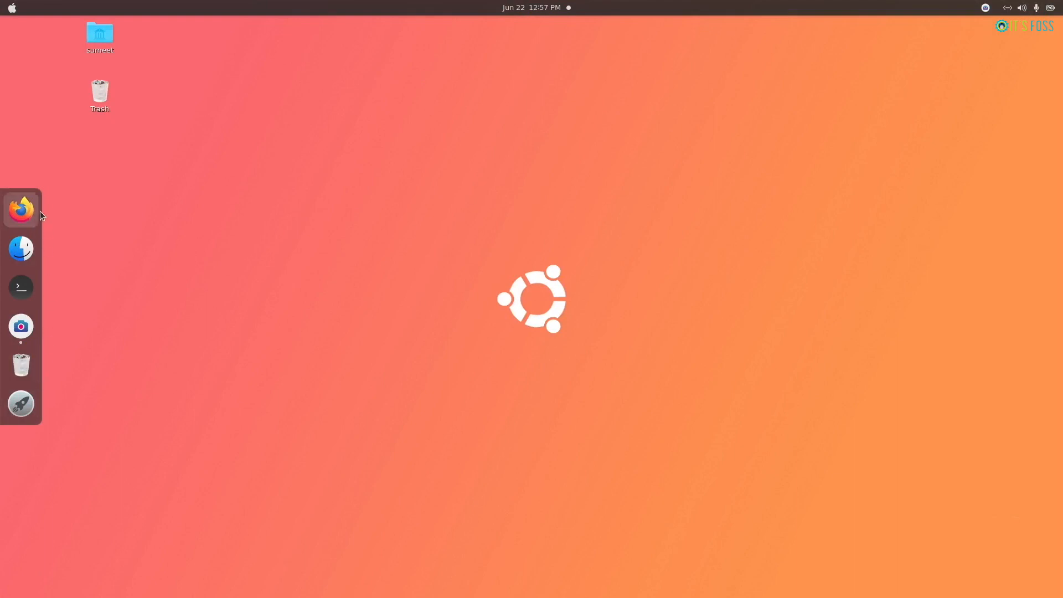
mouse_move(21, 404)
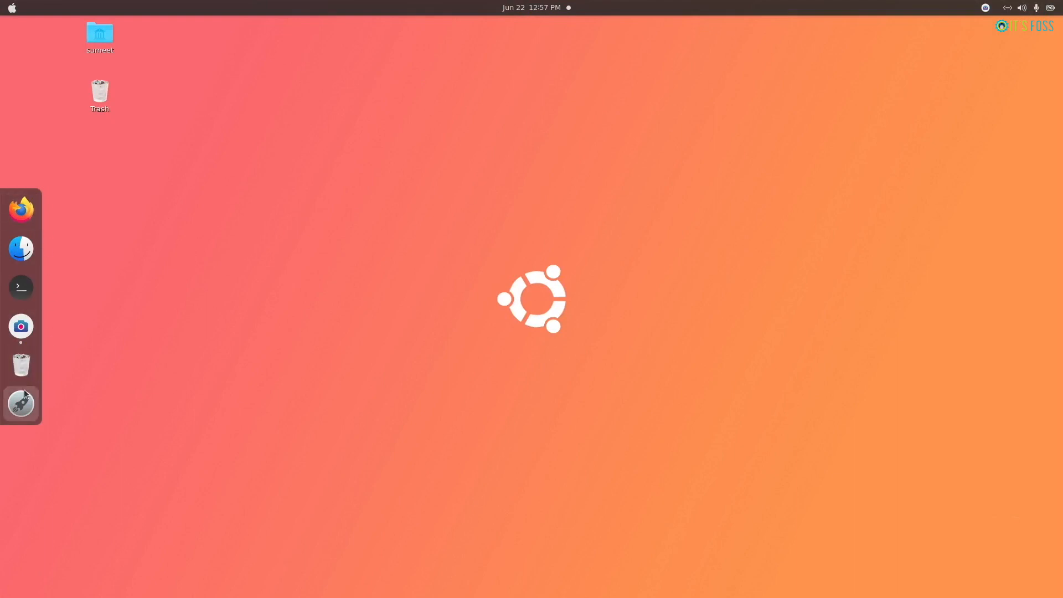
mouse_move(20, 403)
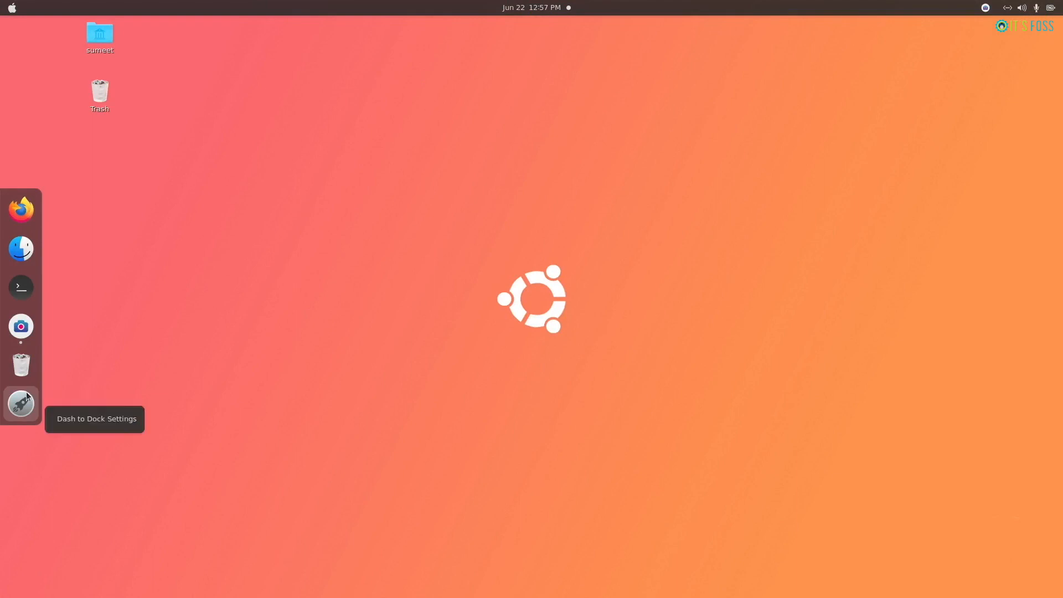
- Bring up the Dash to Dock settings window from the dock
left_click(20, 404)
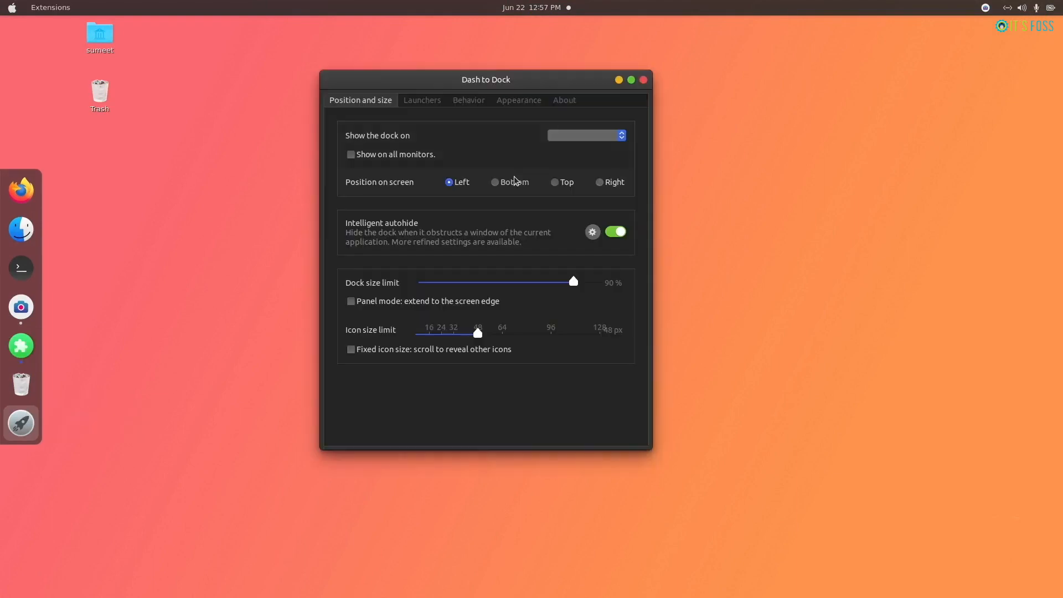
- Place the dock at the Bottom with a 64 px icon size limit, check Appearance, and close settings
left_click(495, 181)
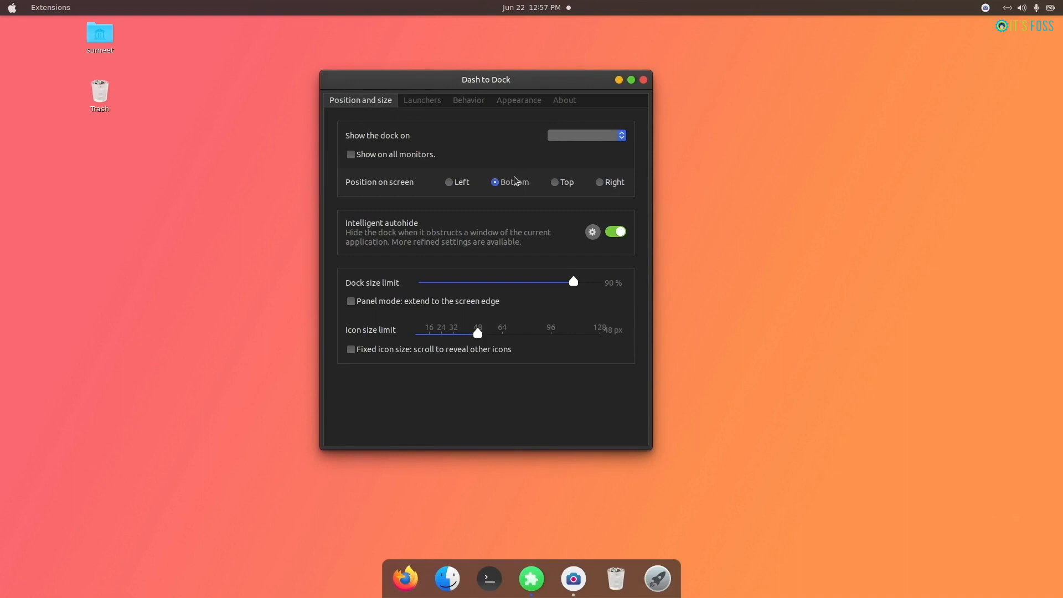
left_click_drag(478, 333, 487, 332)
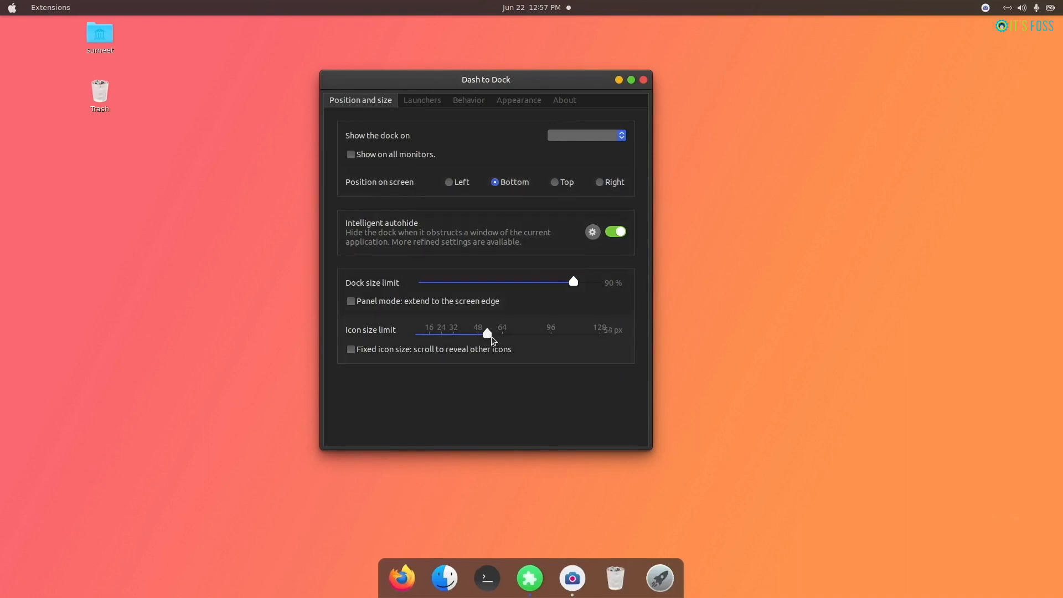
left_click_drag(486, 333, 502, 334)
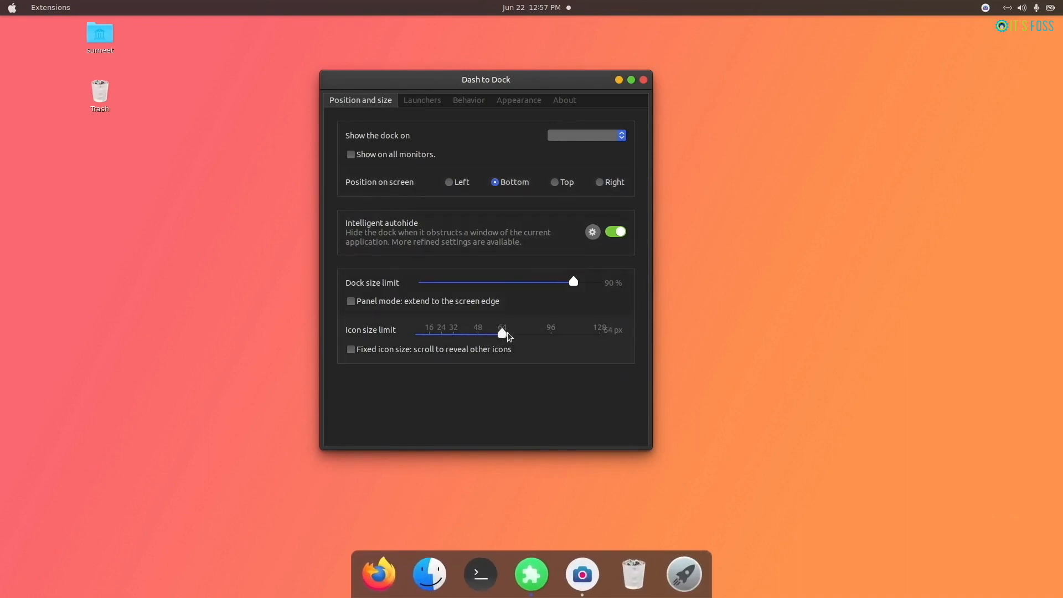
mouse_move(516, 241)
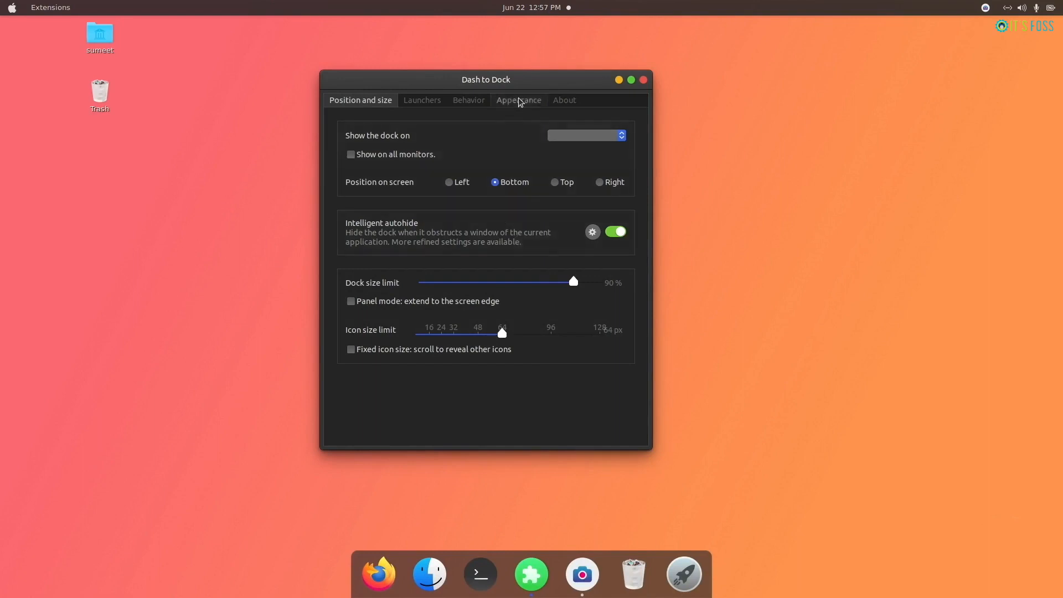
left_click(519, 100)
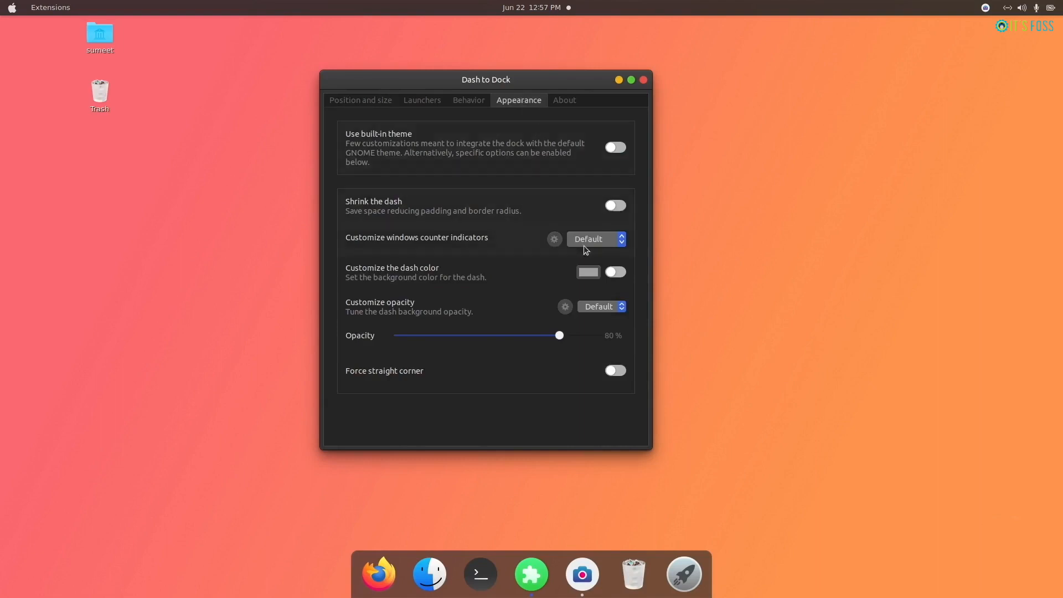
left_click(601, 305)
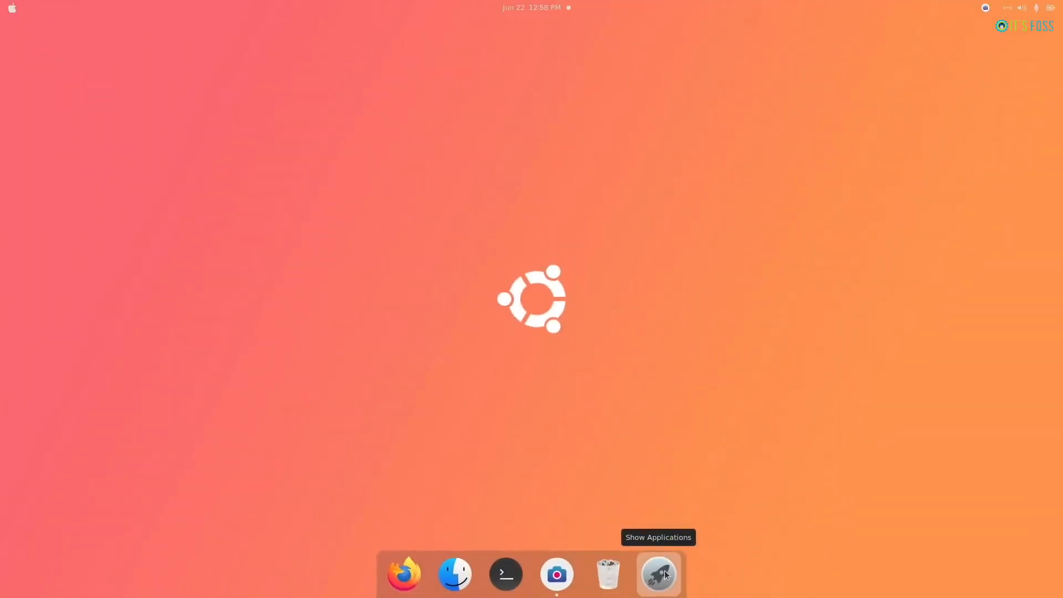
- Pin mpv Media Player and Calendar to the dock favorites from the app grid, then return to the desktop
left_click(657, 574)
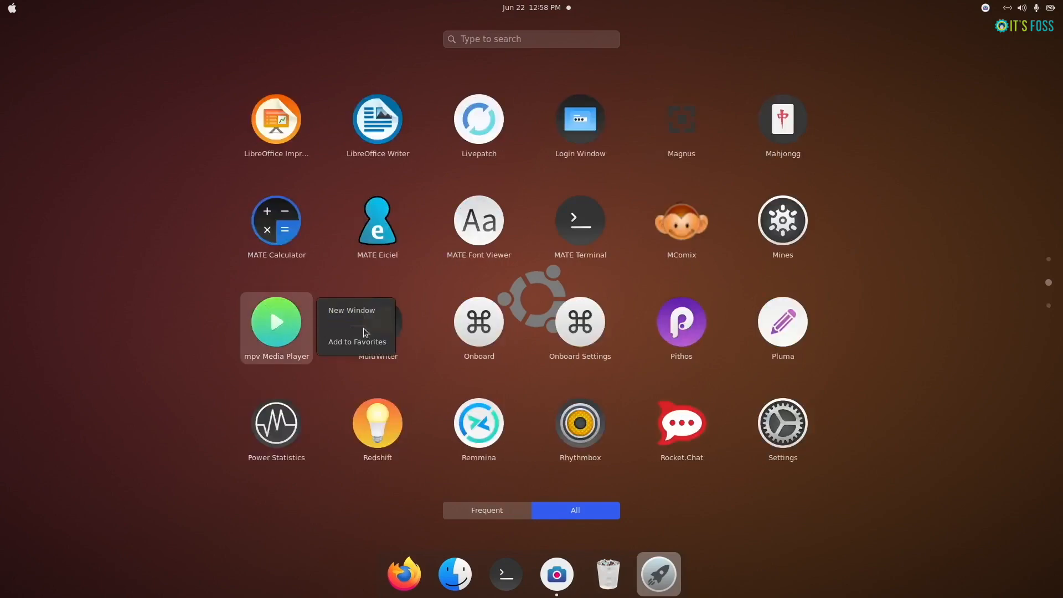
left_click(356, 341)
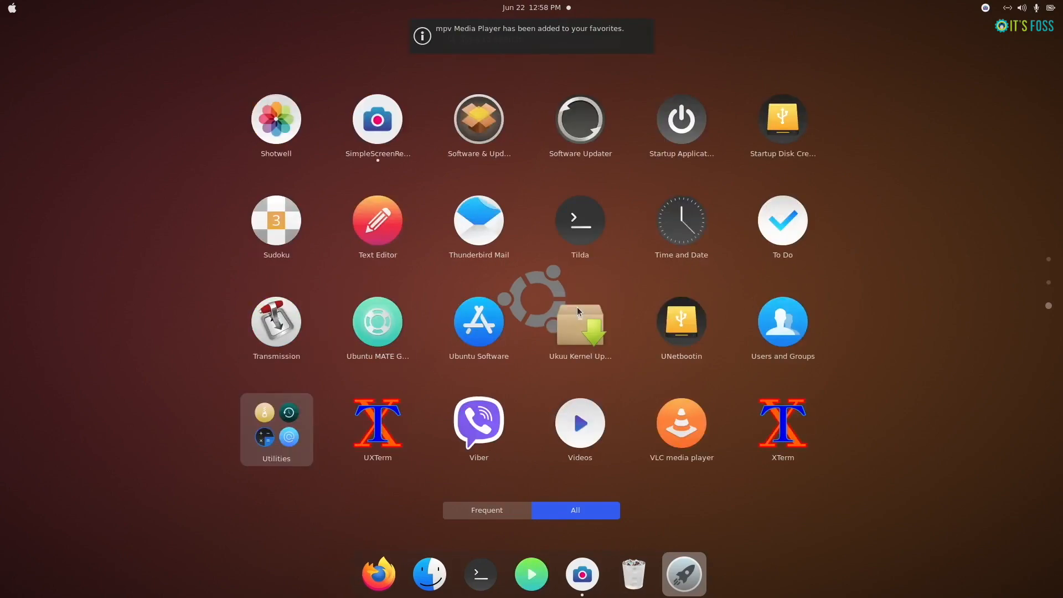
mouse_move(276, 122)
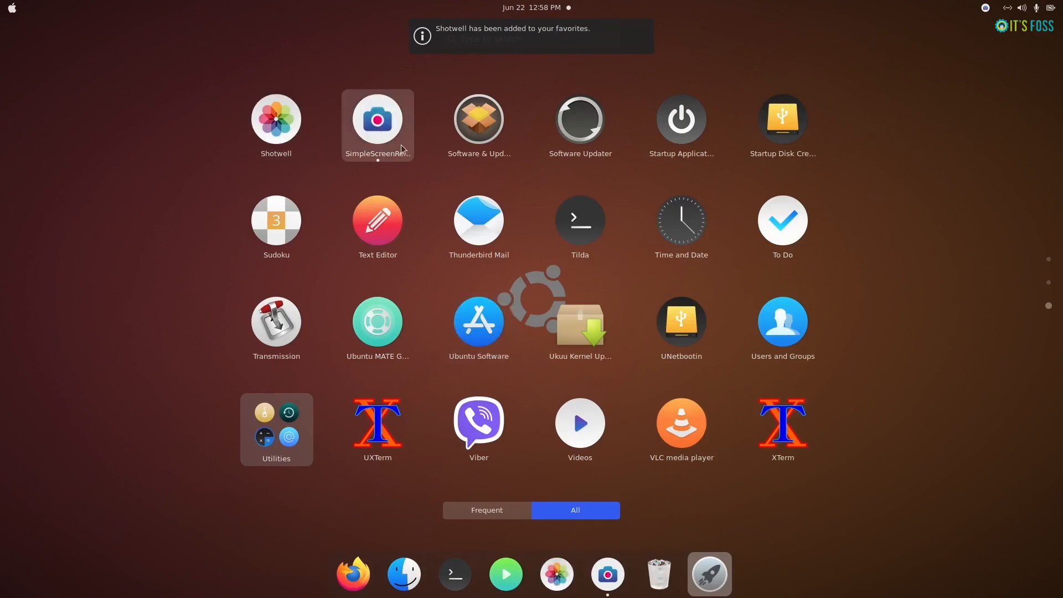
mouse_move(580, 428)
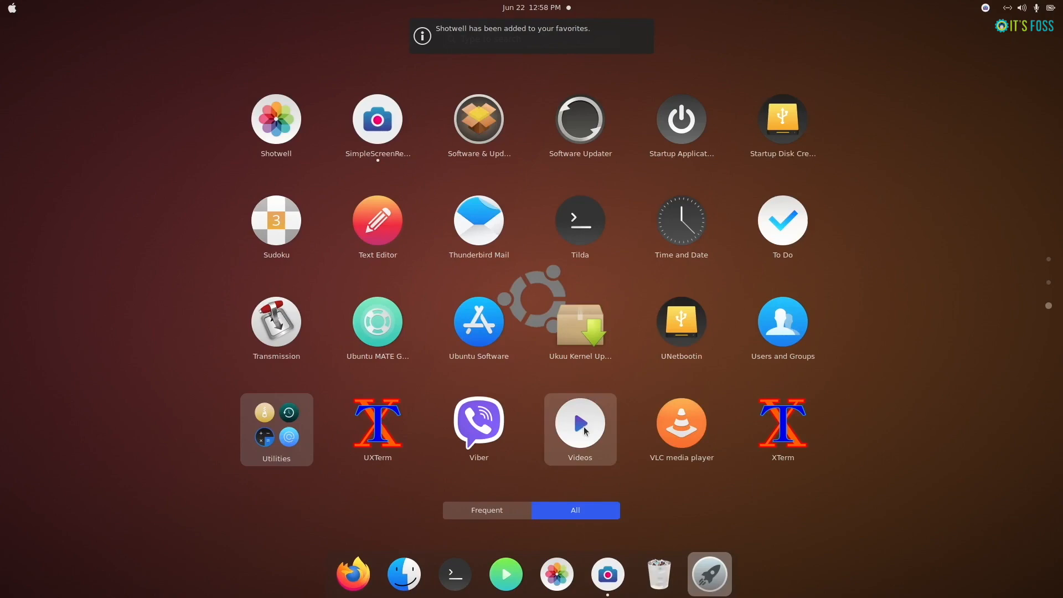
right_click(377, 119)
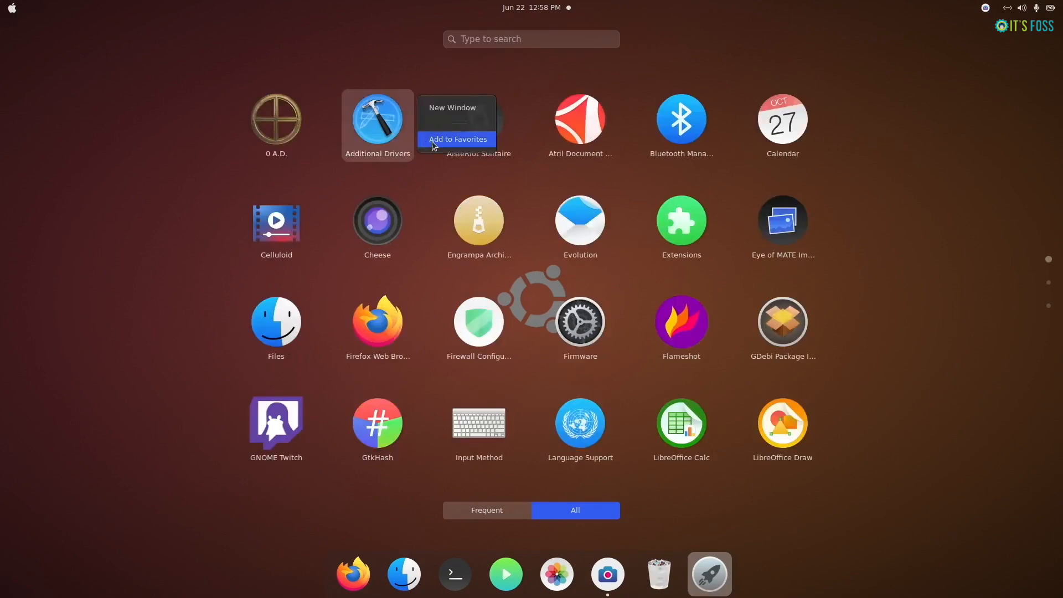
left_click(458, 139)
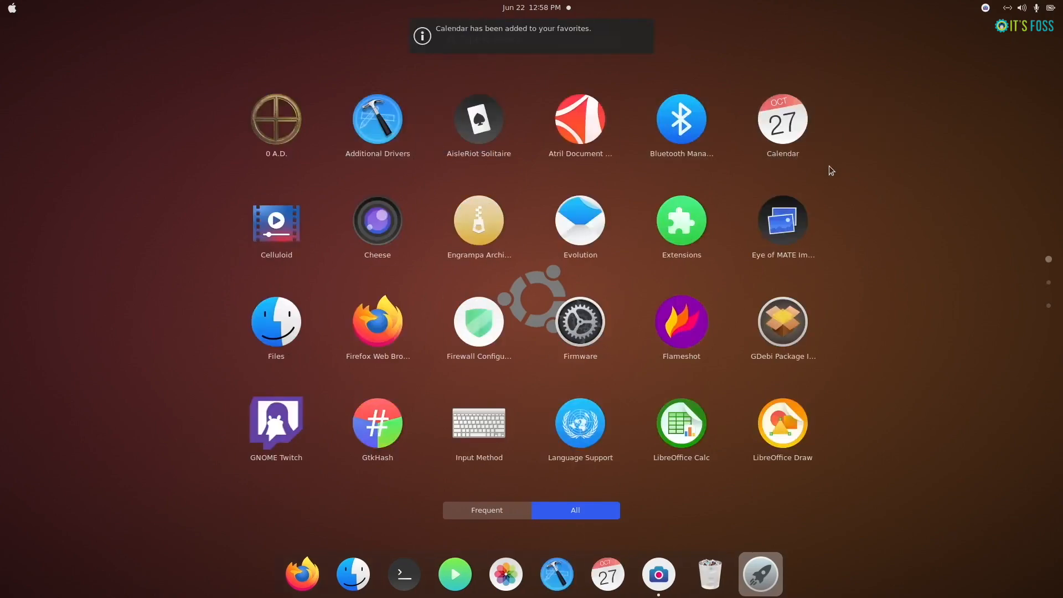
left_click(760, 573)
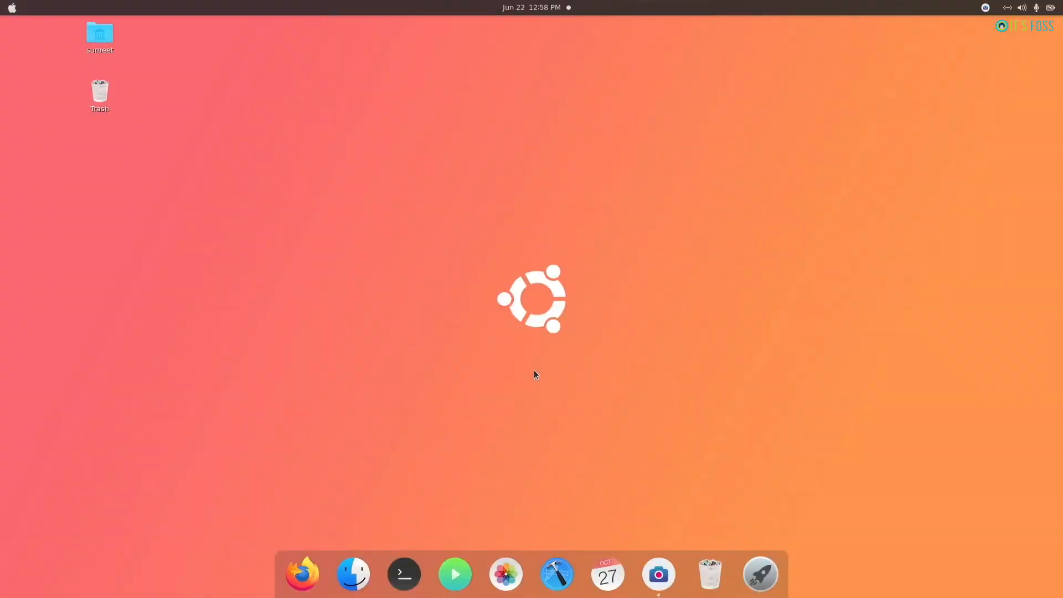
- Find oswallpapers.com via DuckDuckGo and download the macOS Mojave package despite the scan warning
left_click(302, 574)
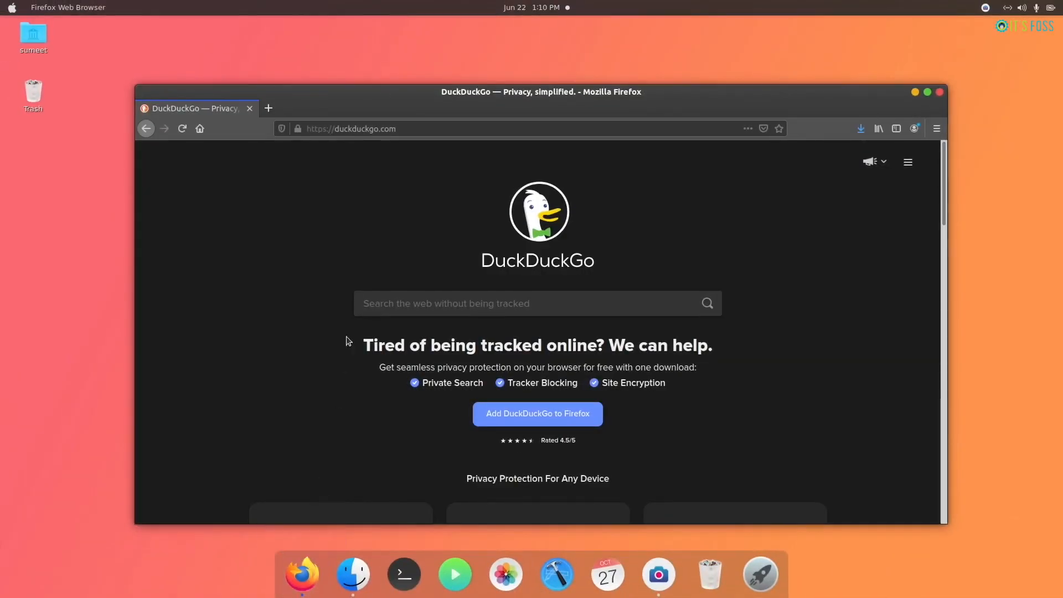
mouse_move(377, 253)
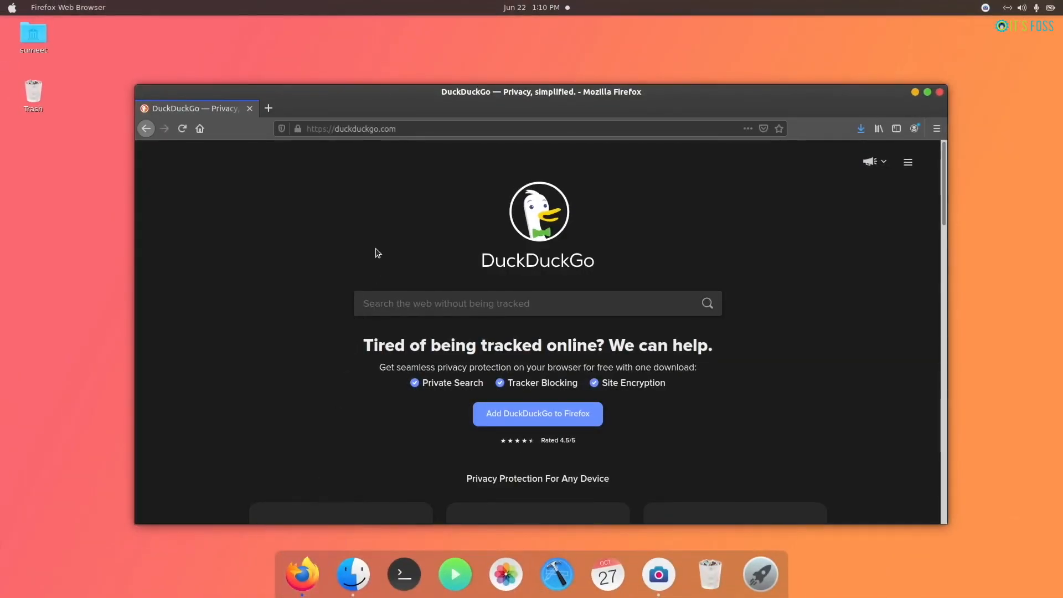
type("oswallpaper")
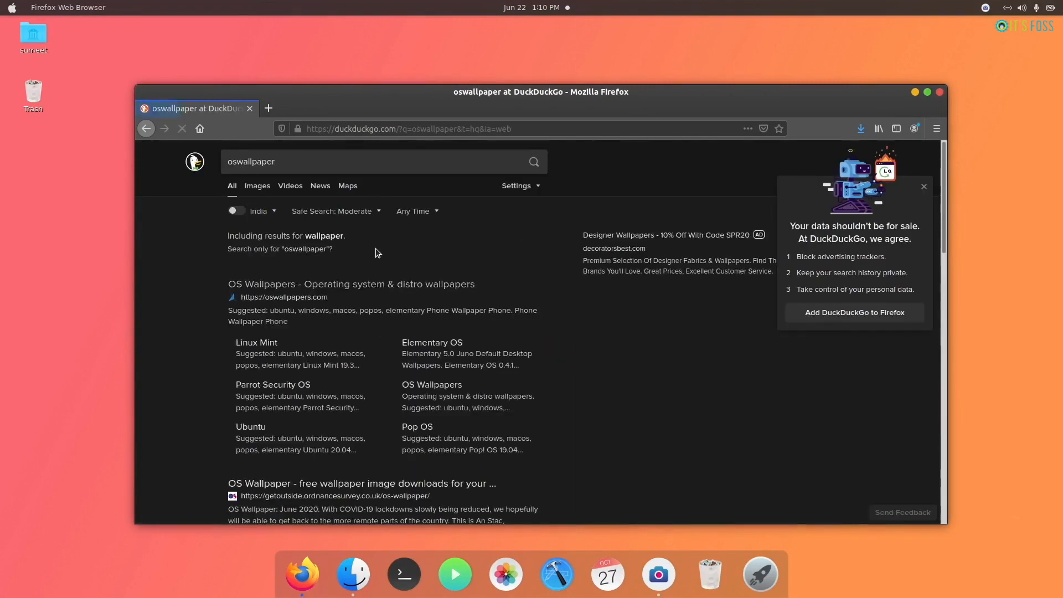
left_click(351, 284)
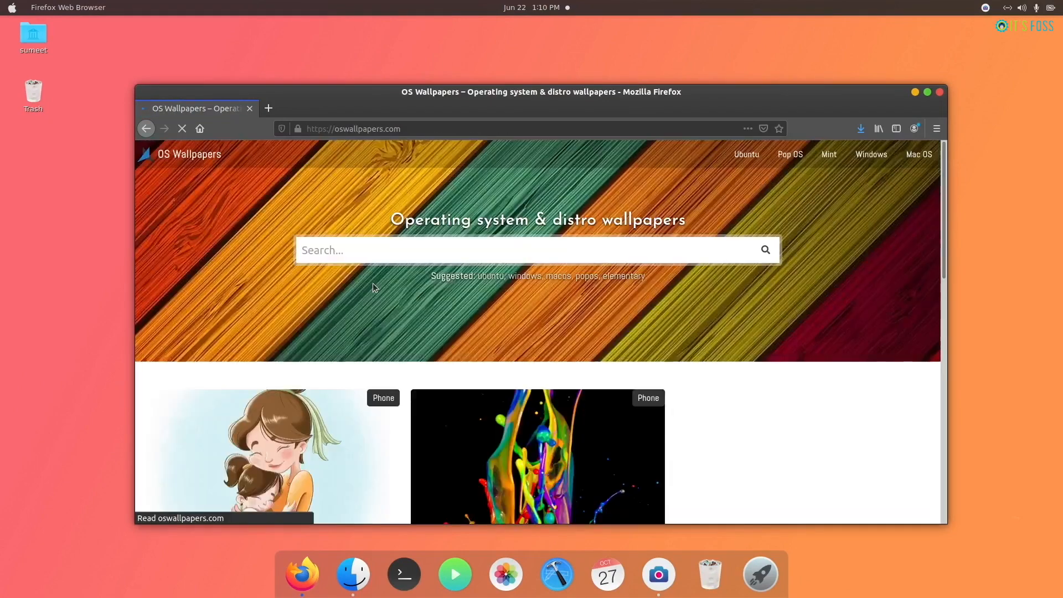
left_click(917, 154)
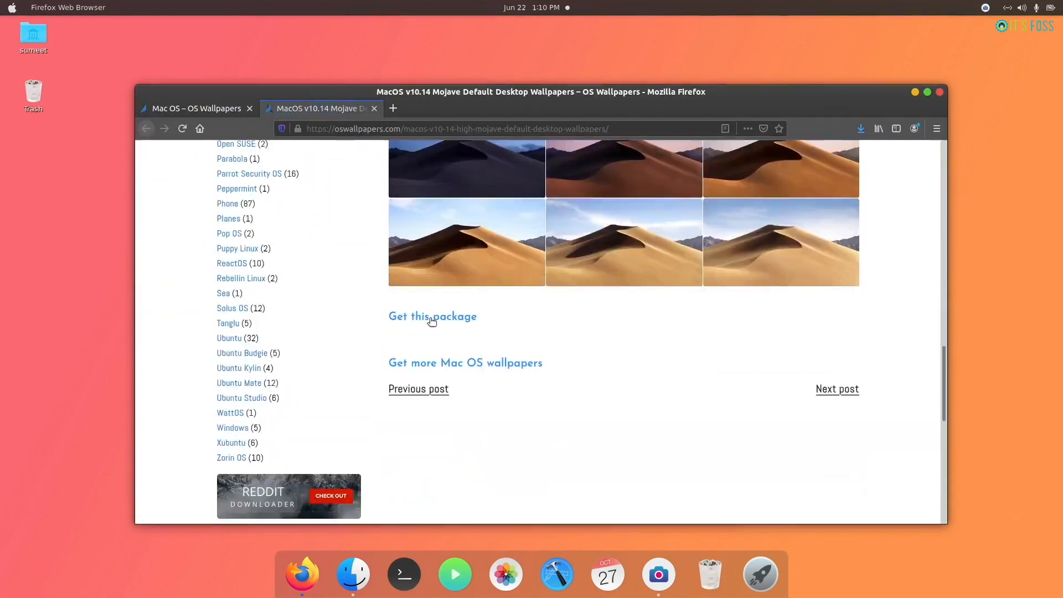
left_click(432, 316)
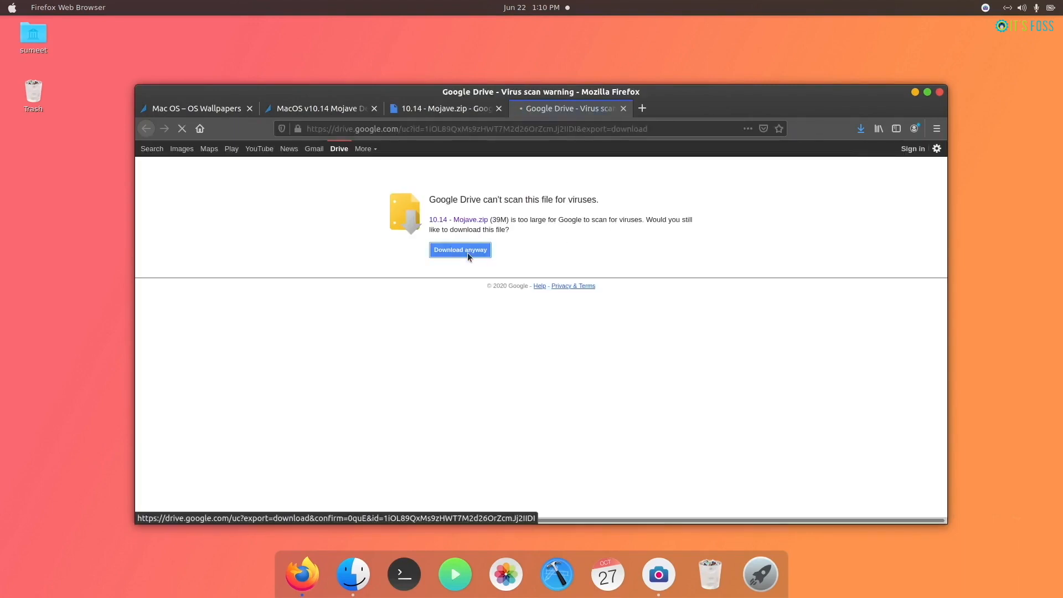
left_click(352, 574)
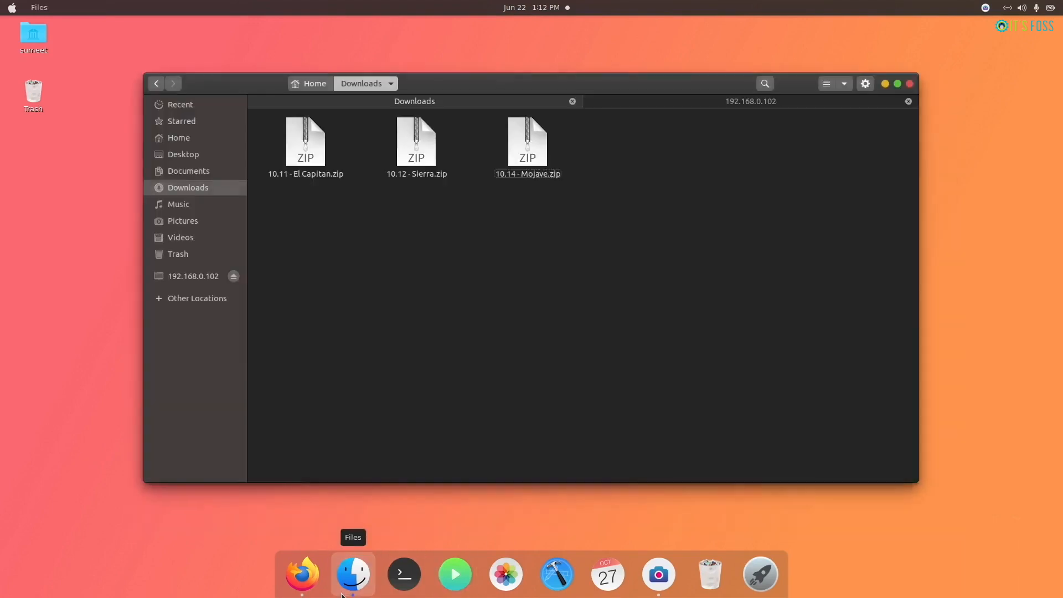
- Extract 10.14 - Mojave.zip in Downloads and set mojave_dynamic_16.jpeg as the desktop wallpaper
right_click(306, 143)
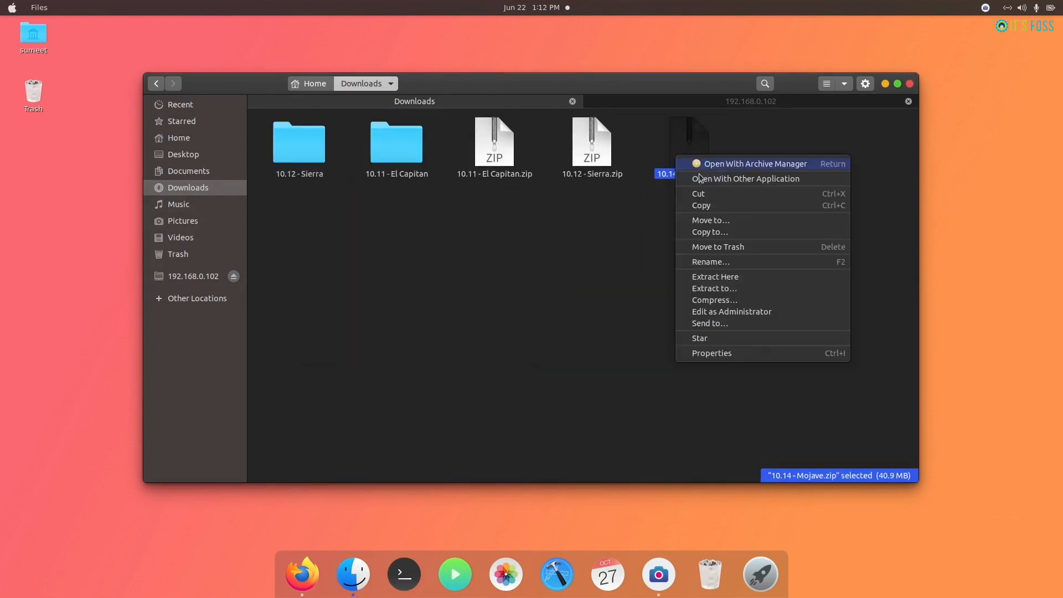
left_click(714, 277)
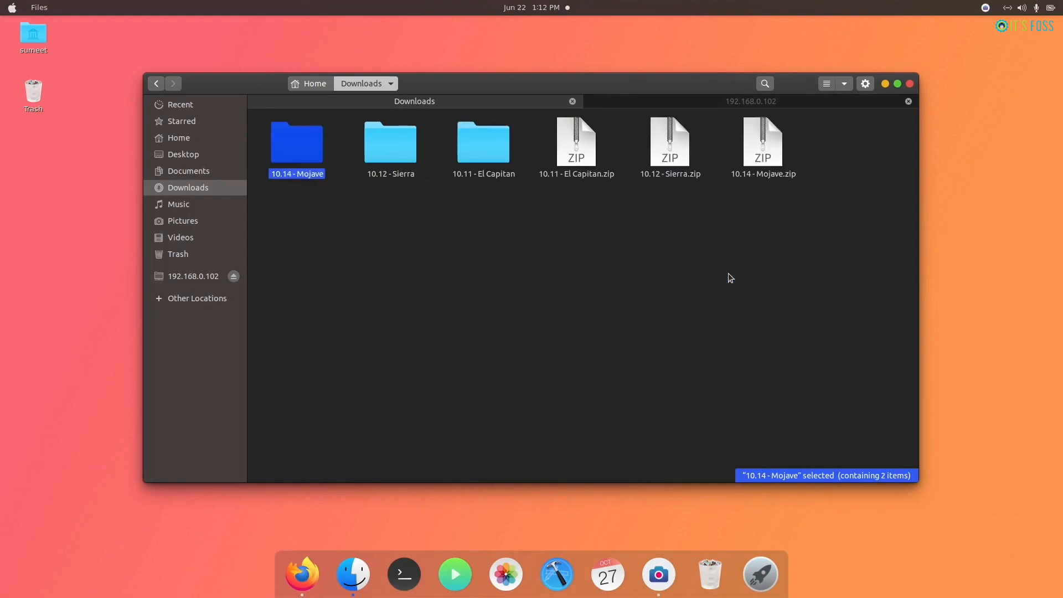
double_click(296, 142)
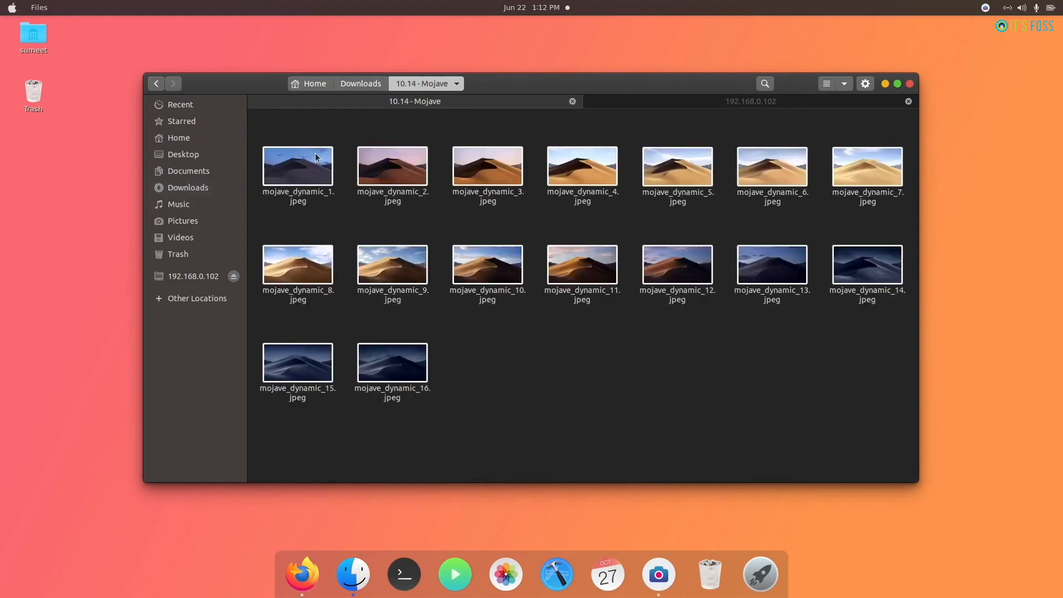
right_click(392, 364)
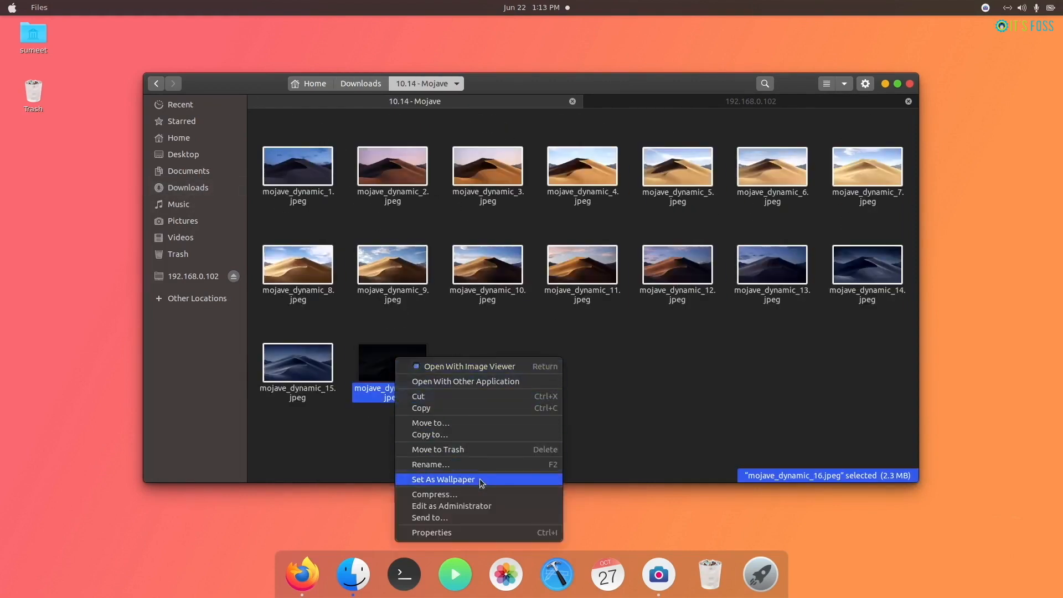
left_click(443, 479)
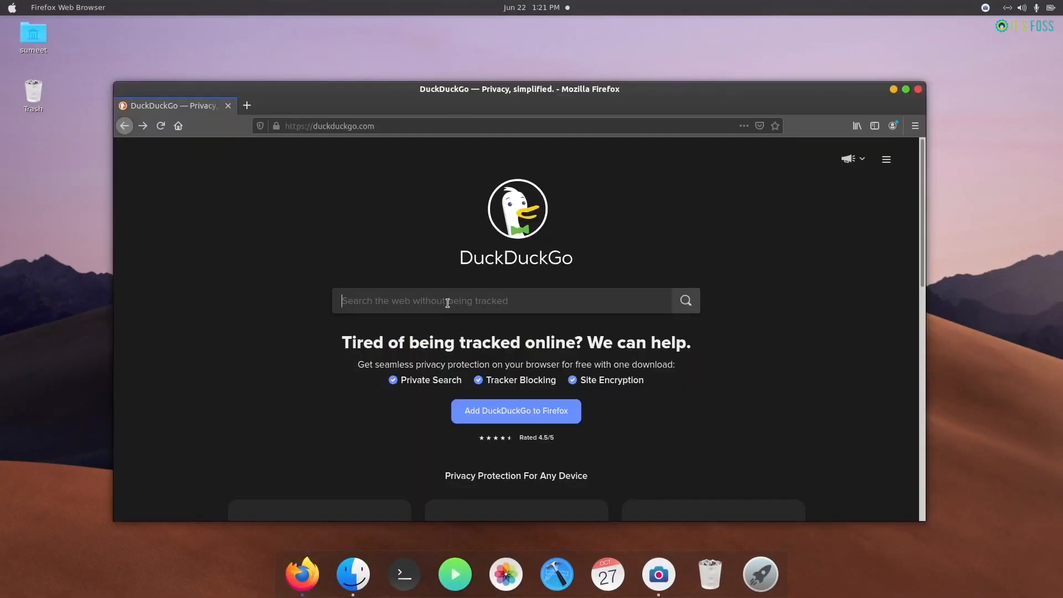
- Search DuckDuckGo for gnome extension and reach the GNOME Shell Extensions website
type("gnome")
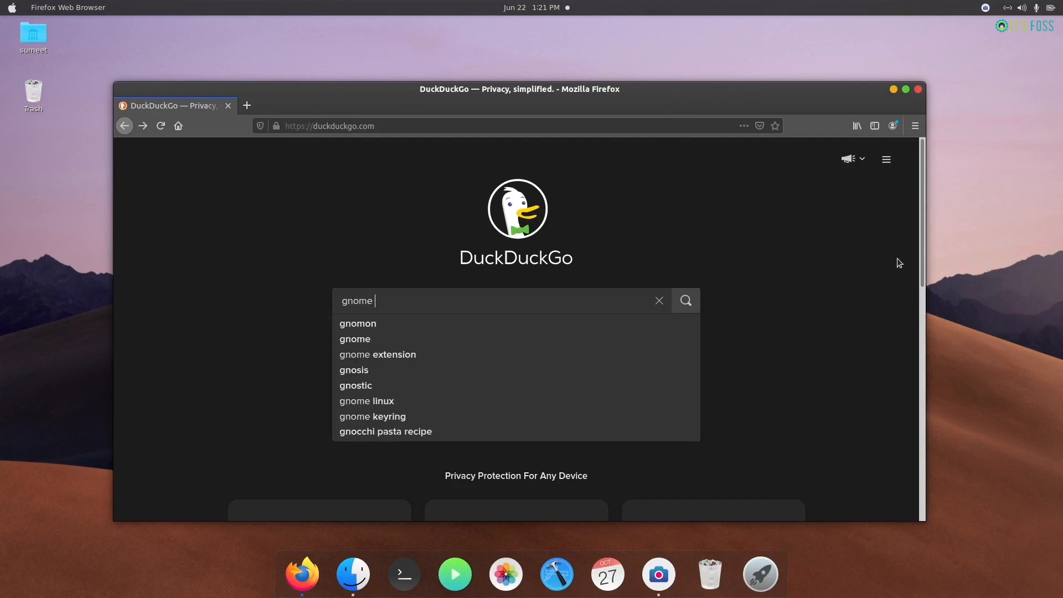
left_click(377, 354)
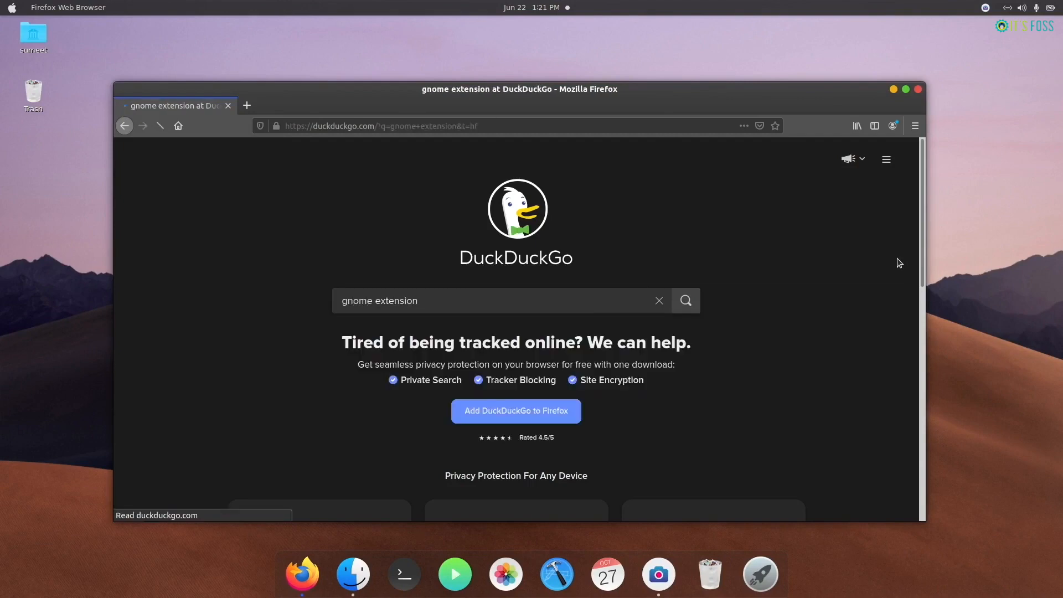
left_click(685, 300)
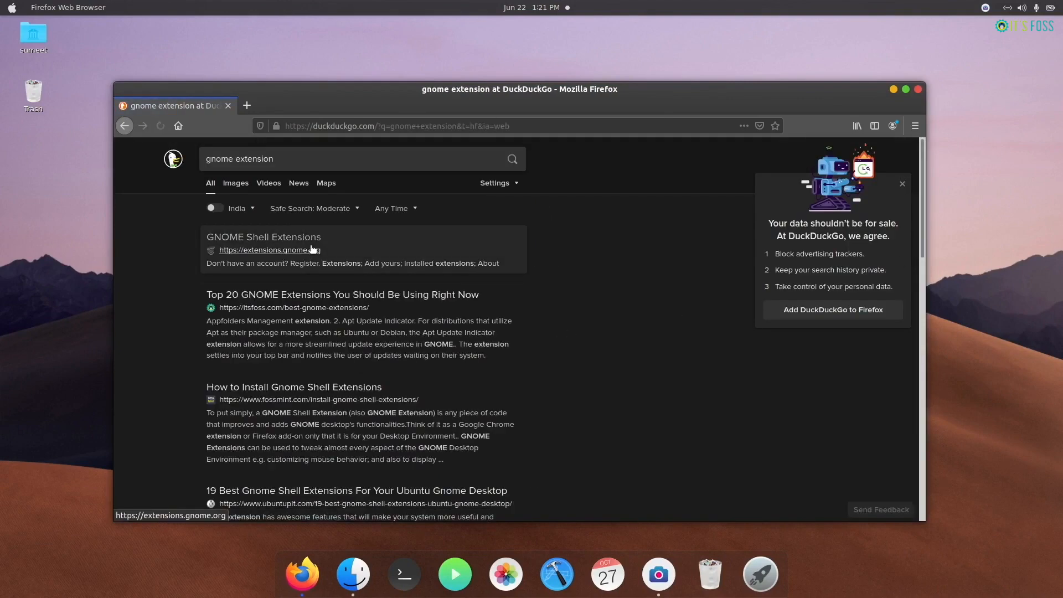
left_click(263, 236)
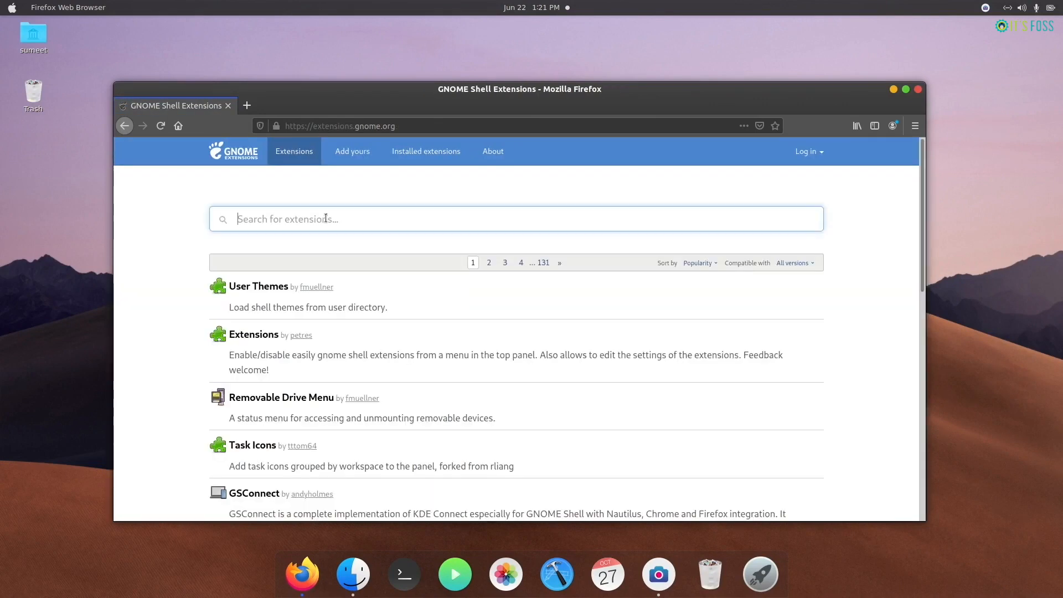
- Search lock screen, go to Lock screen background and switch the extension on
type("lock screen")
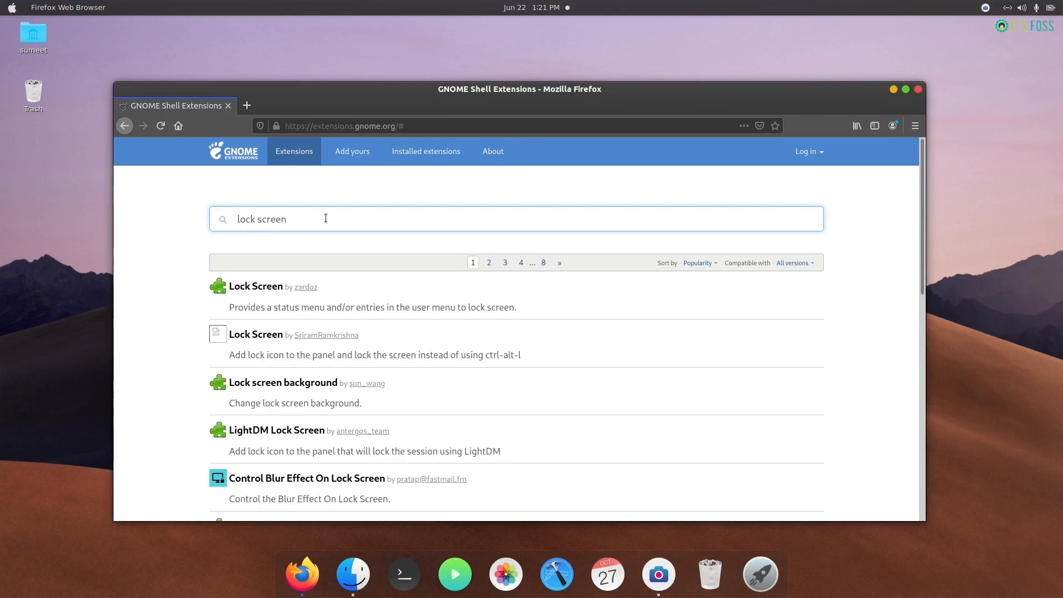
left_click(283, 382)
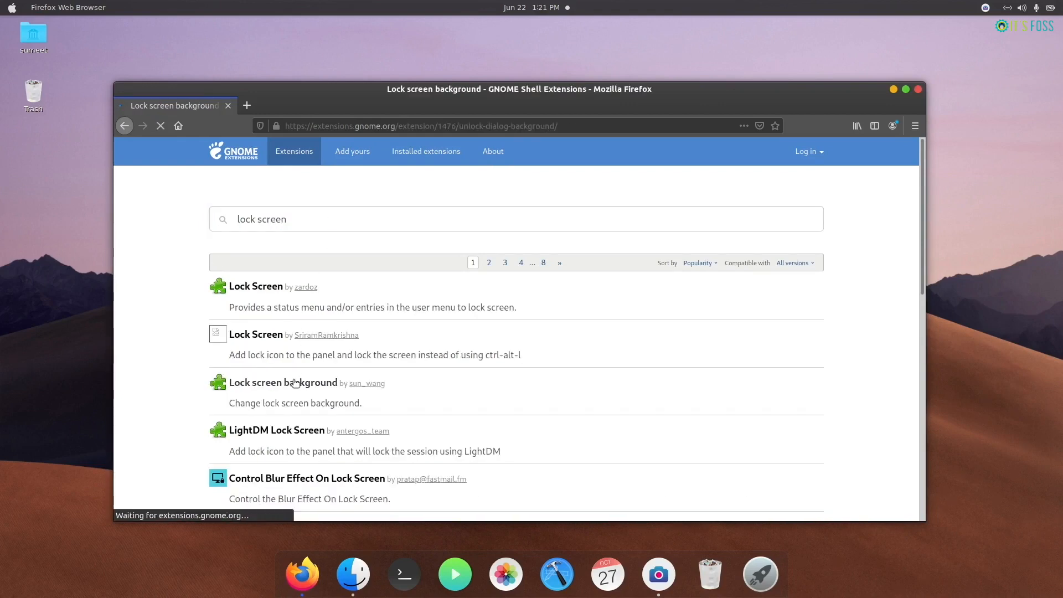
left_click(283, 383)
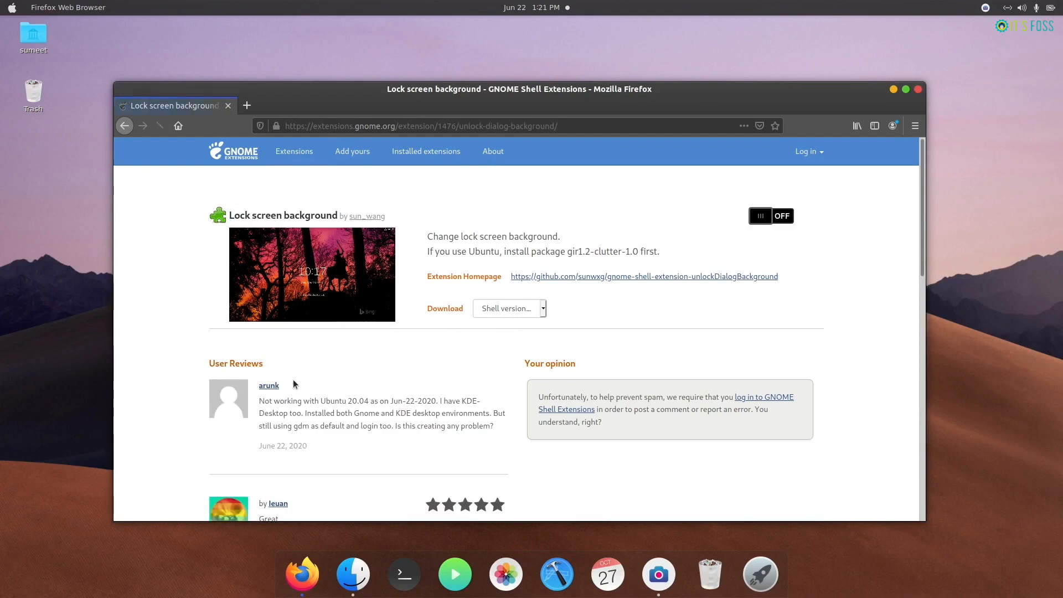
left_click(771, 215)
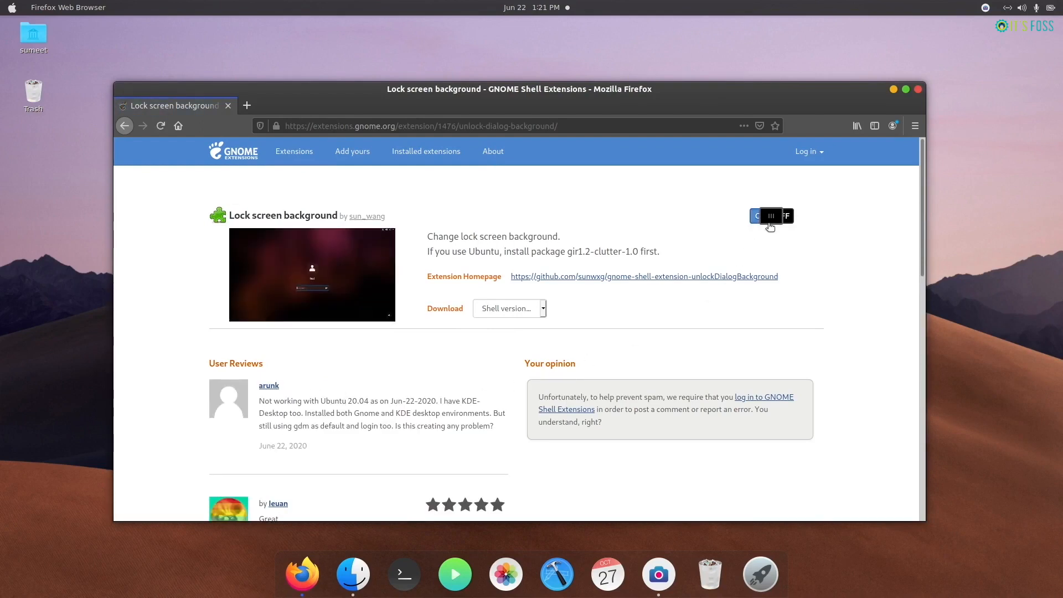
- Launch the Extensions app and view the Lock screen background extension settings
left_click(771, 215)
type("e")
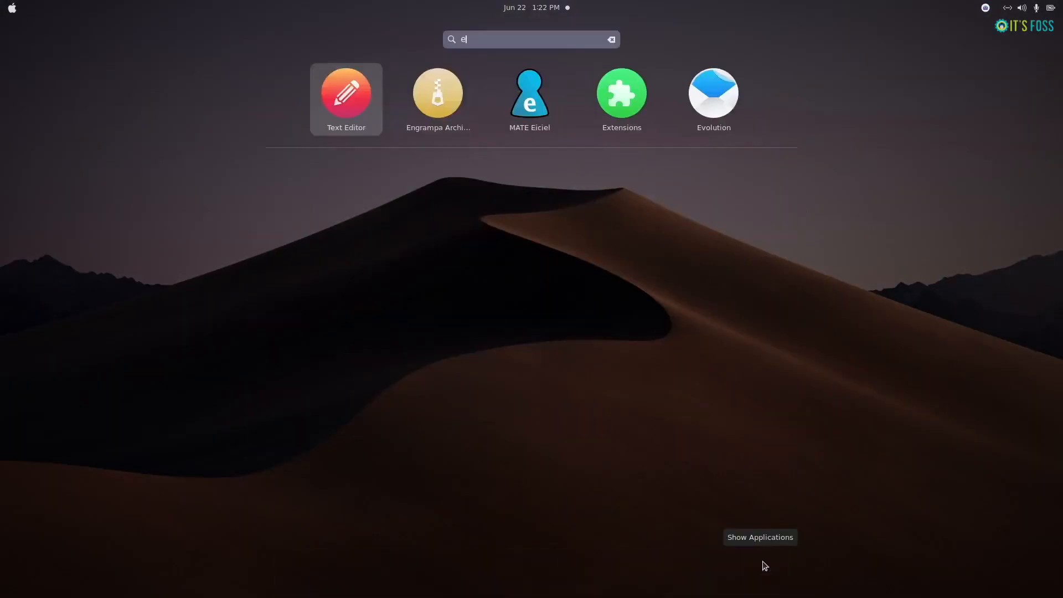
left_click(620, 93)
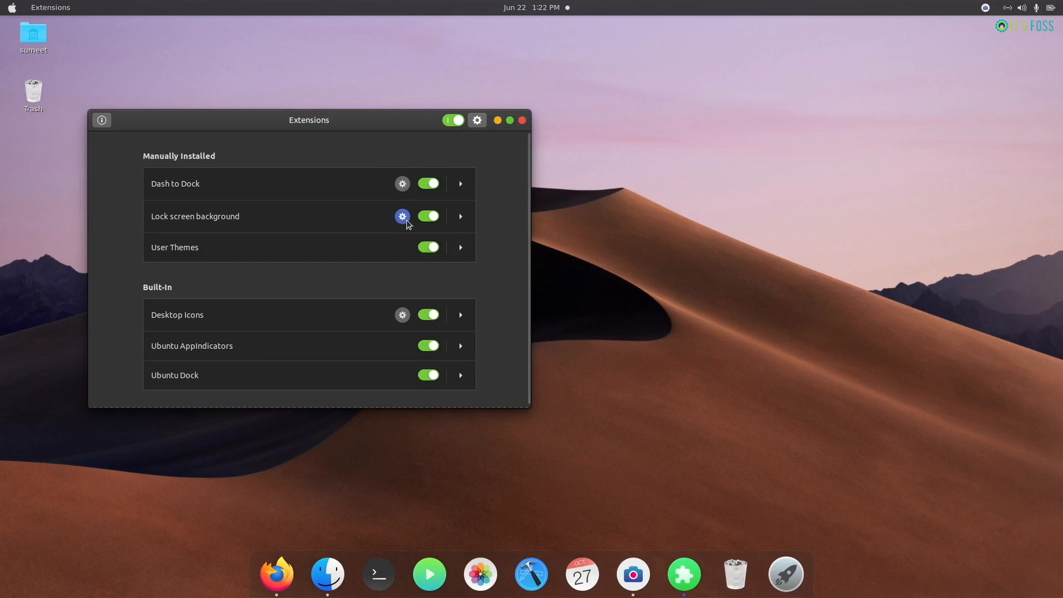
left_click(401, 215)
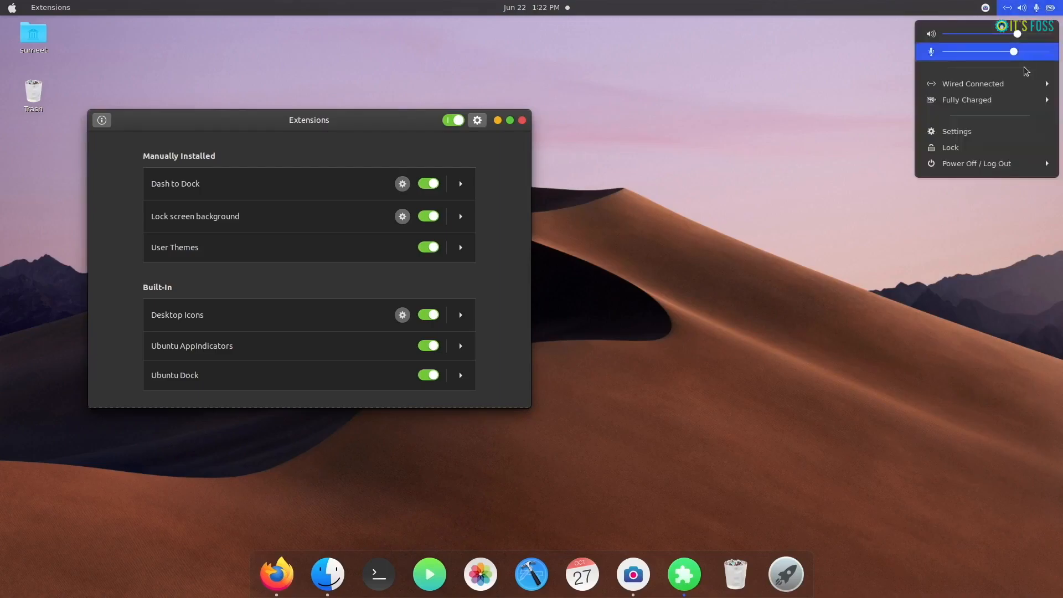
- Lock the screen to preview the new background, unlock, and return to Firefox
left_click(950, 147)
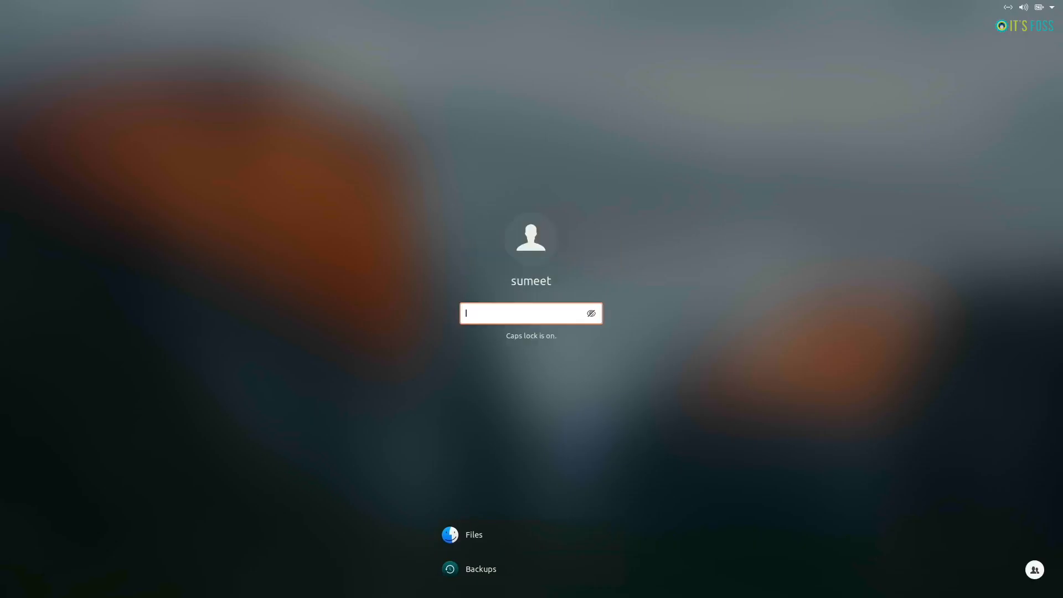
type("a")
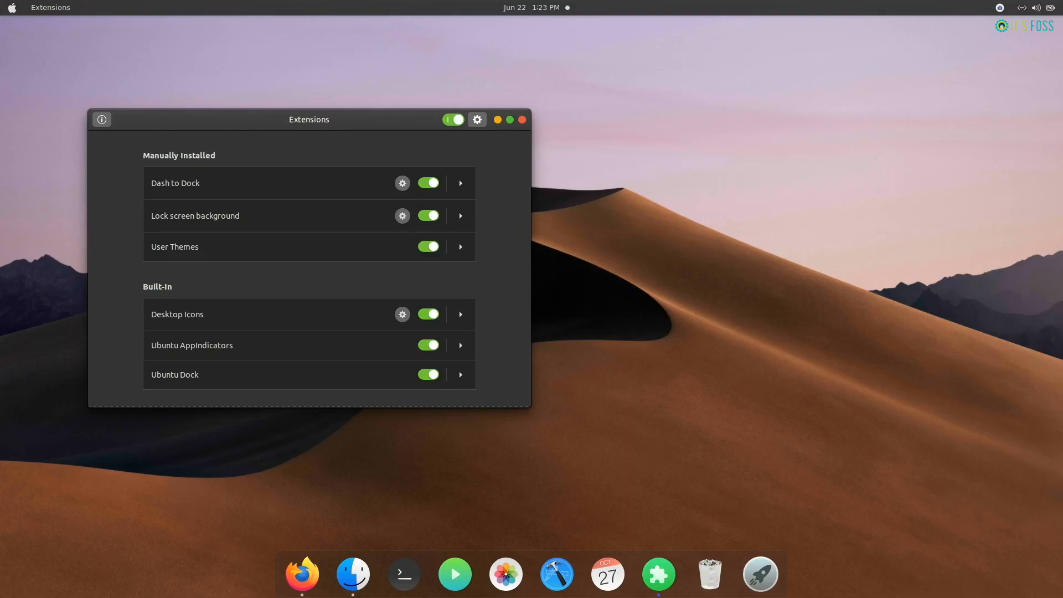
left_click(301, 574)
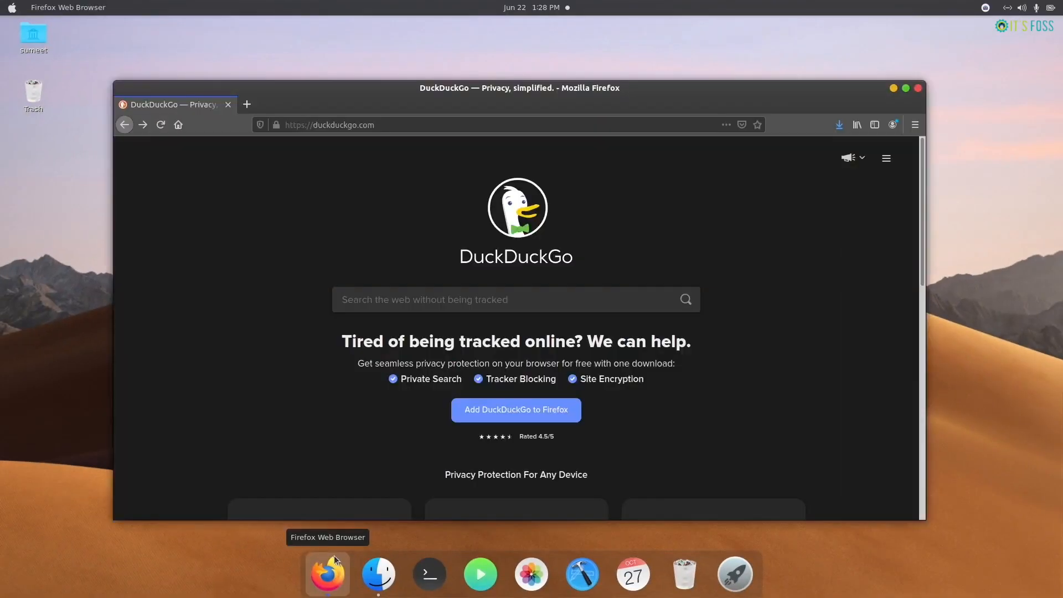
- Reach the Roboto page on Google Fonts and bring up actions for the downloaded Roboto font files
type("google fonts")
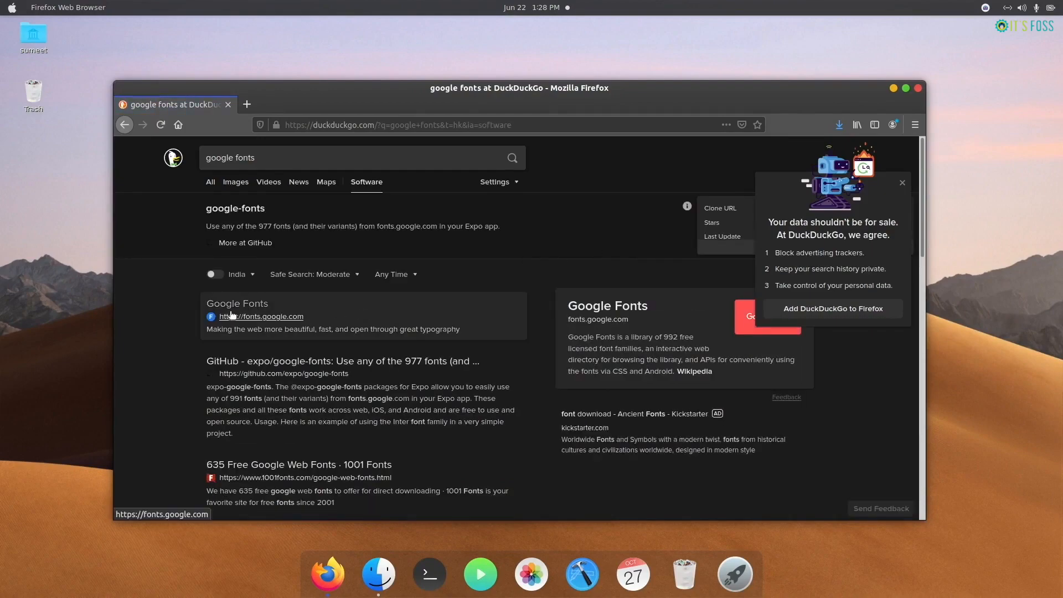
left_click(260, 317)
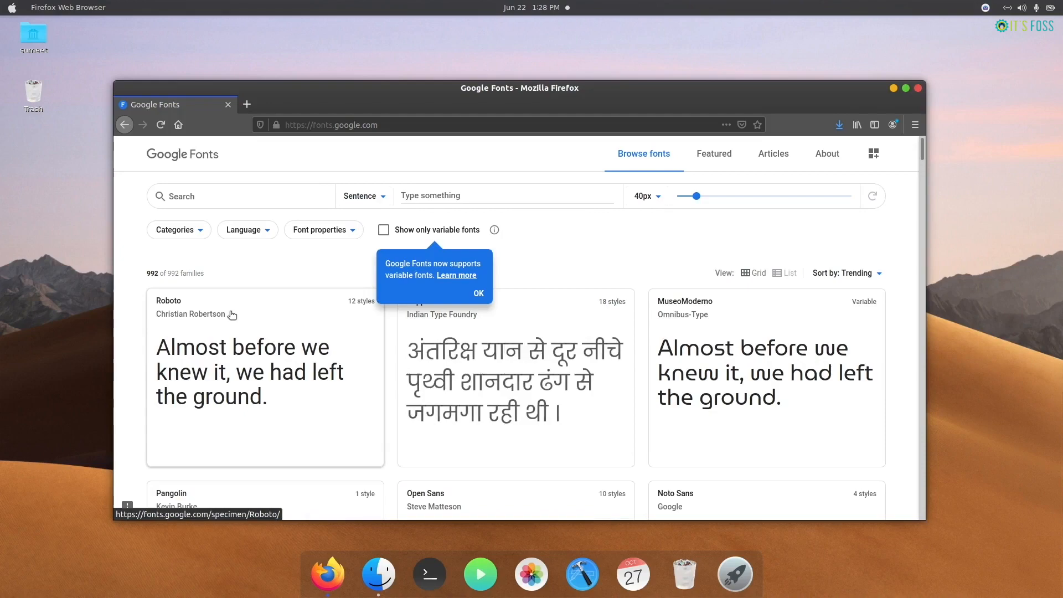
left_click(168, 300)
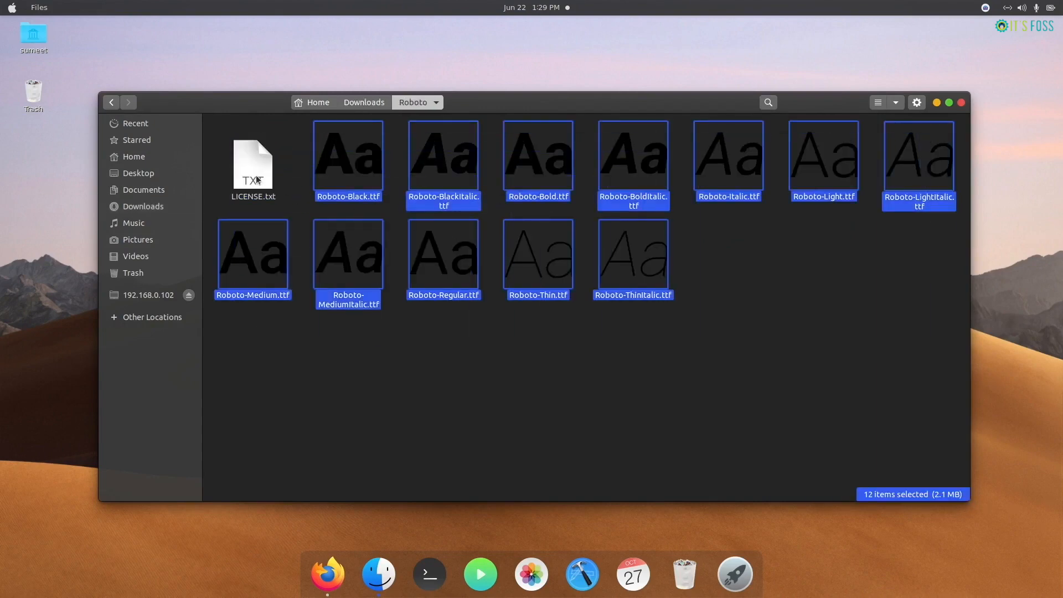
right_click(253, 166)
type("tw")
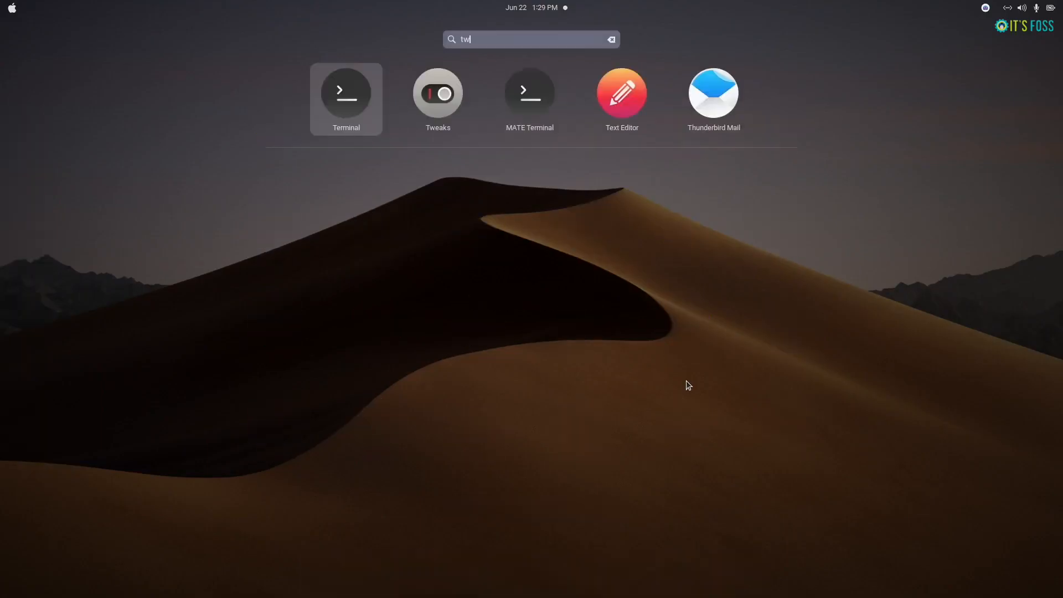
- In GNOME Tweaks Fonts, set the interface, document and monospace fonts to Roboto
left_click(437, 93)
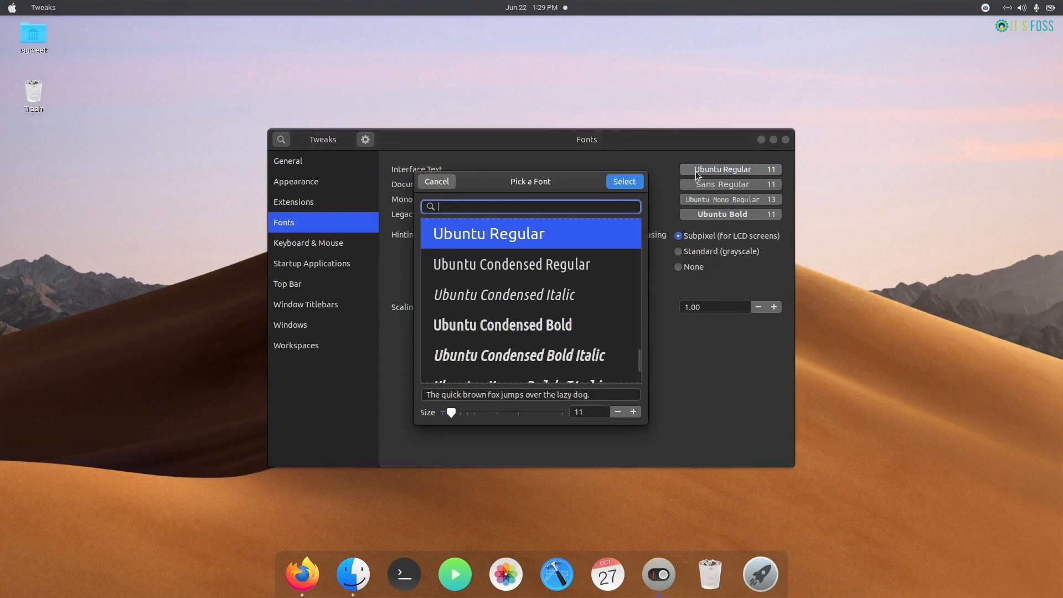
type("Roboto")
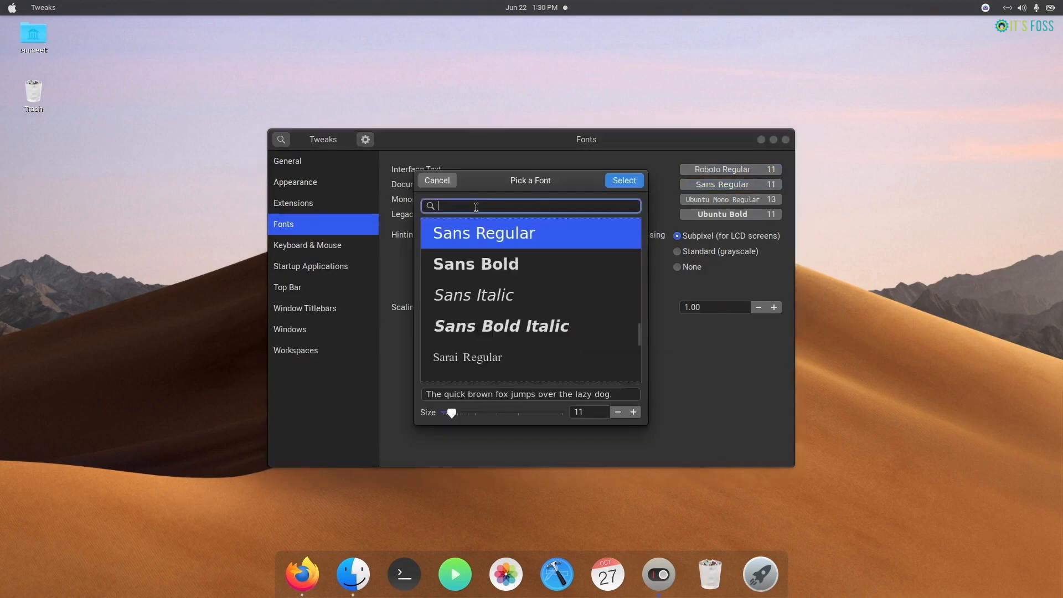
type("Roboto bo")
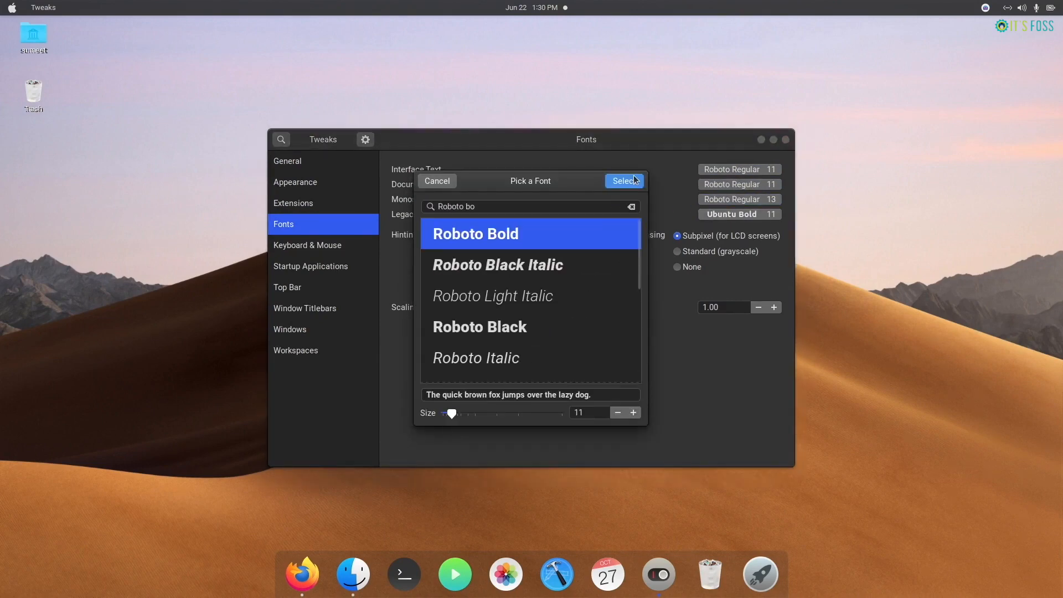
left_click(622, 181)
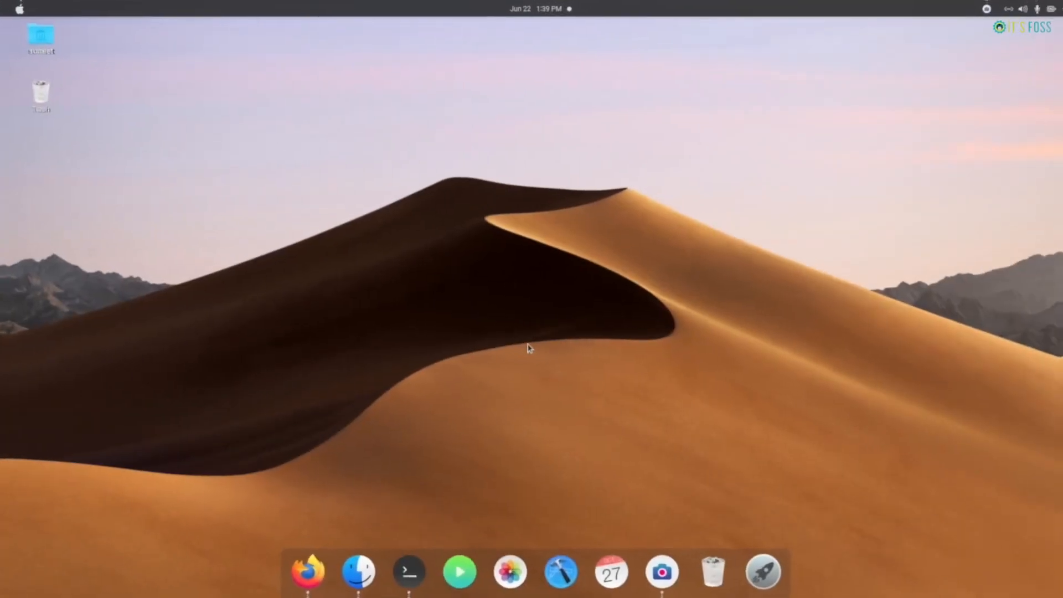
- Find the Albert installation guide in Firefox and run its Ubuntu 20.04 repository commands in Terminal
left_click(308, 572)
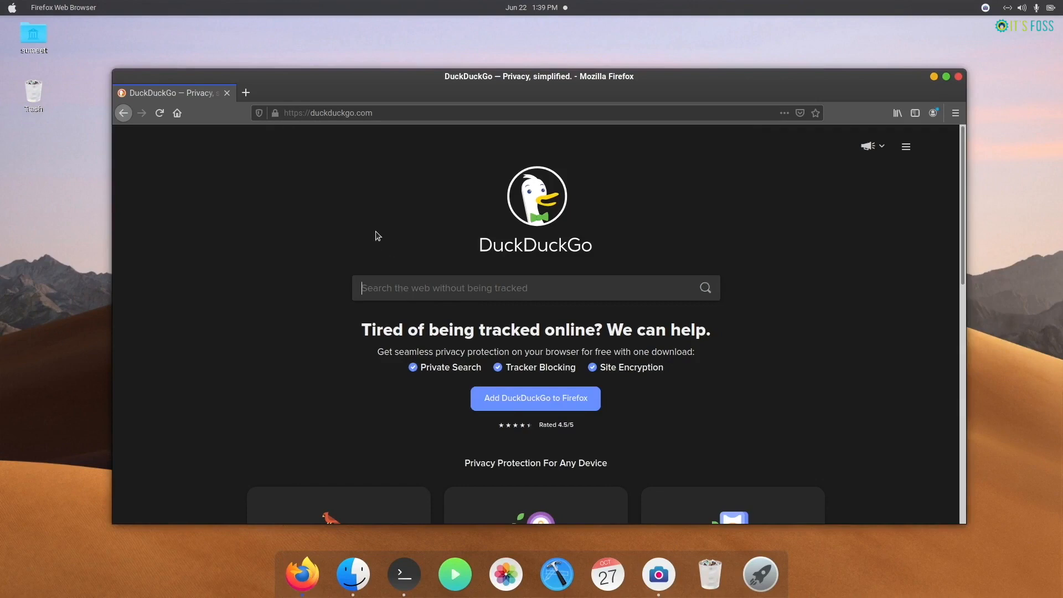
type("install albert ubuntu")
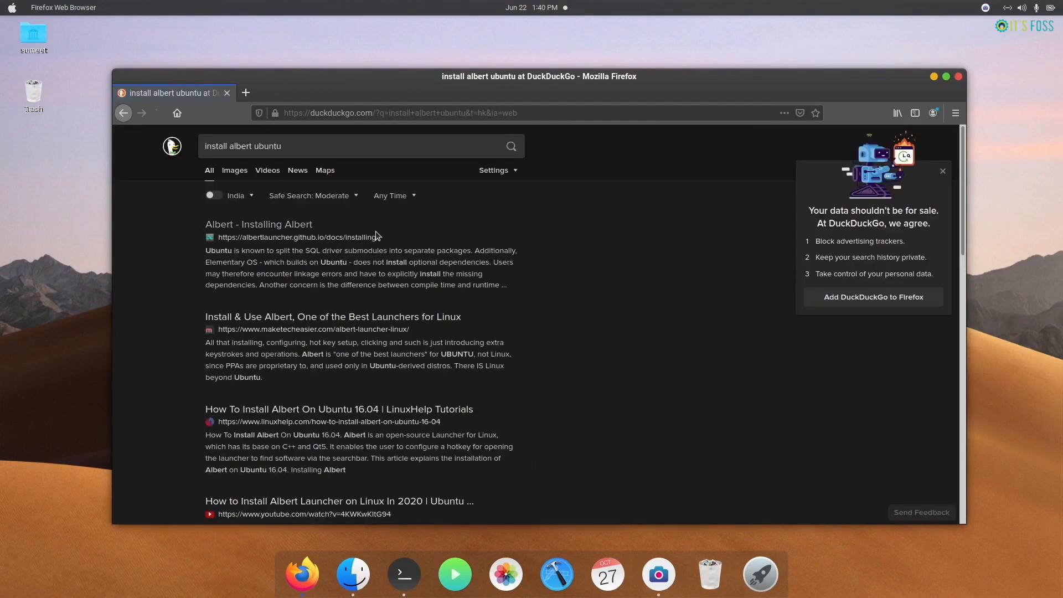
left_click(258, 223)
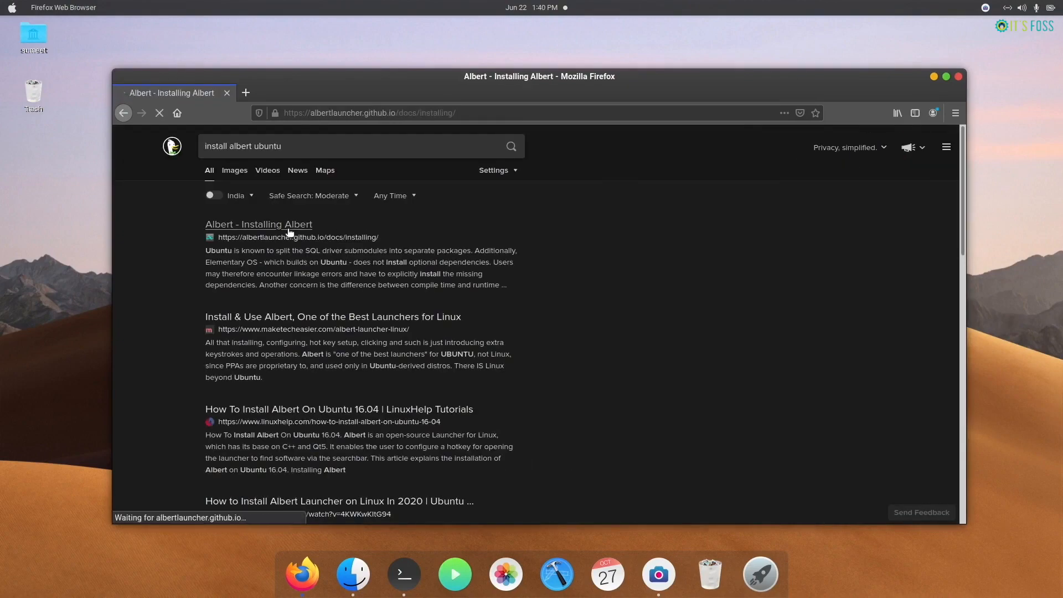
left_click(258, 225)
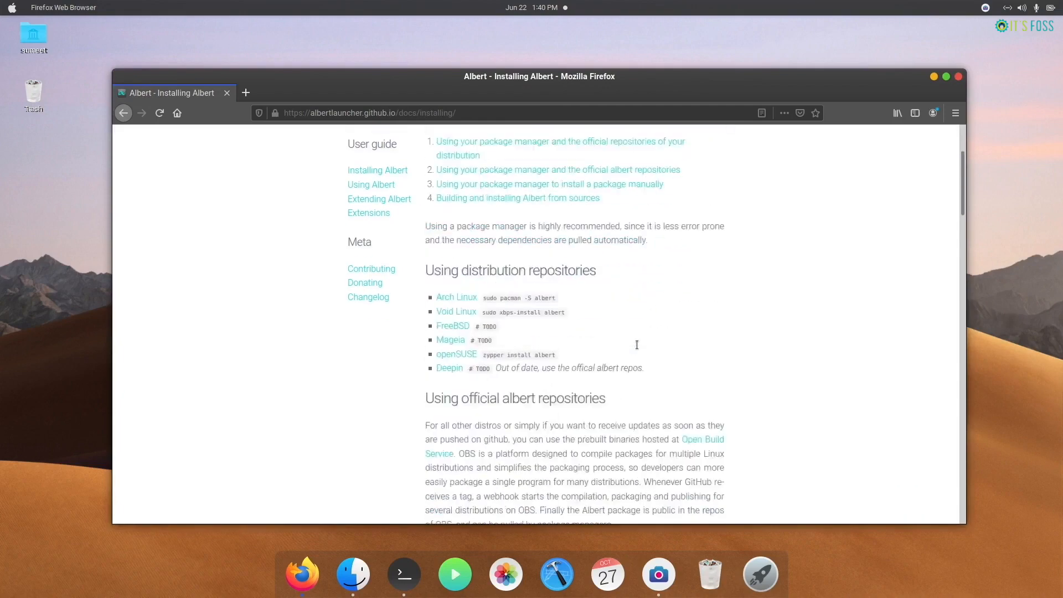
scroll("down", 3)
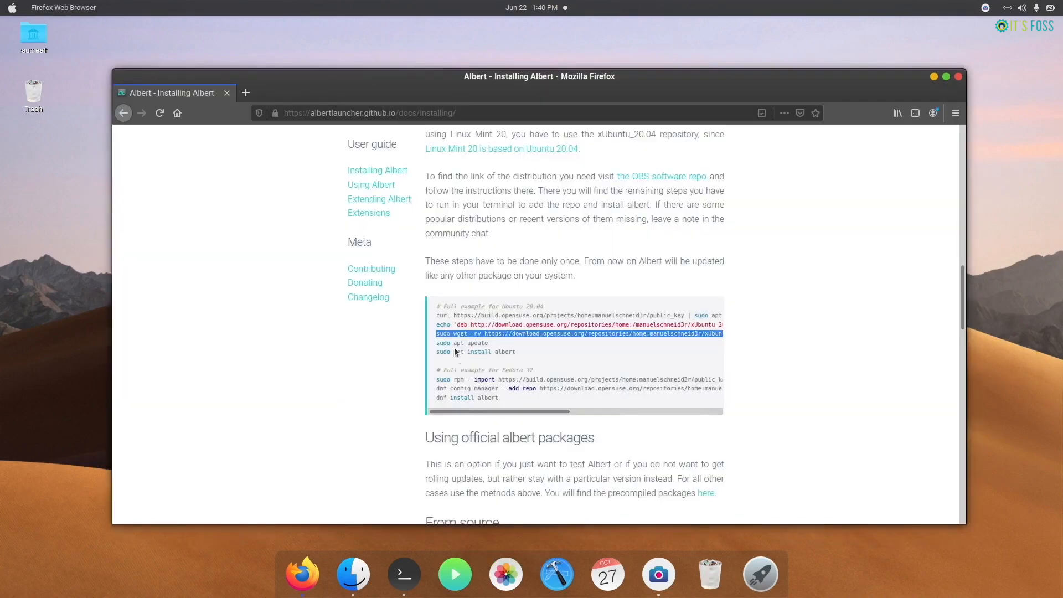
left_click(404, 574)
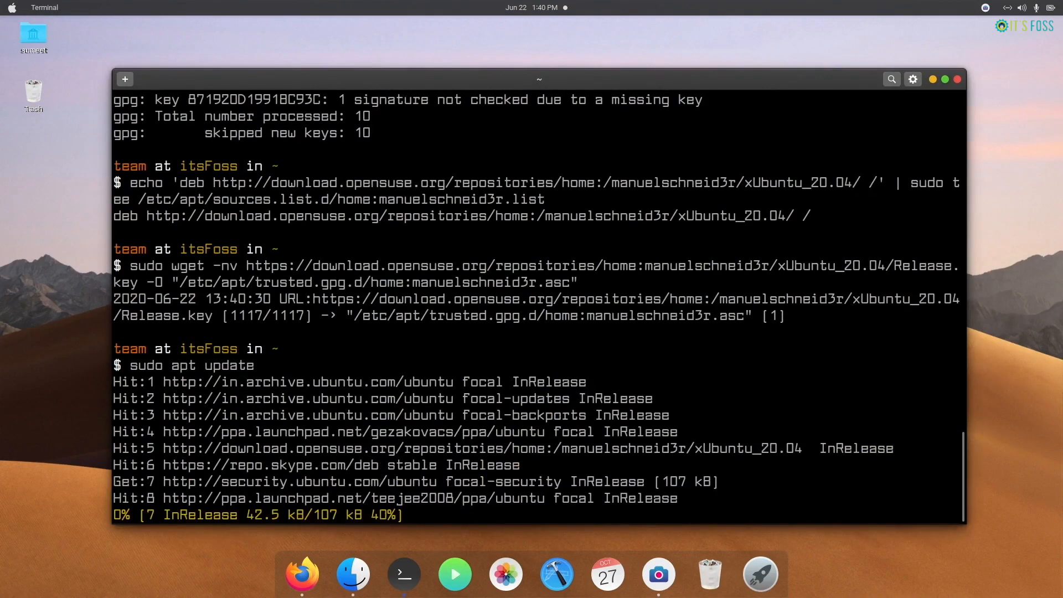
- Install Albert with 'sudo apt install albert' and launch it
type("sudo apt install albert")
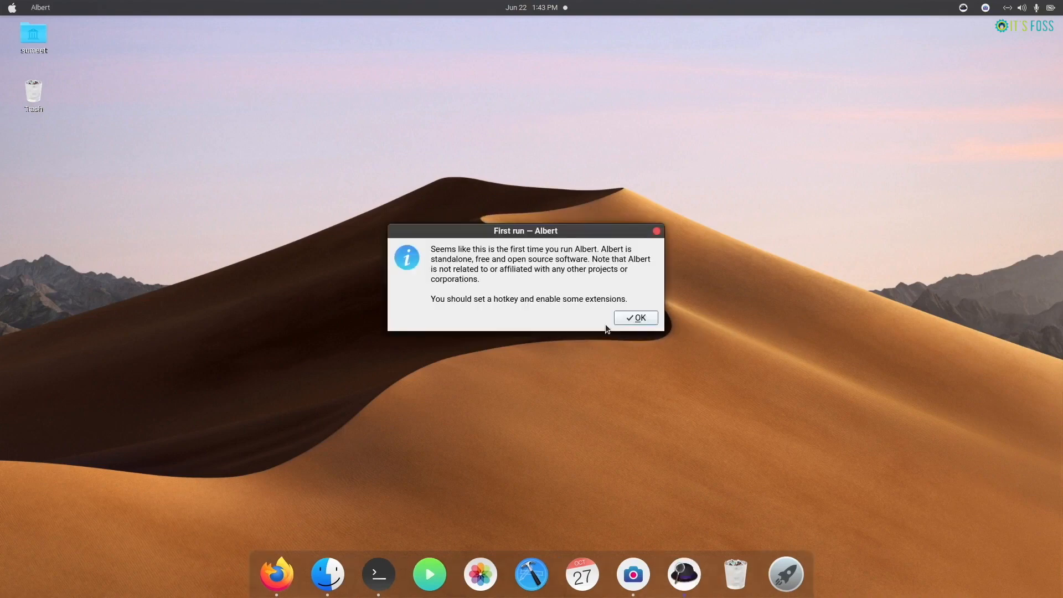
- Dismiss Albert's first-run notice, assign Alt+A as the launcher hotkey and review the Extensions tab
left_click(635, 317)
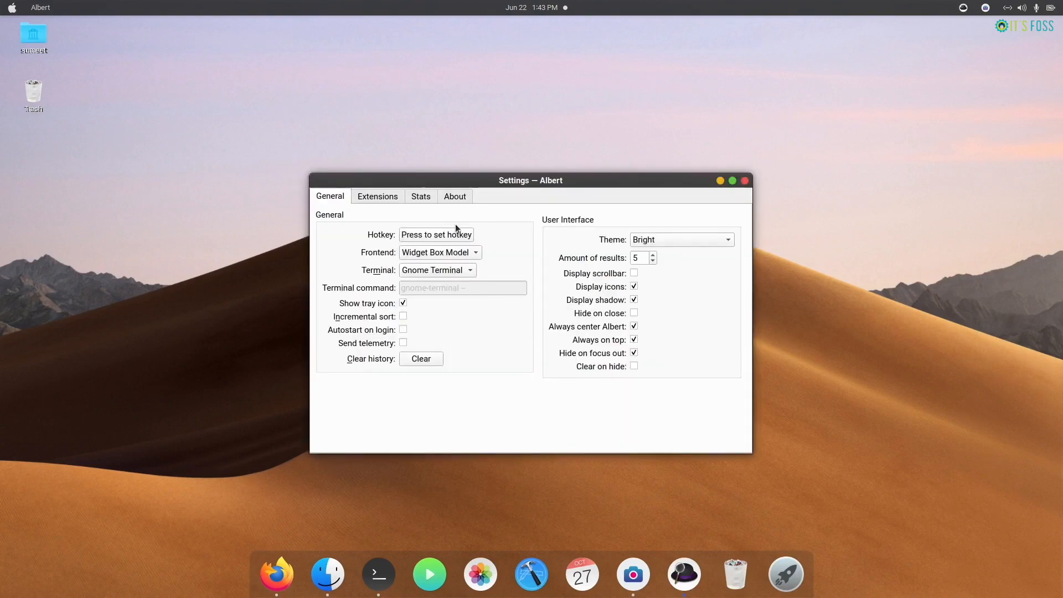
left_click(435, 235)
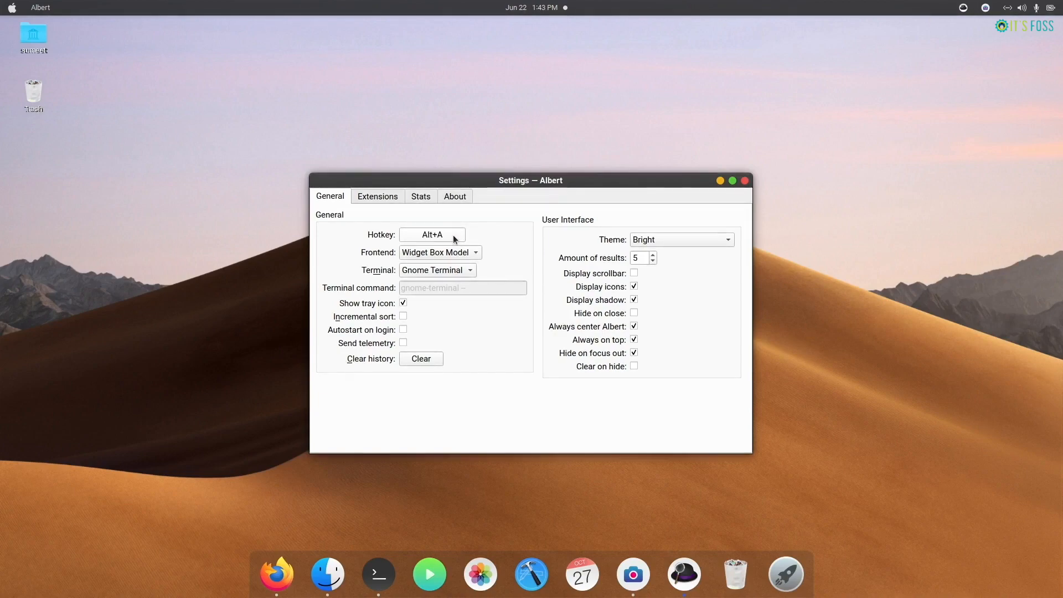
left_click(377, 196)
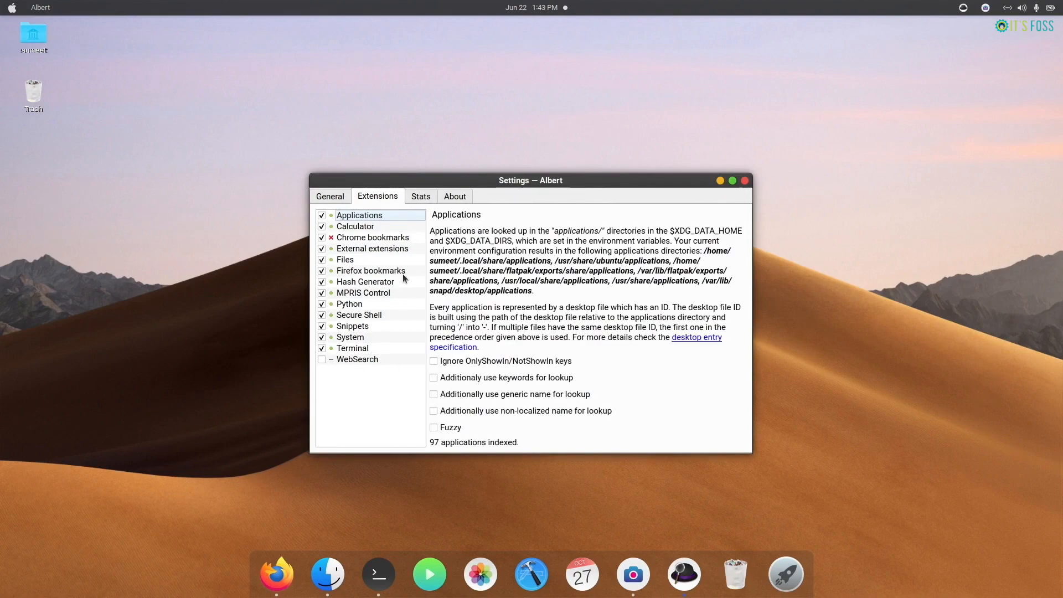
- Check the available Albert themes in General settings, then close settings and bring up the launcher bar
left_click(330, 196)
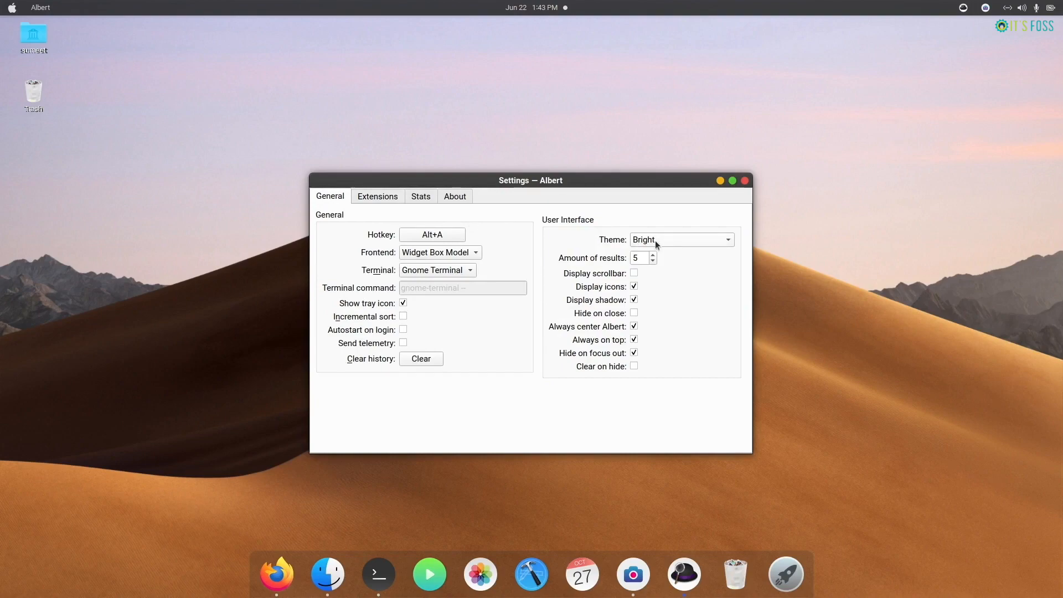
left_click(680, 239)
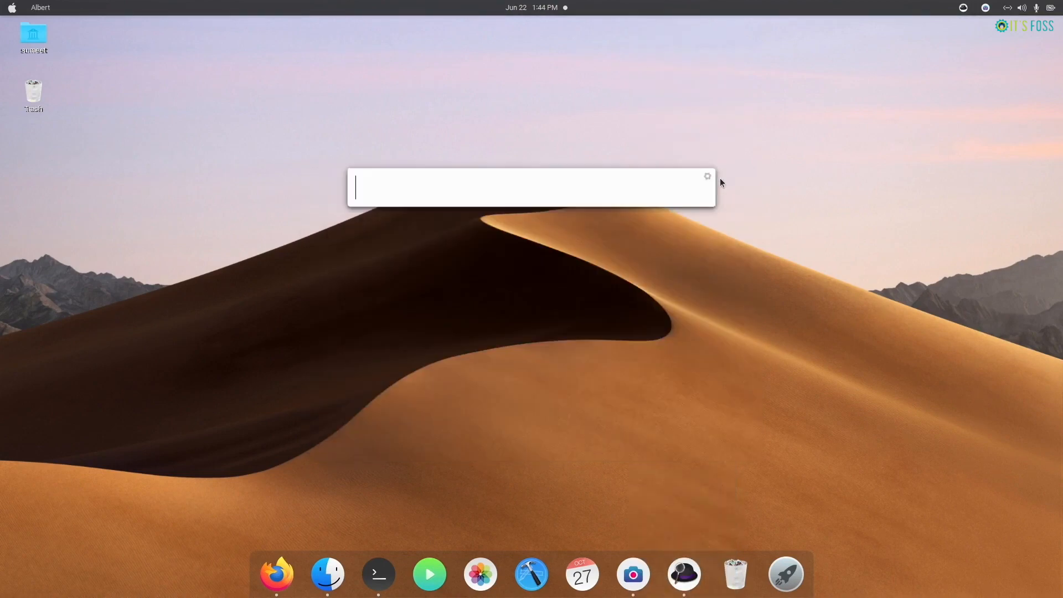
left_click(327, 574)
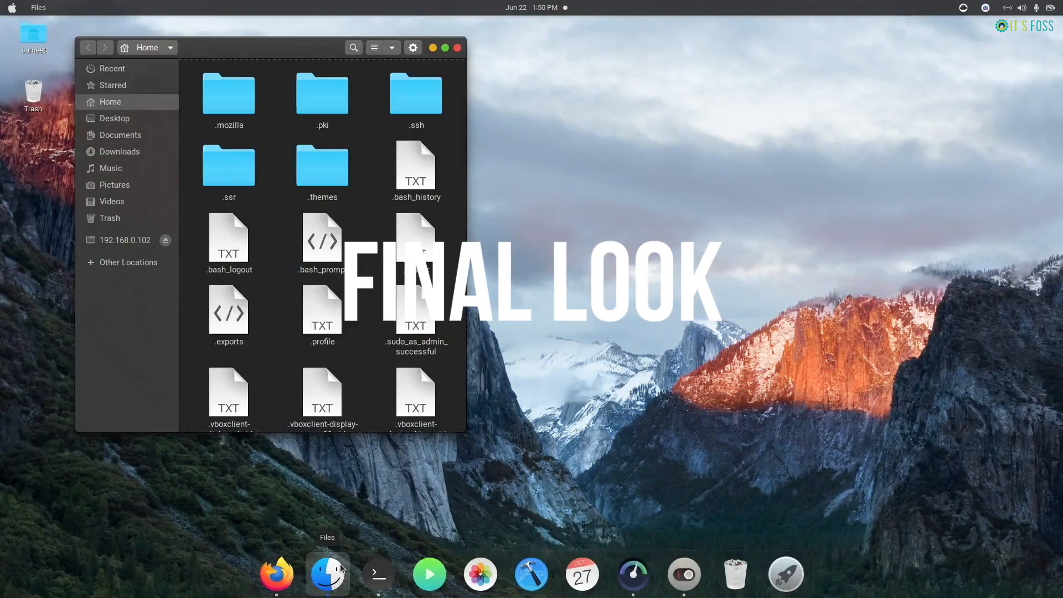
- Preview Mojave-light-solid for Applications and Shell in Tweaks Appearance, then restore Mojave-dark for both
left_click(378, 574)
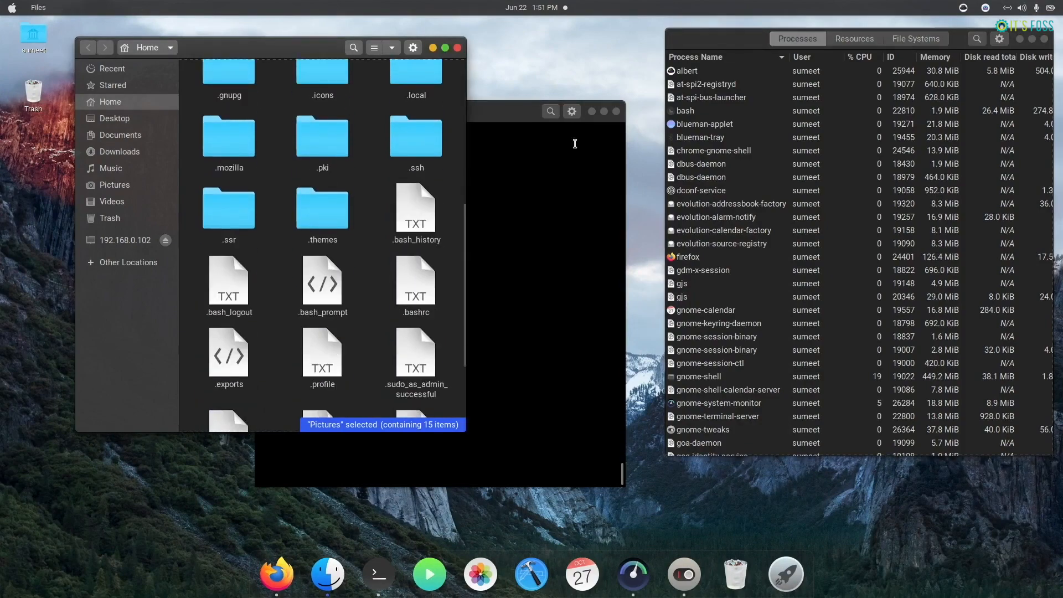
left_click(915, 39)
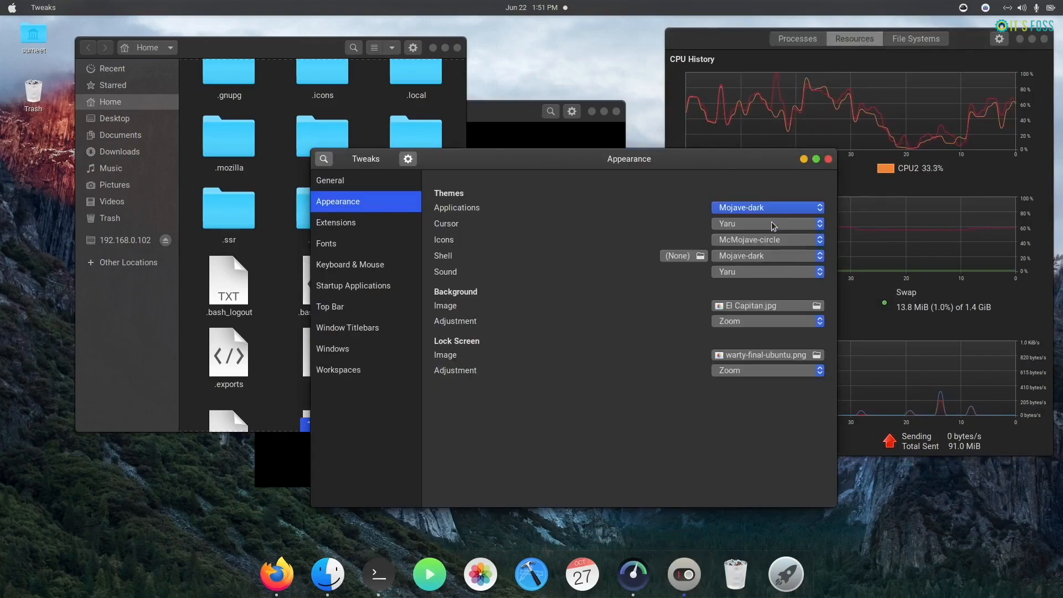
left_click(767, 207)
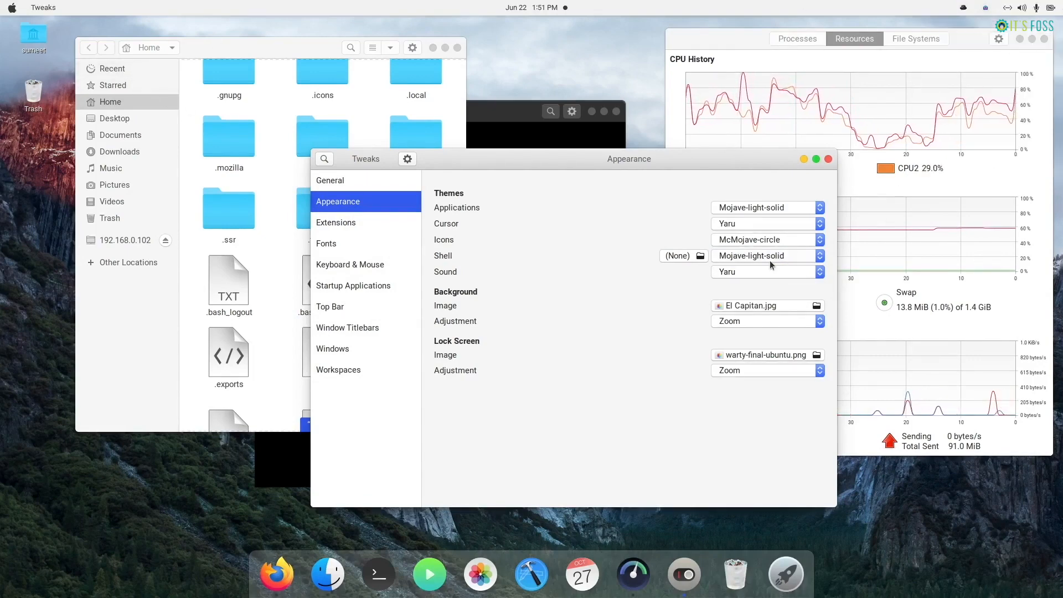
left_click(766, 256)
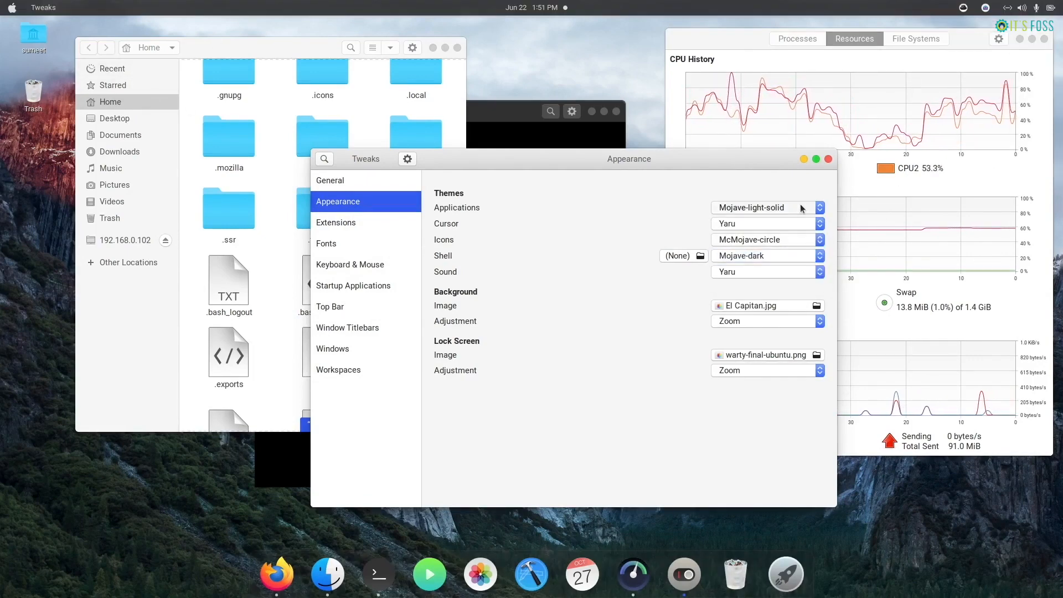
left_click(767, 208)
type("C")
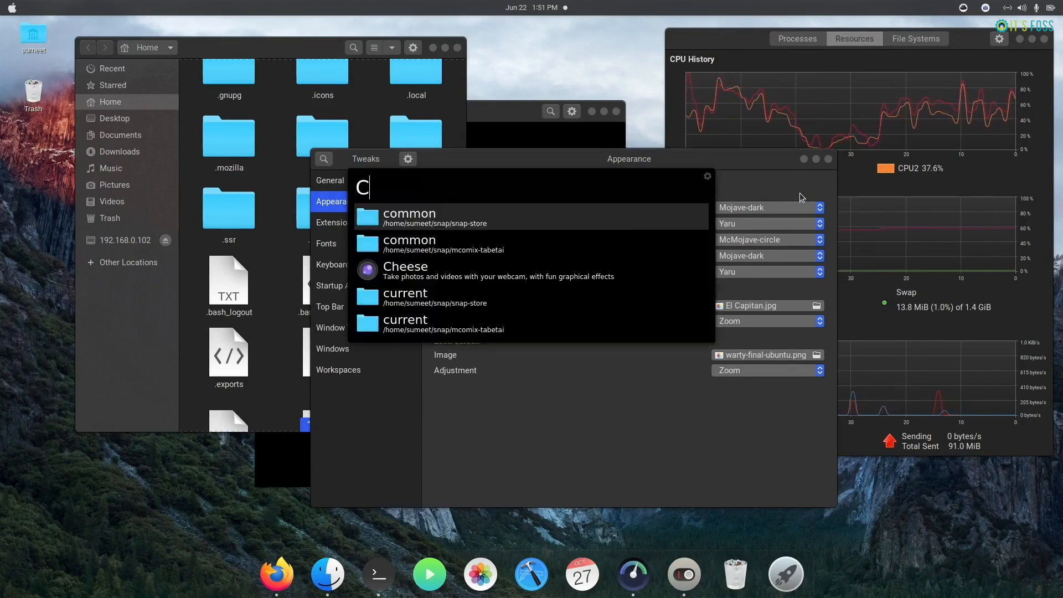
- Query Albert with 'Chr', 'omi' and 'Fire' to show live app matches such as Firefox and Firewall Configuration
type("hr")
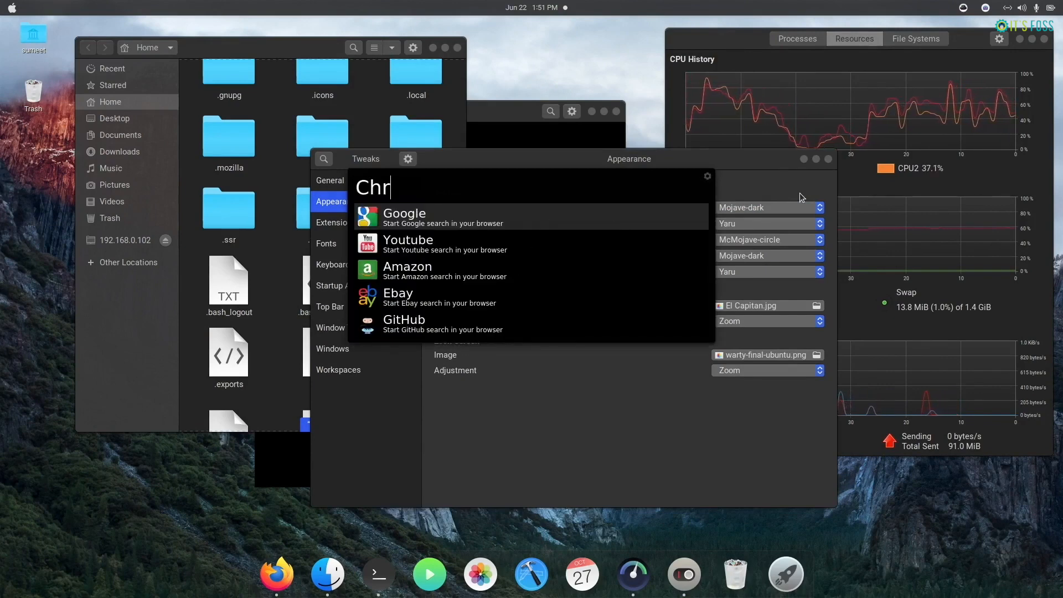
type("omi")
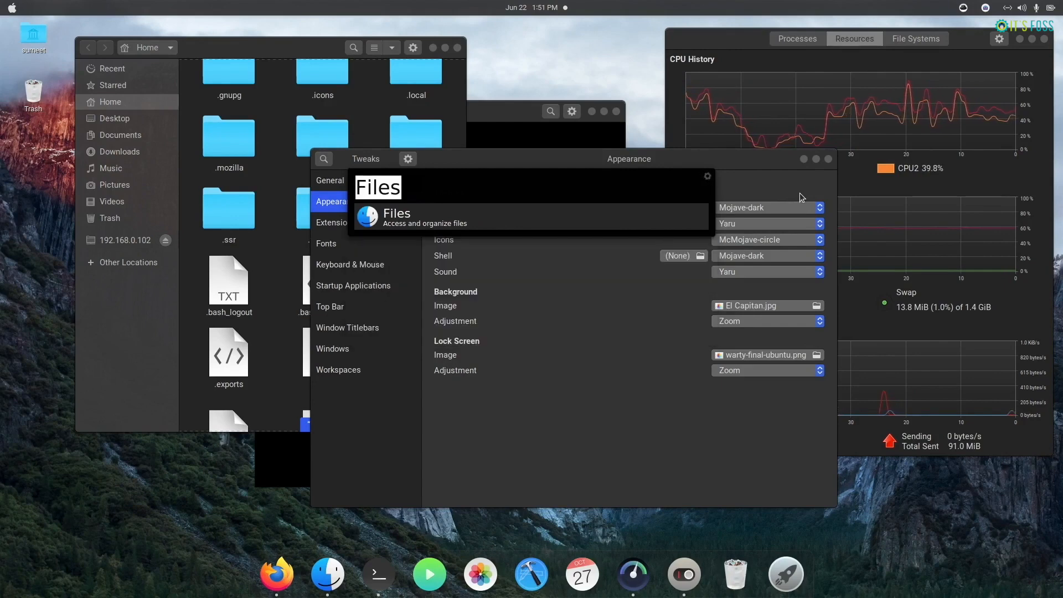
type("Fire")
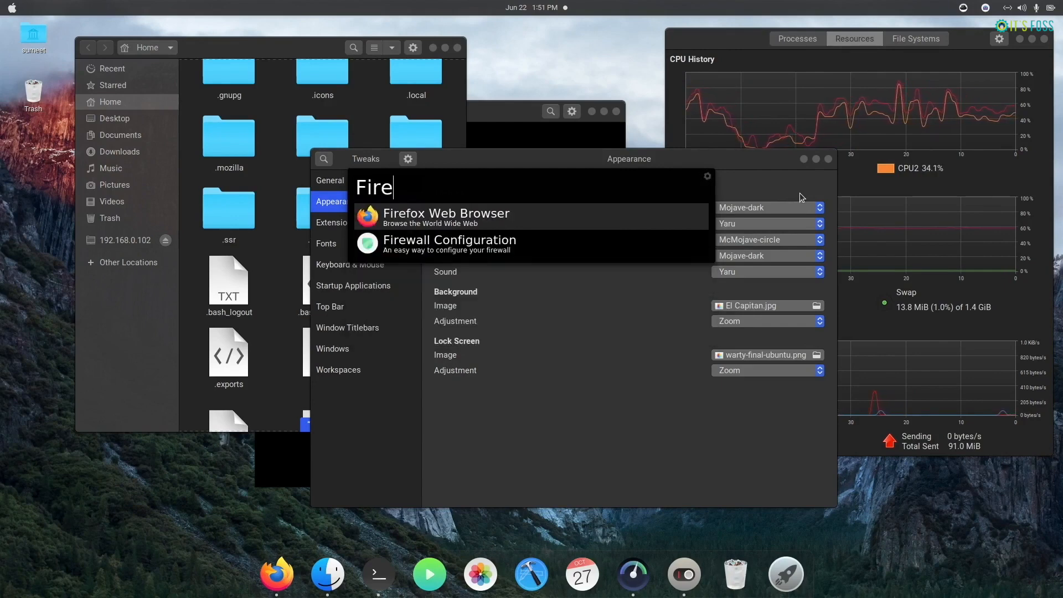